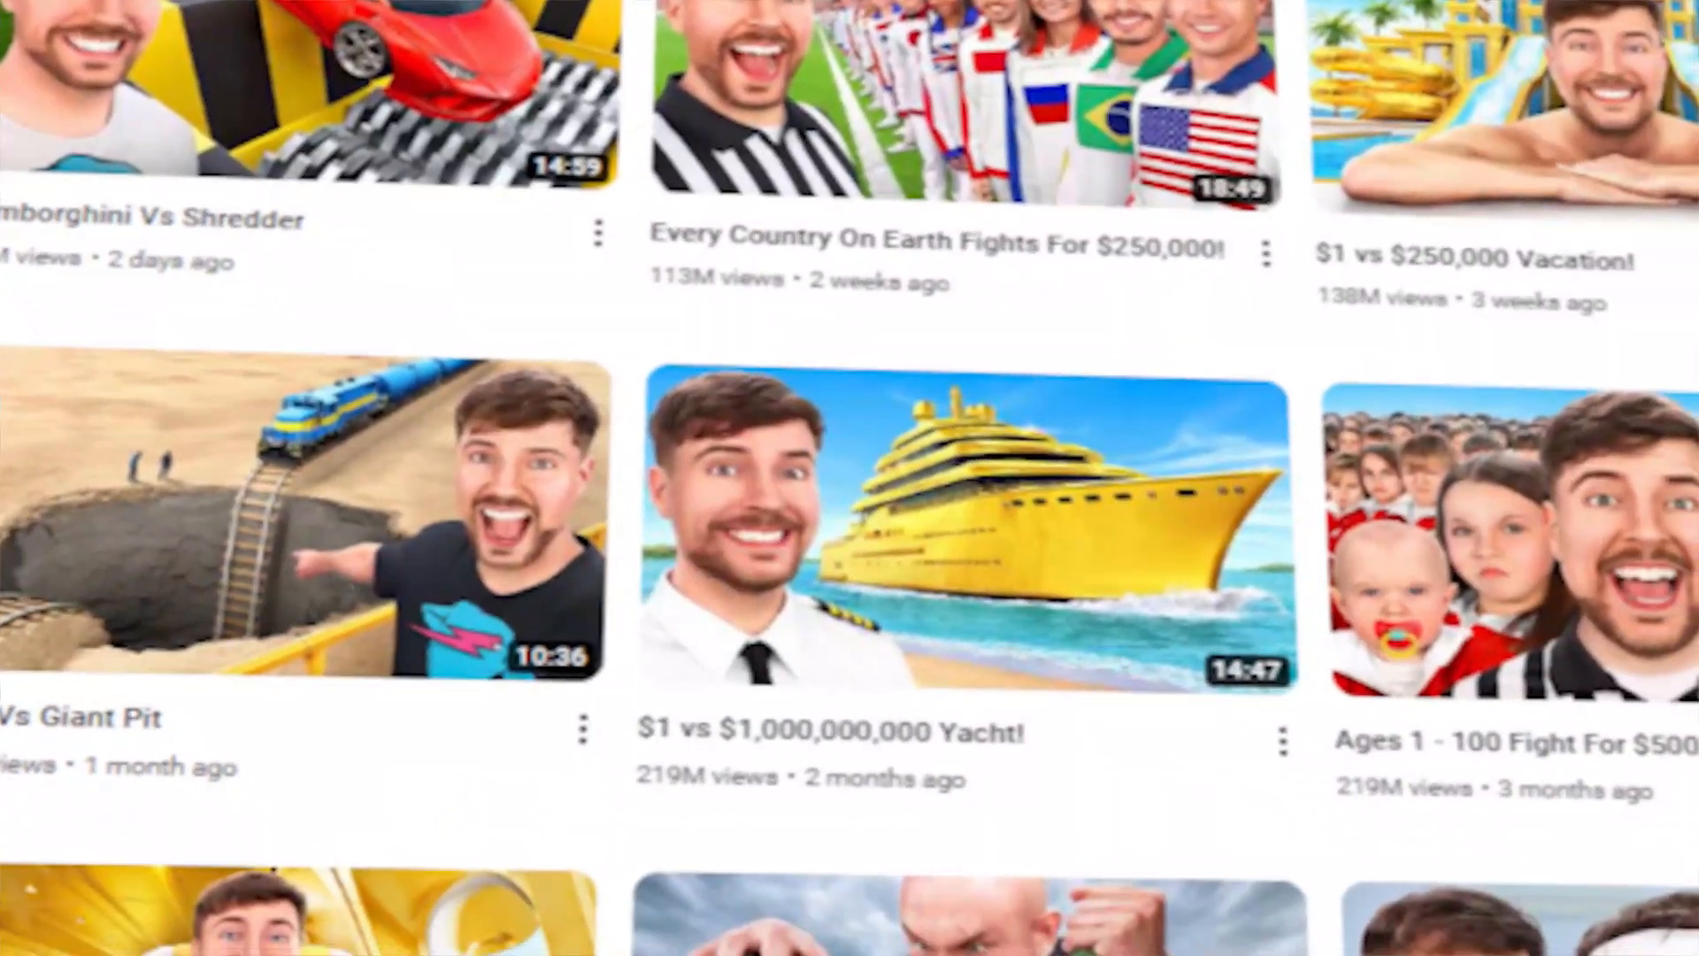
# - Search Google for MrBeast via the suggestion and browse his face photos in Images
pyautogui.scroll(-3)
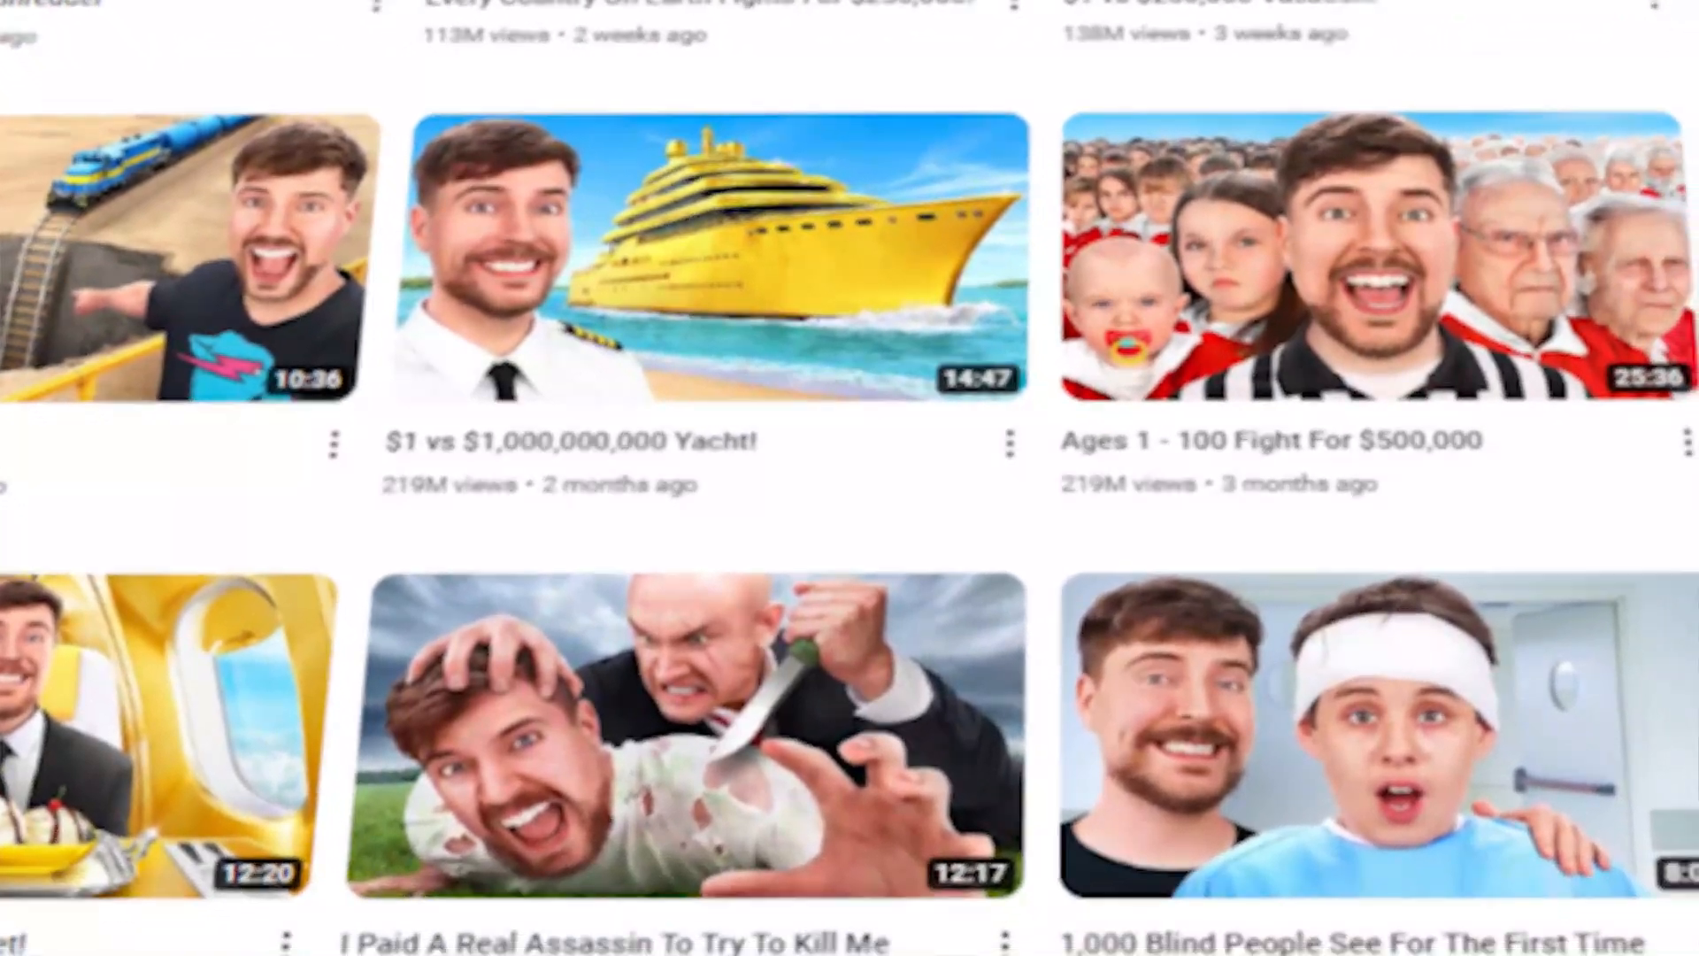
pyautogui.scroll(-3)
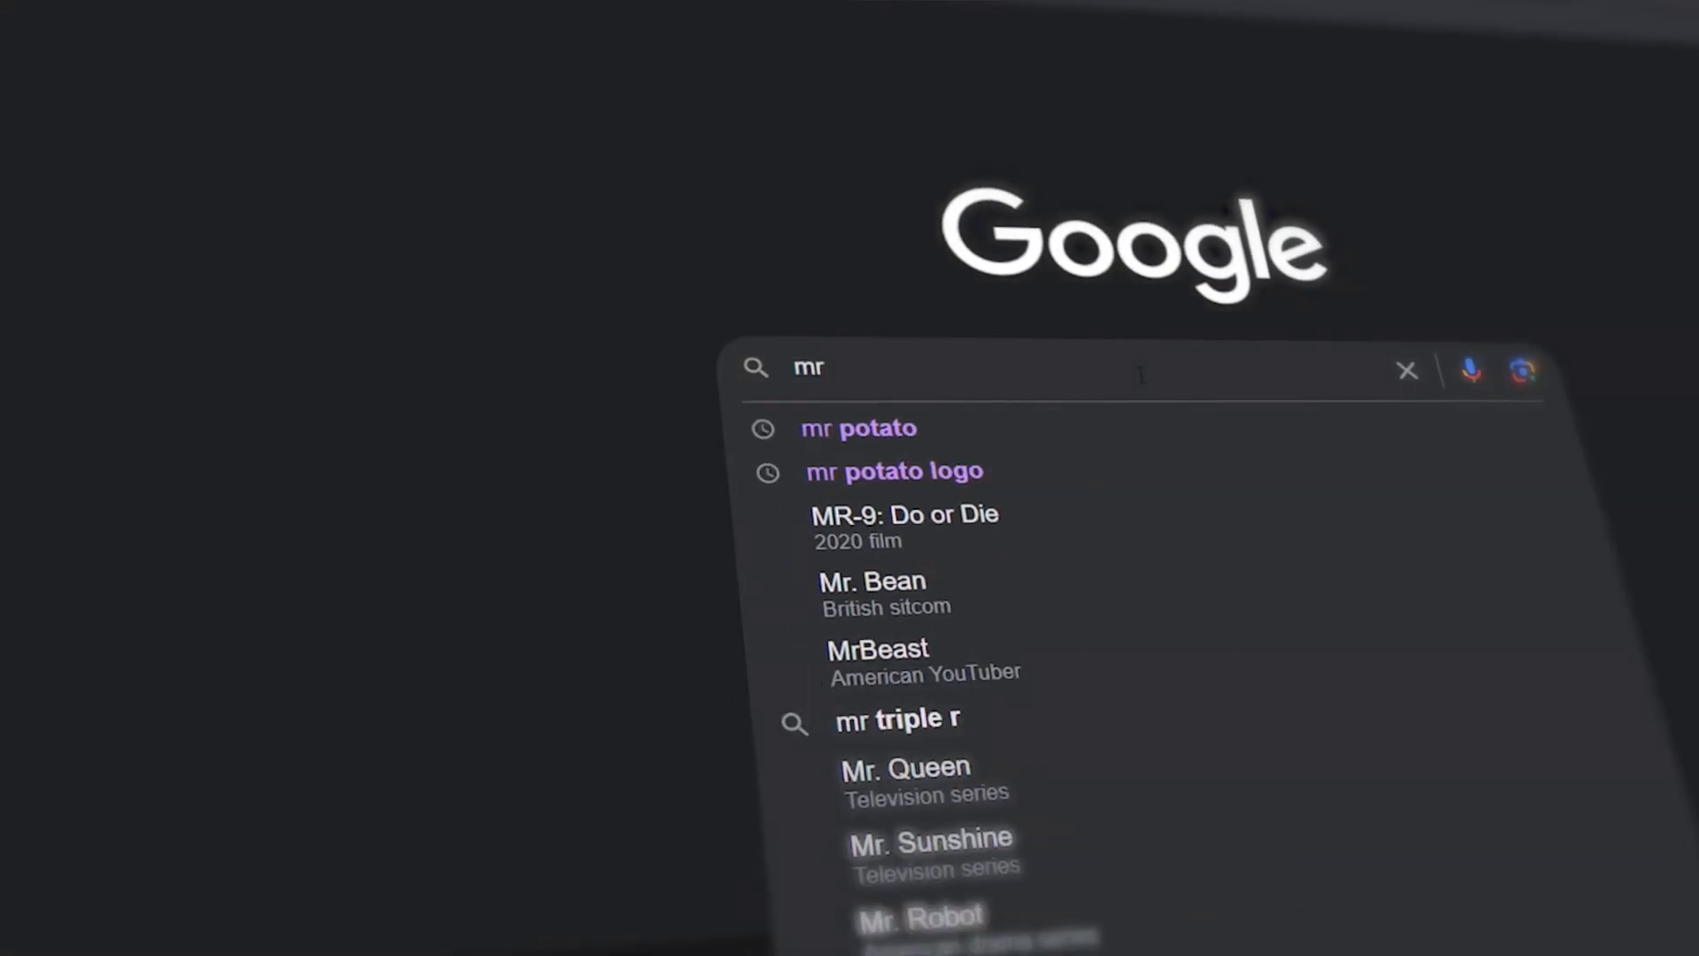
pyautogui.click(878, 649)
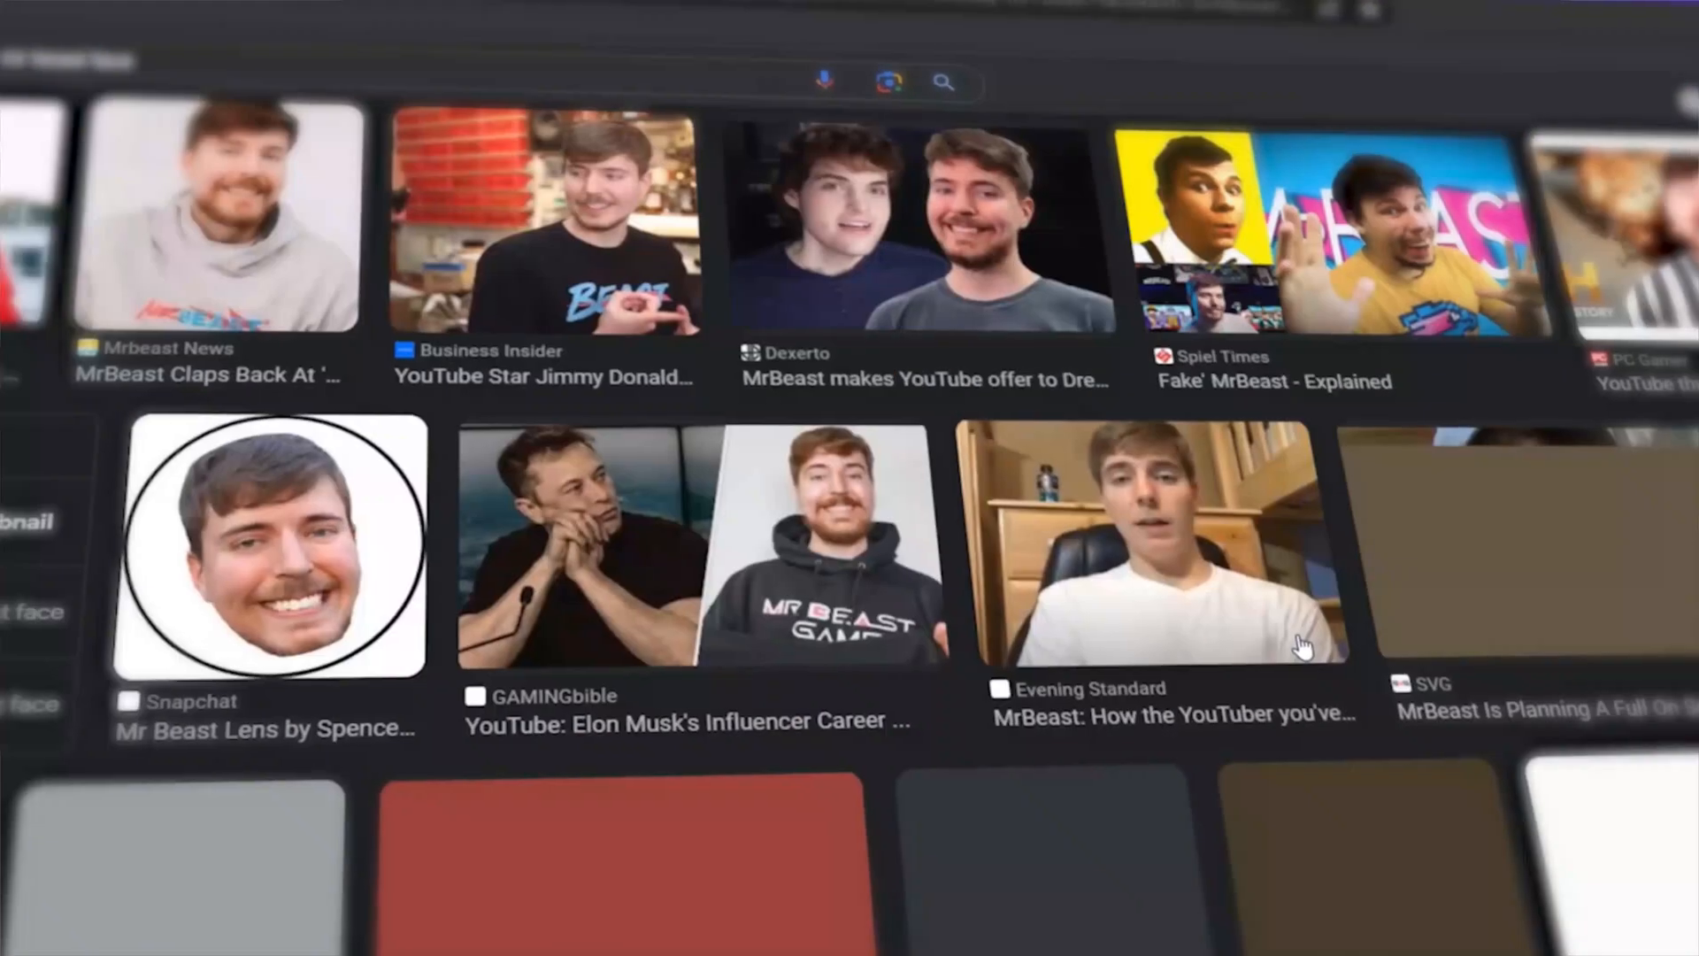
pyautogui.scroll(-3)
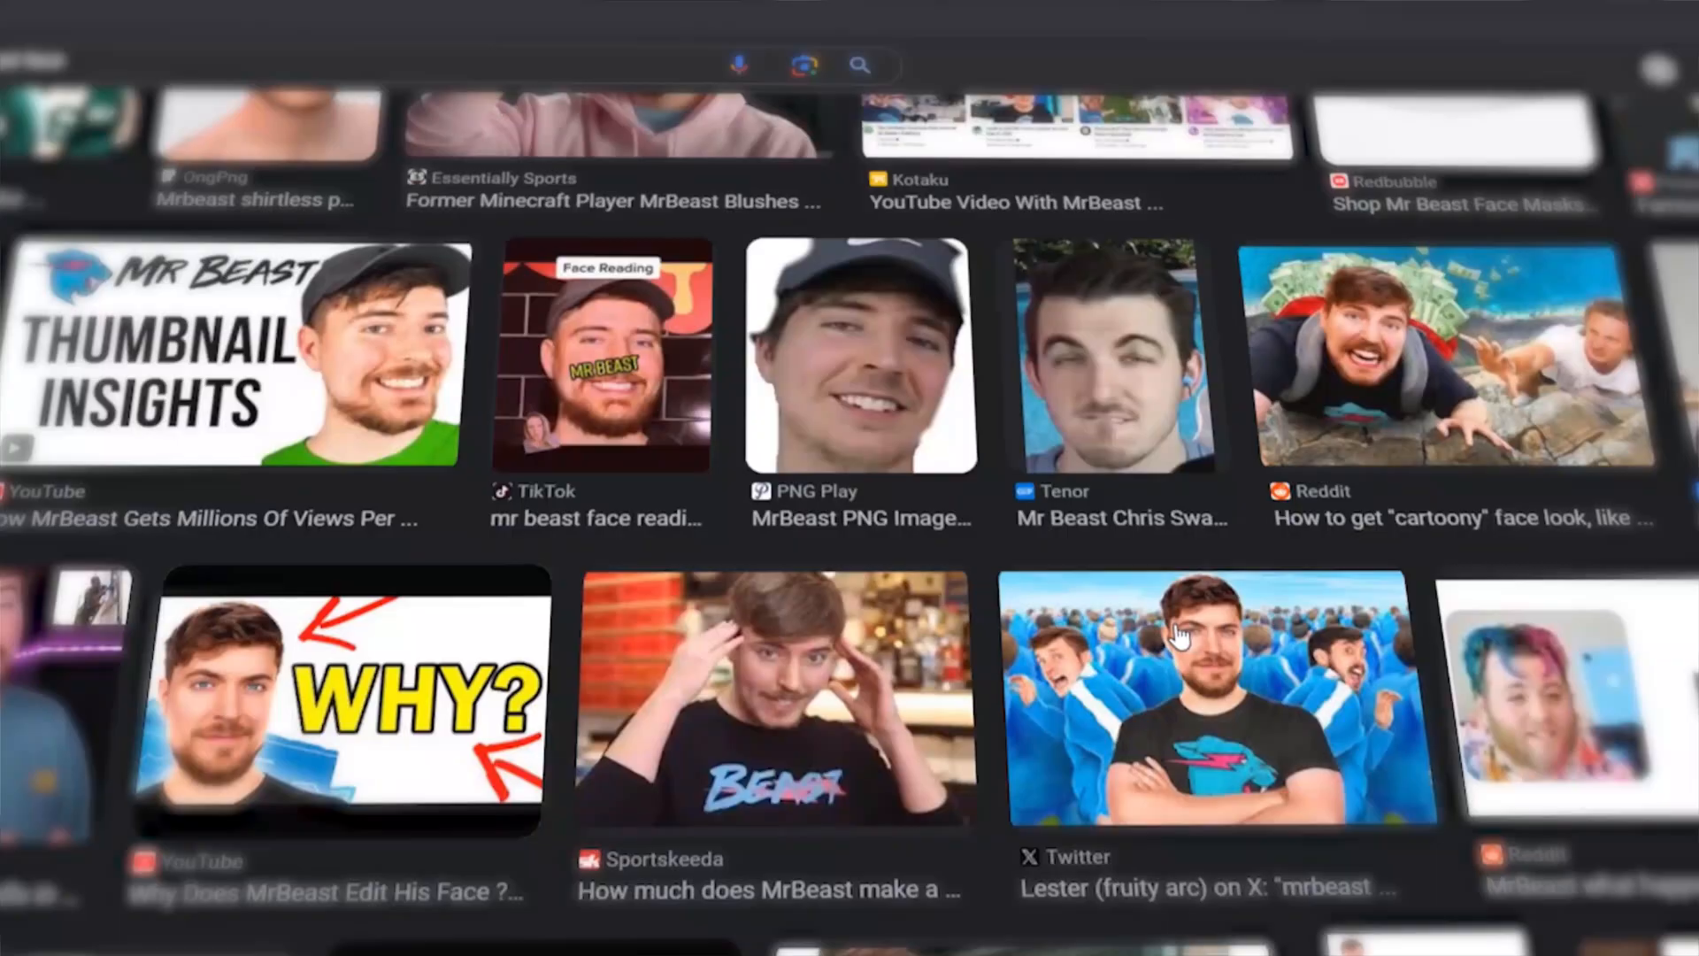
pyautogui.scroll(-3)
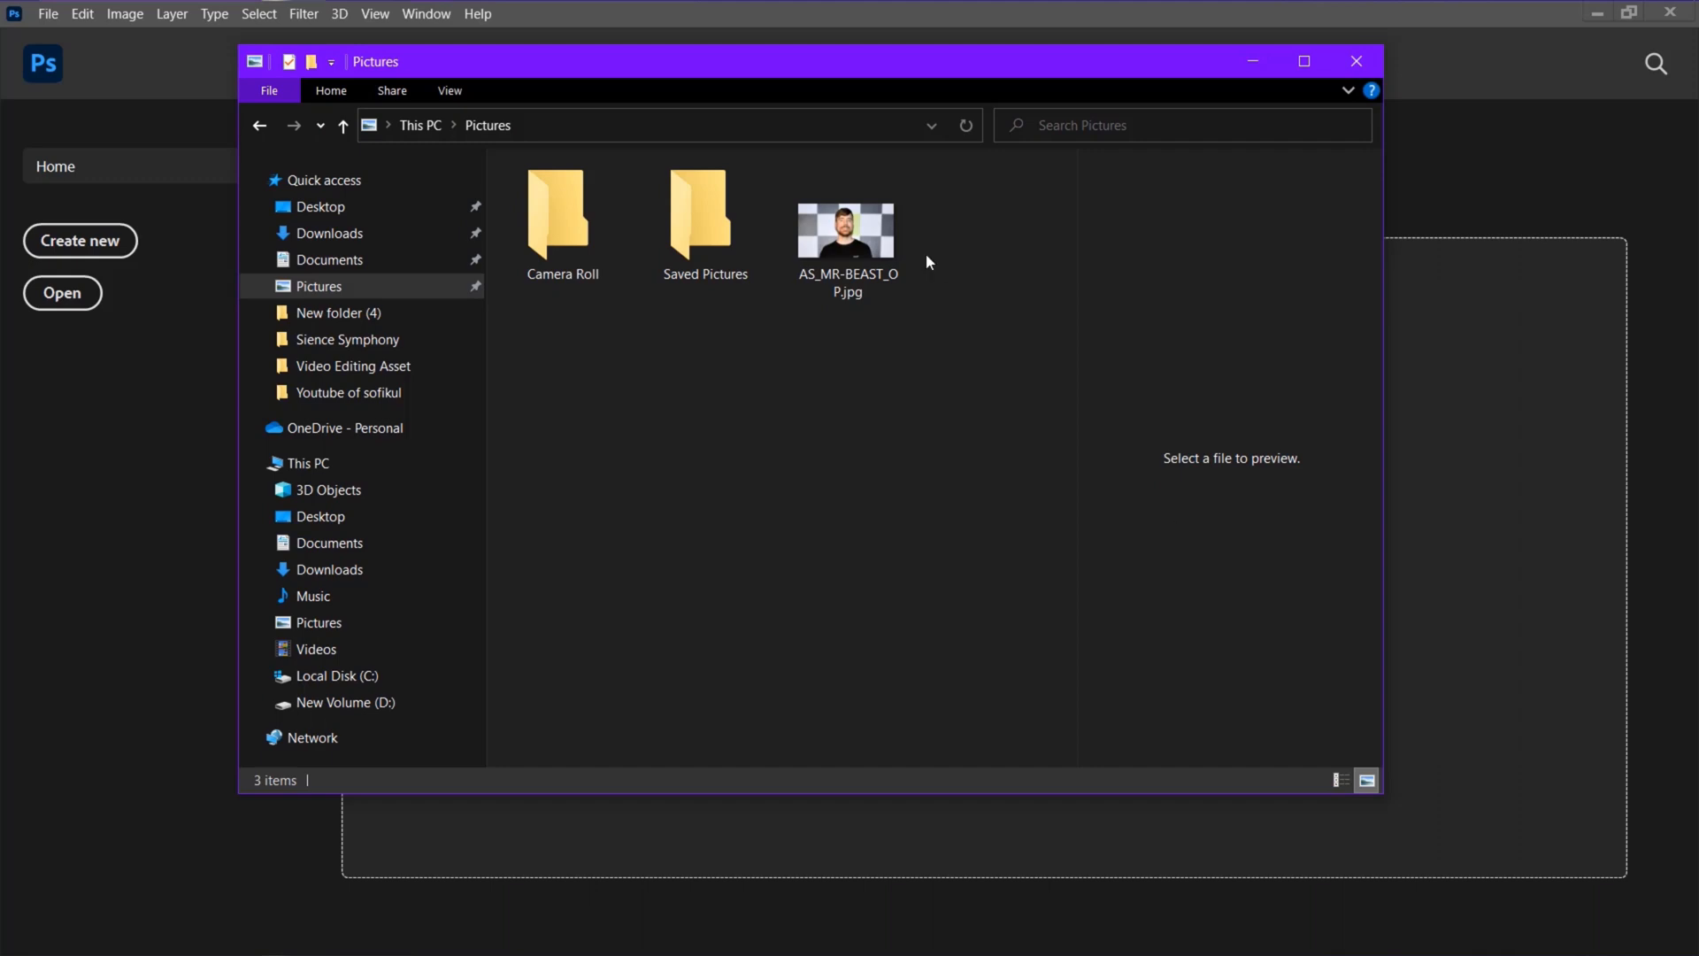
# - Open AS_MR-BEAST_OP.jpg from Pictures as a Photoshop document
pyautogui.click(848, 229)
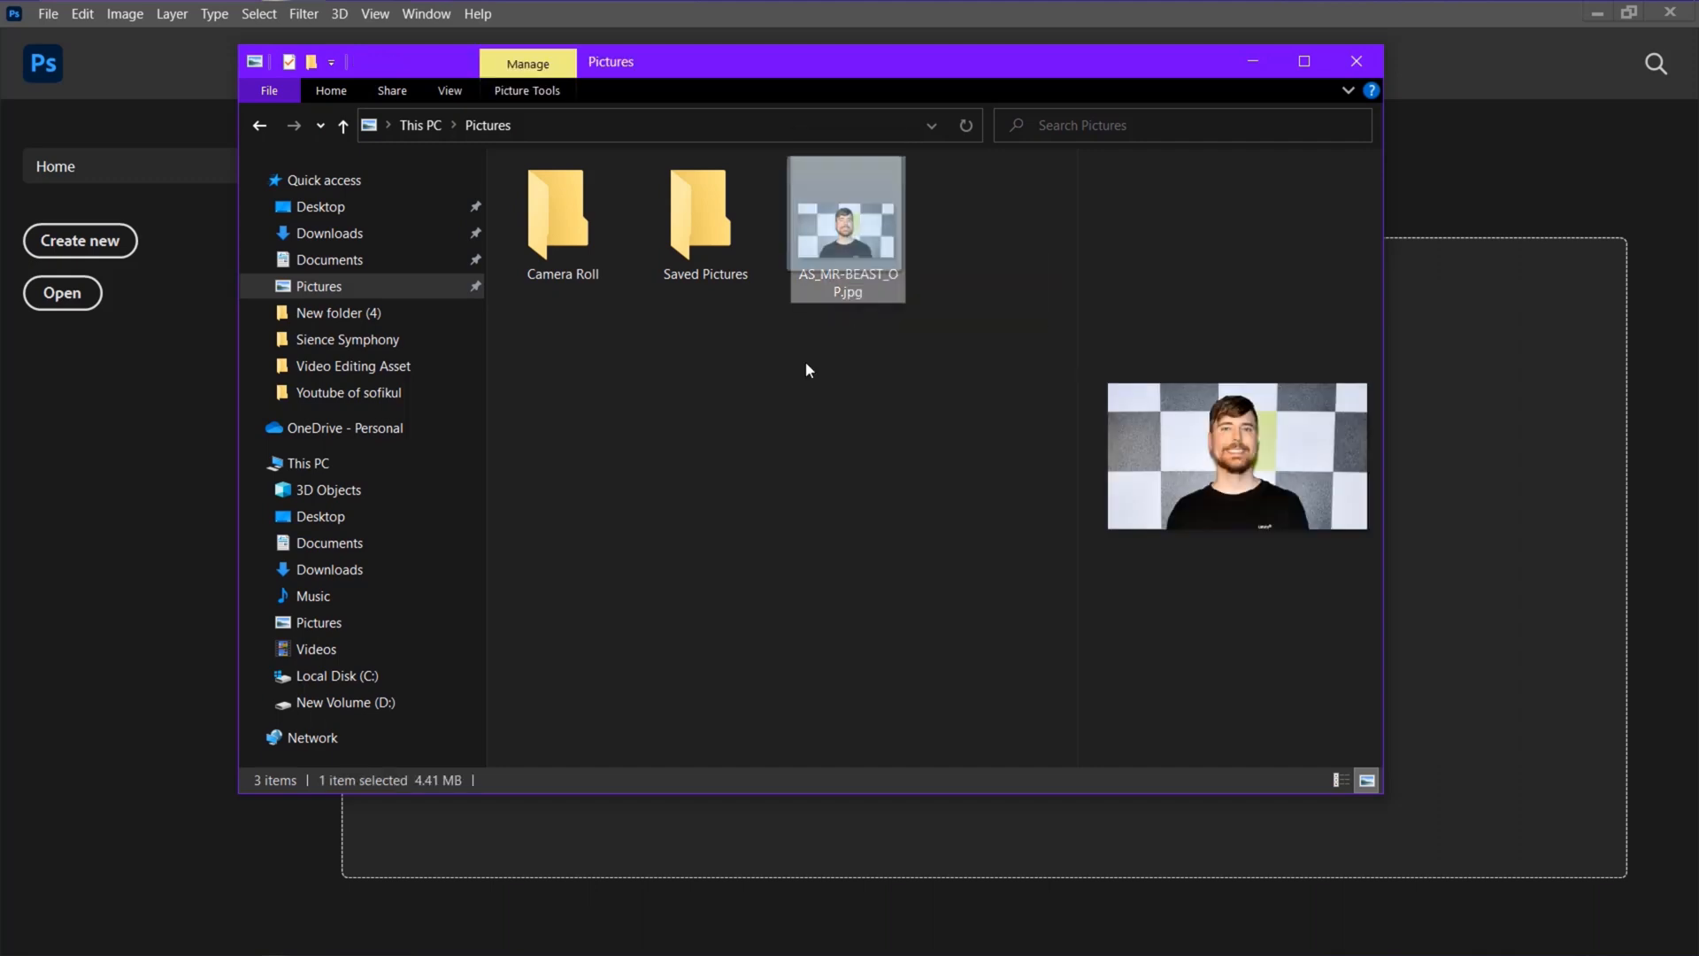
pyautogui.click(1356, 60)
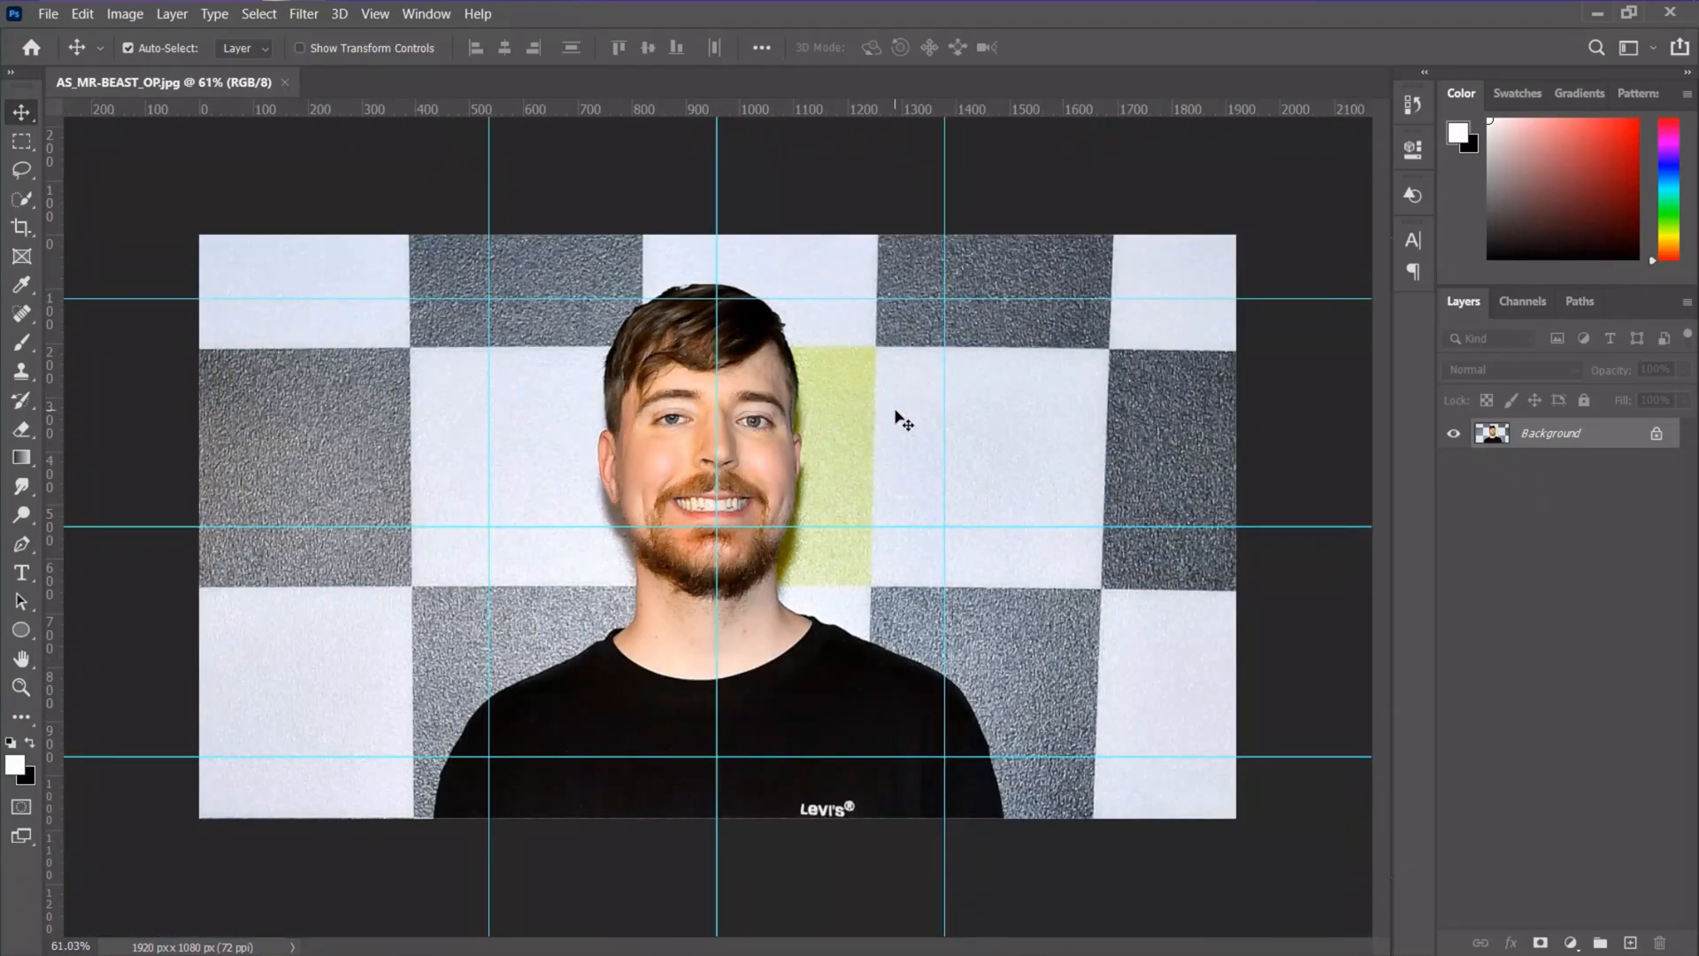
pyautogui.moveTo(669, 470)
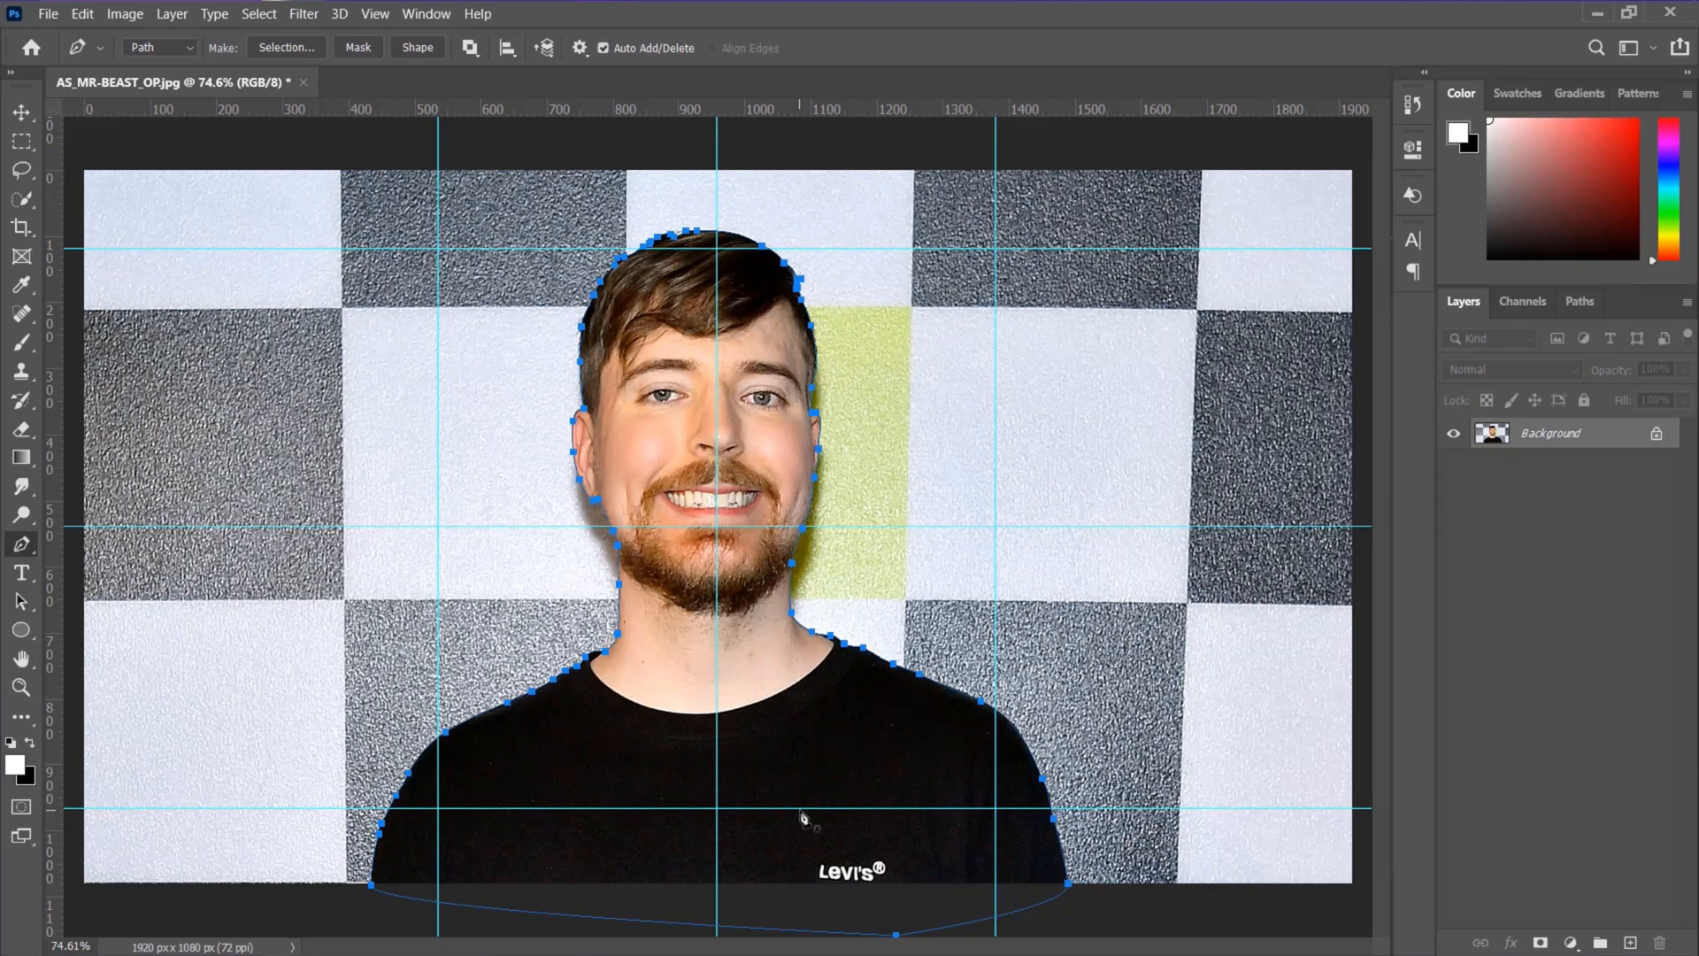
pyautogui.moveTo(818, 409)
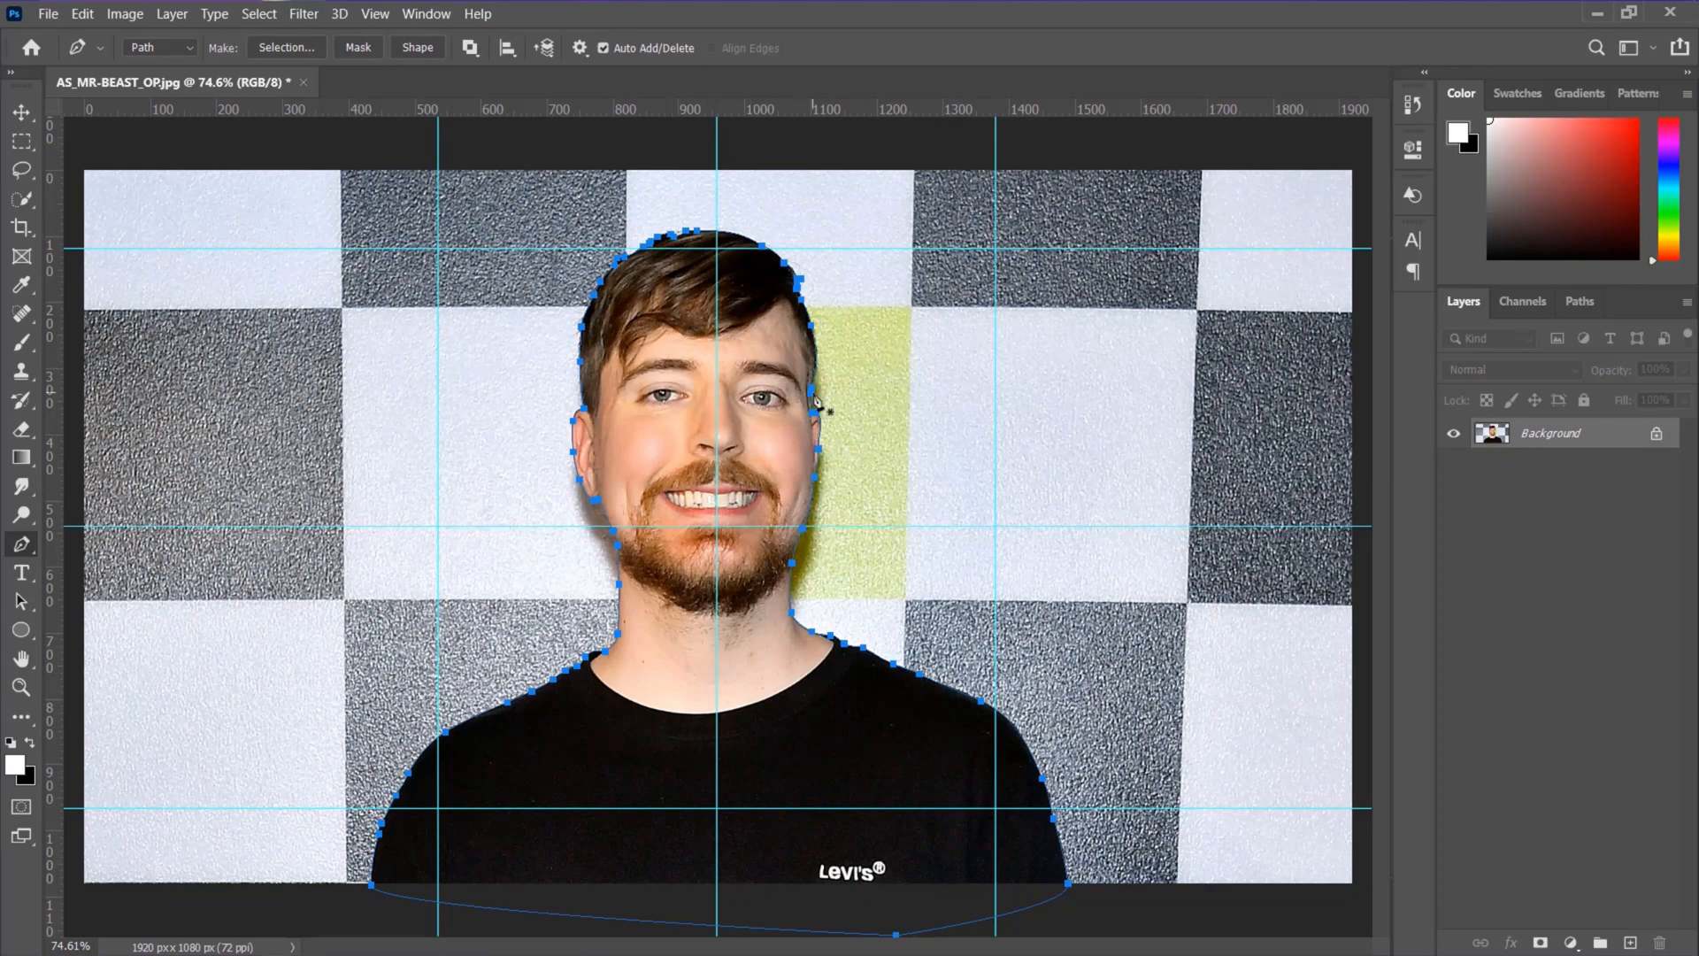
# - Convert the traced path into a selection with 0 feather, ready for masking
pyautogui.rightClick(823, 413)
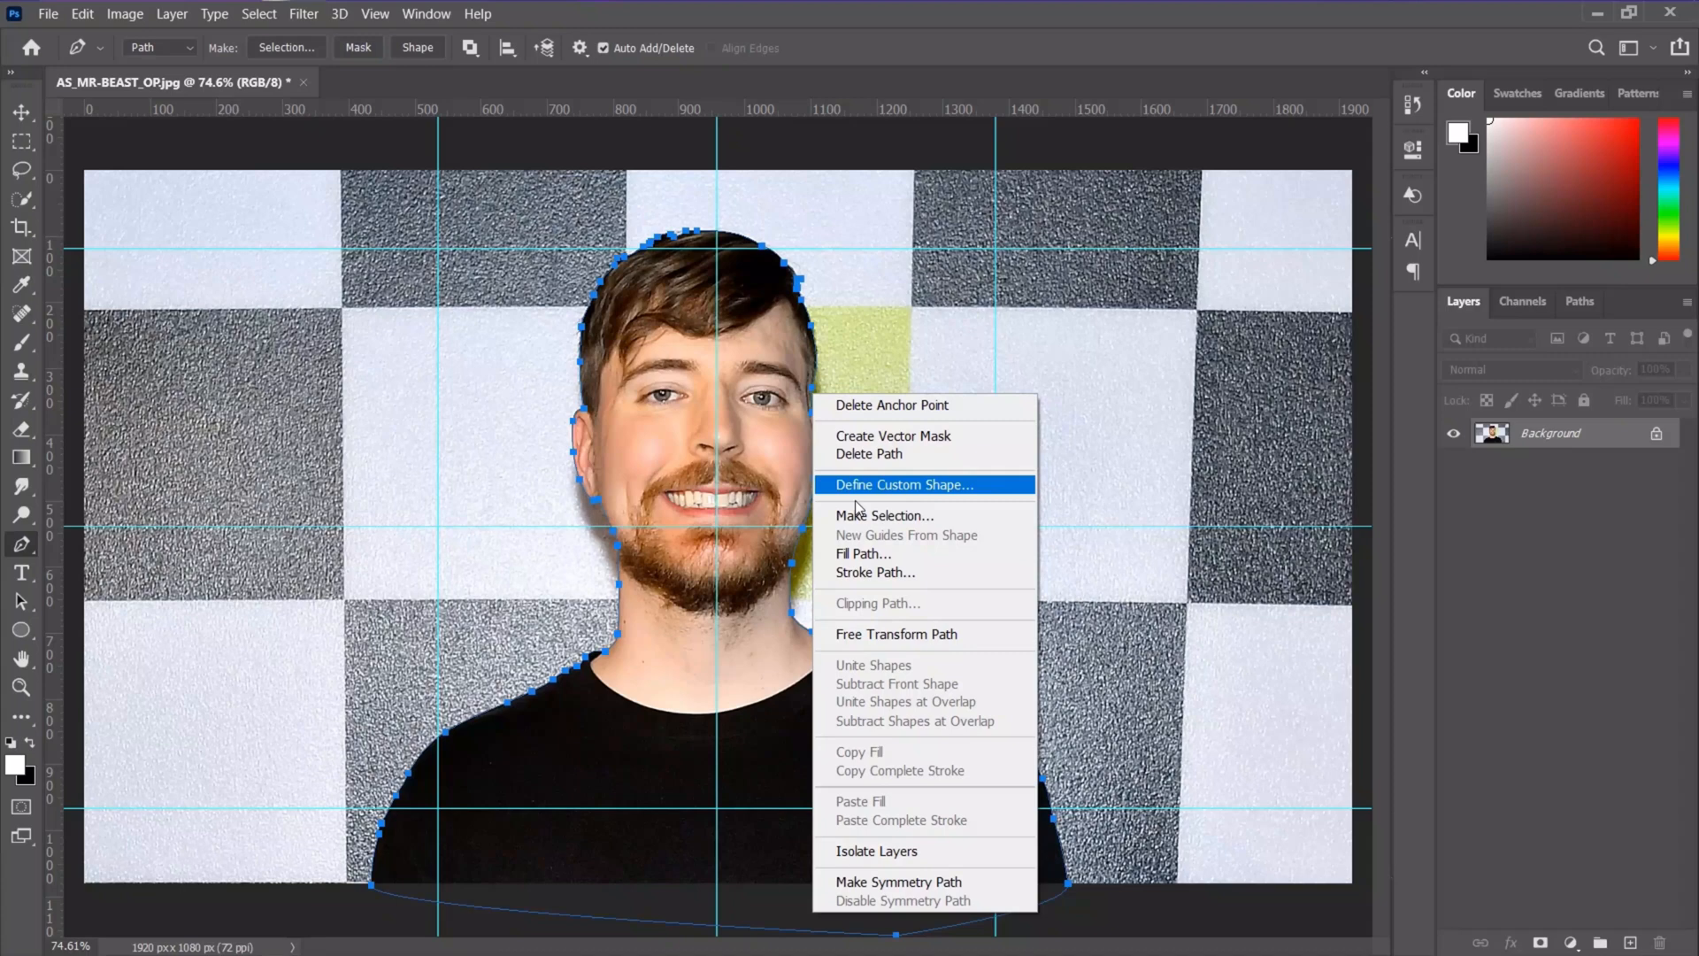
pyautogui.click(885, 515)
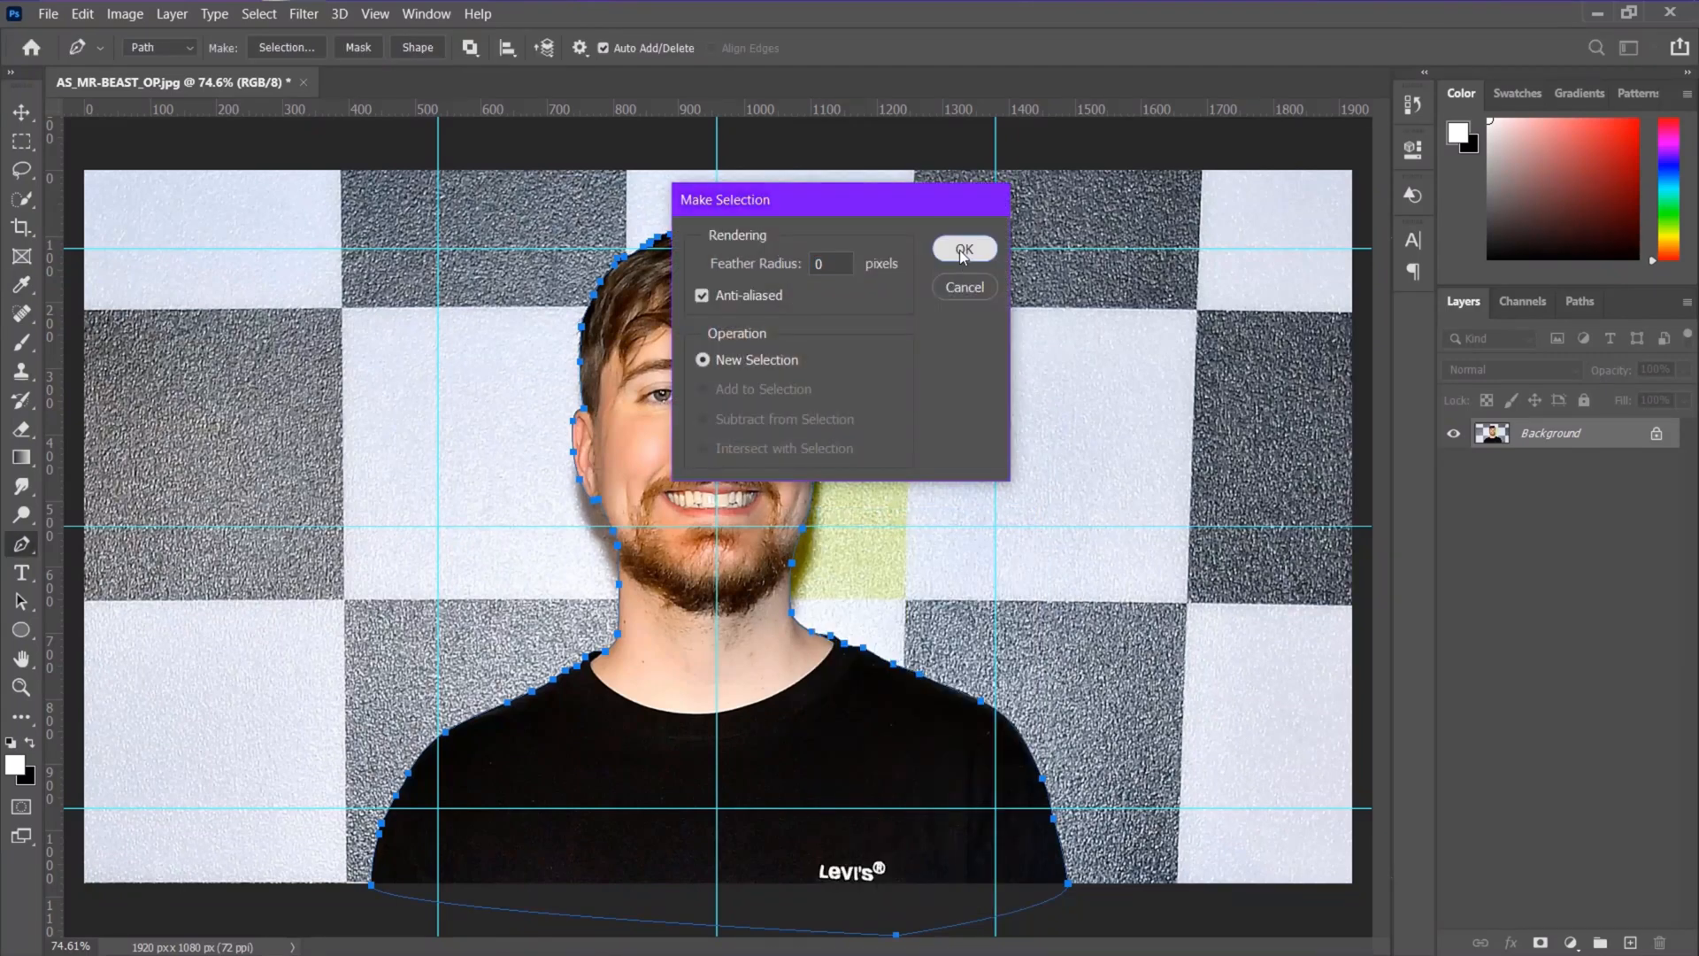
pyautogui.click(962, 248)
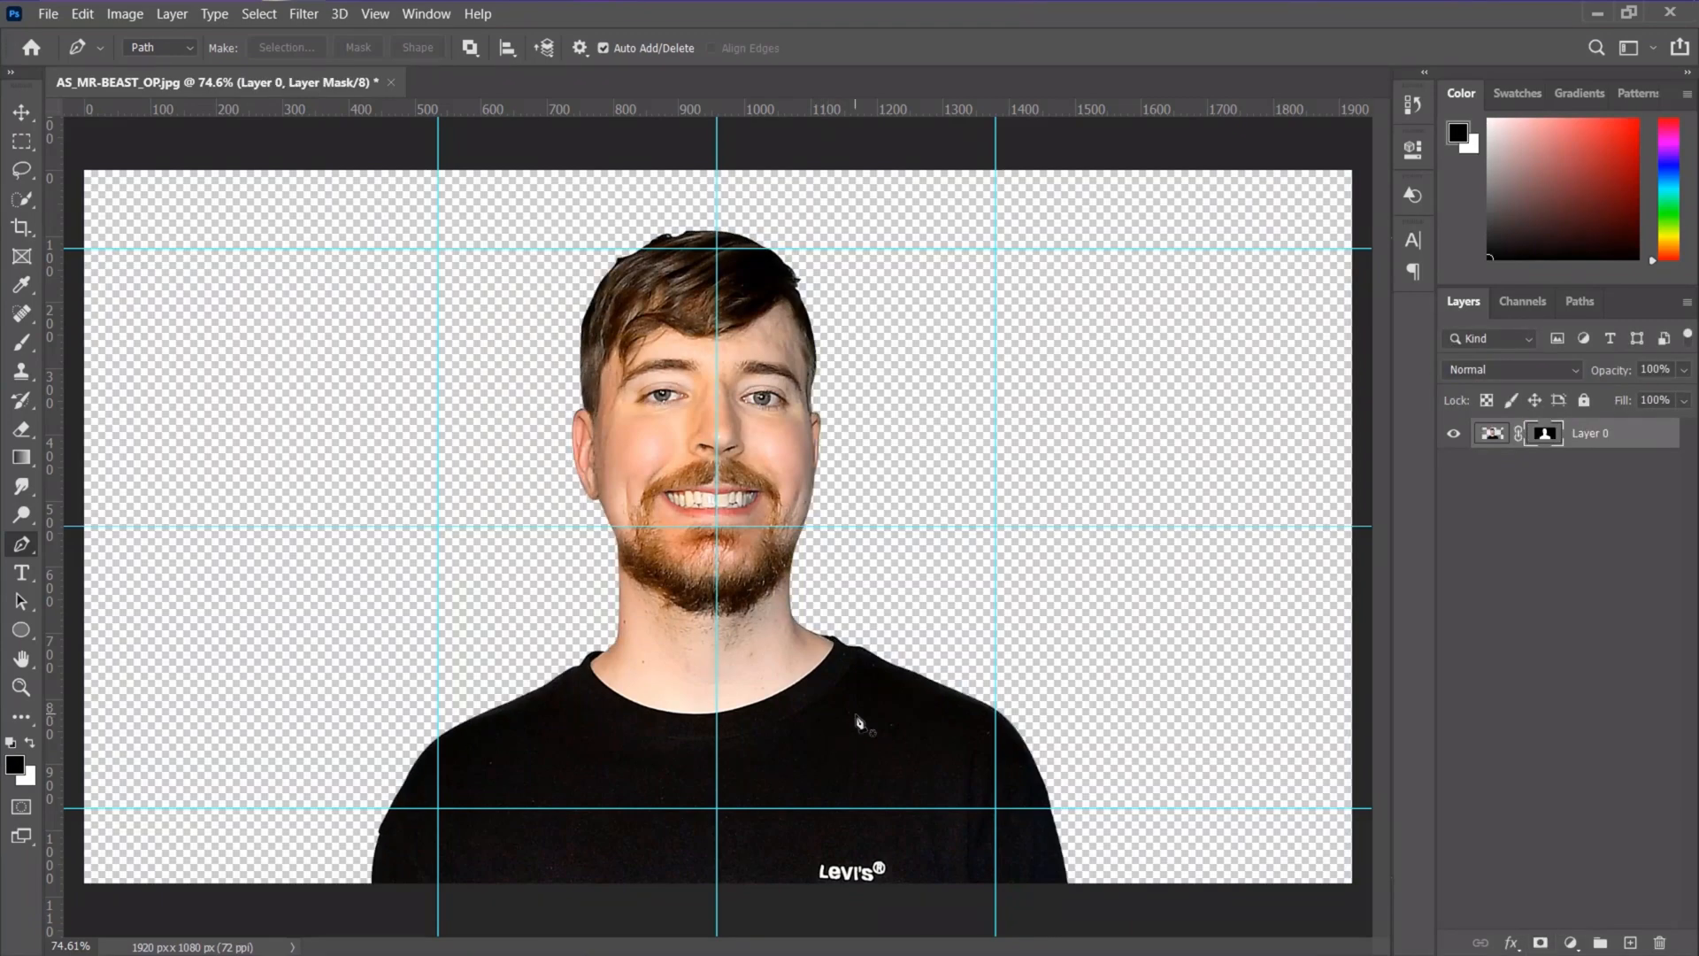
pyautogui.moveTo(1623, 574)
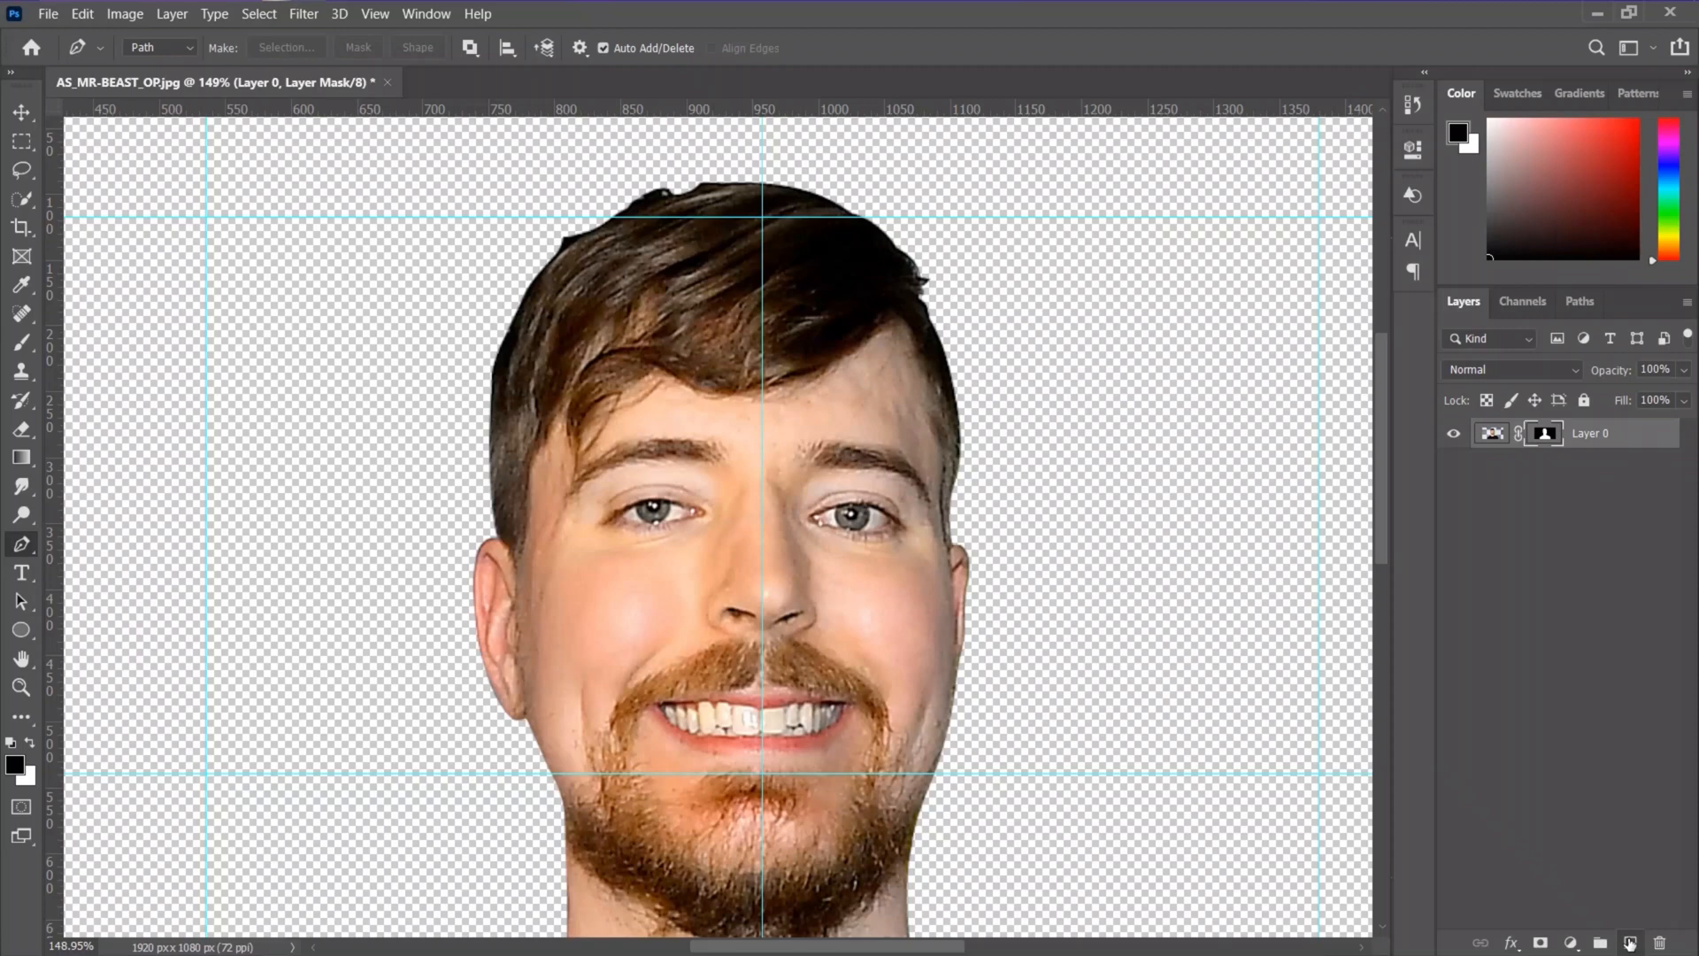
# - Add a new layer beneath the cutout and fill it with black
pyautogui.click(1628, 942)
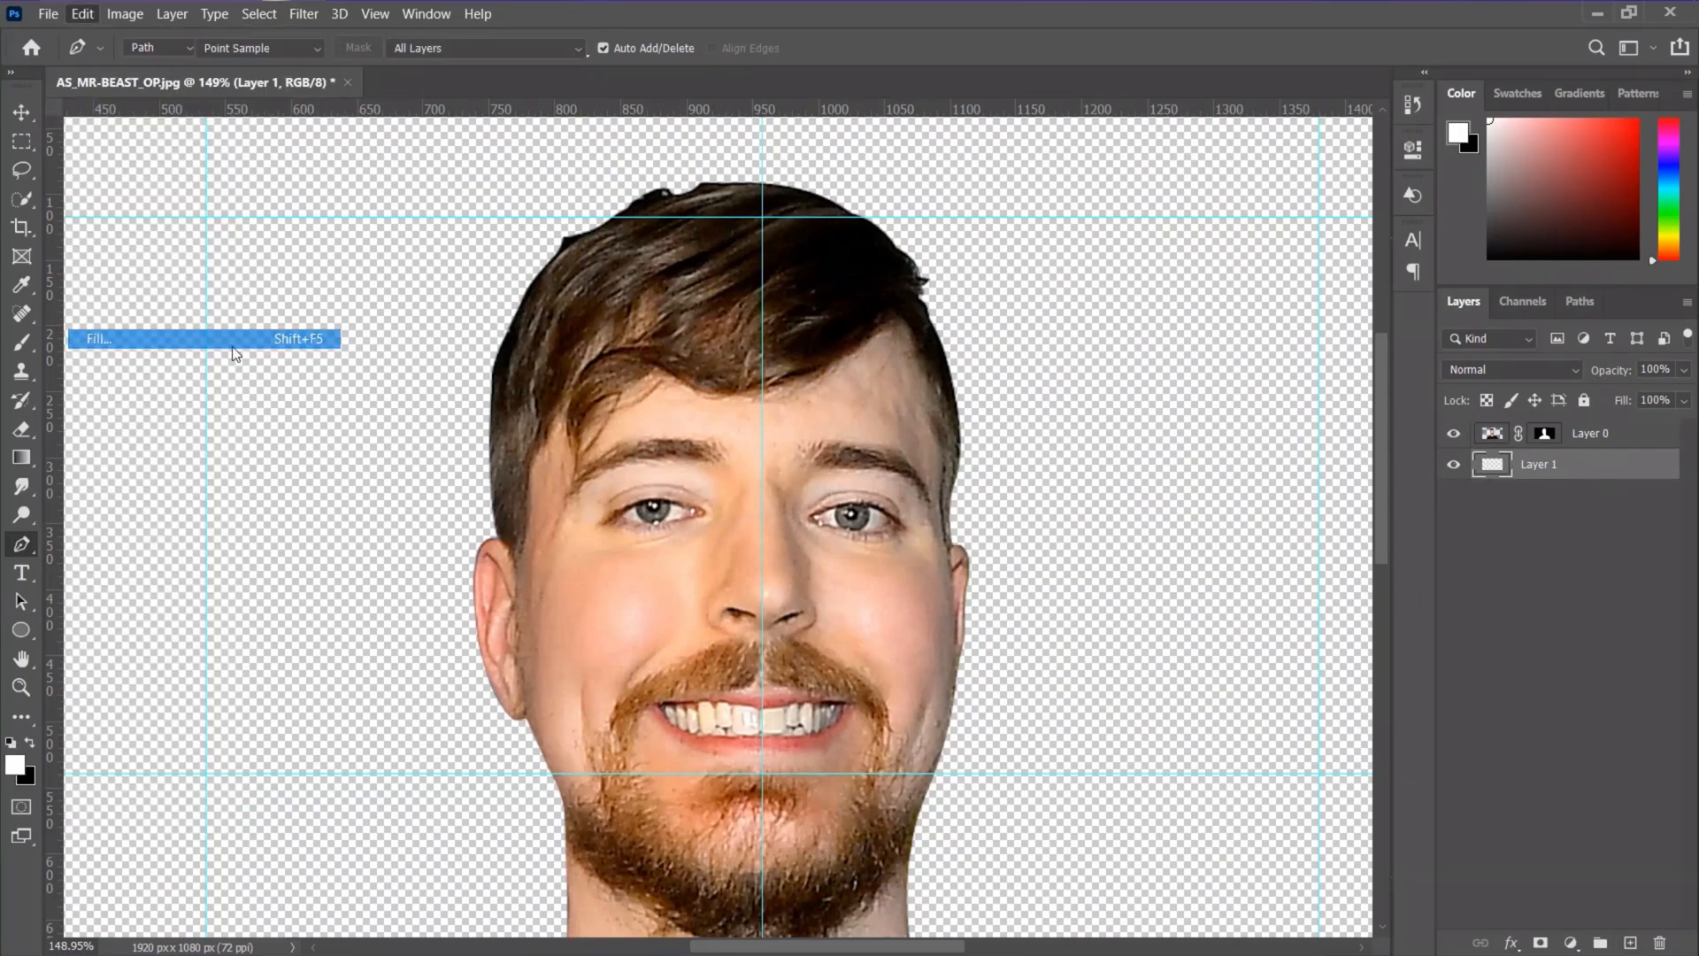
pyautogui.click(97, 338)
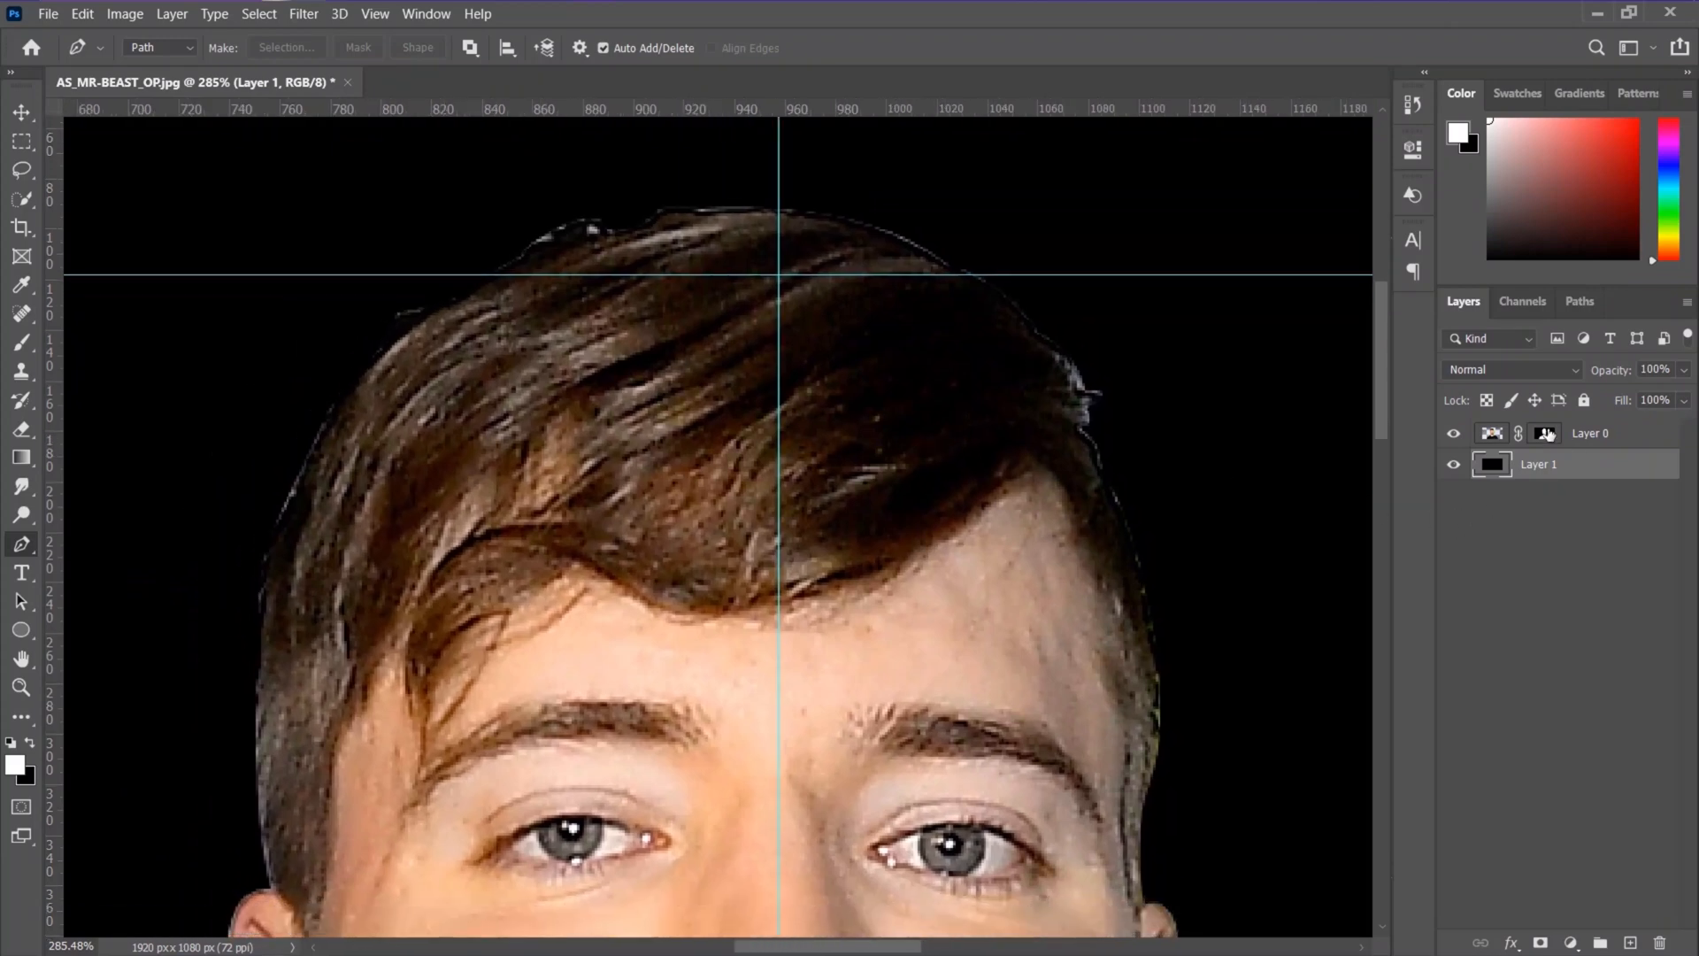
# - Smudge the mask edges smooth, fit the image to screen and clear all guides
pyautogui.click(1545, 431)
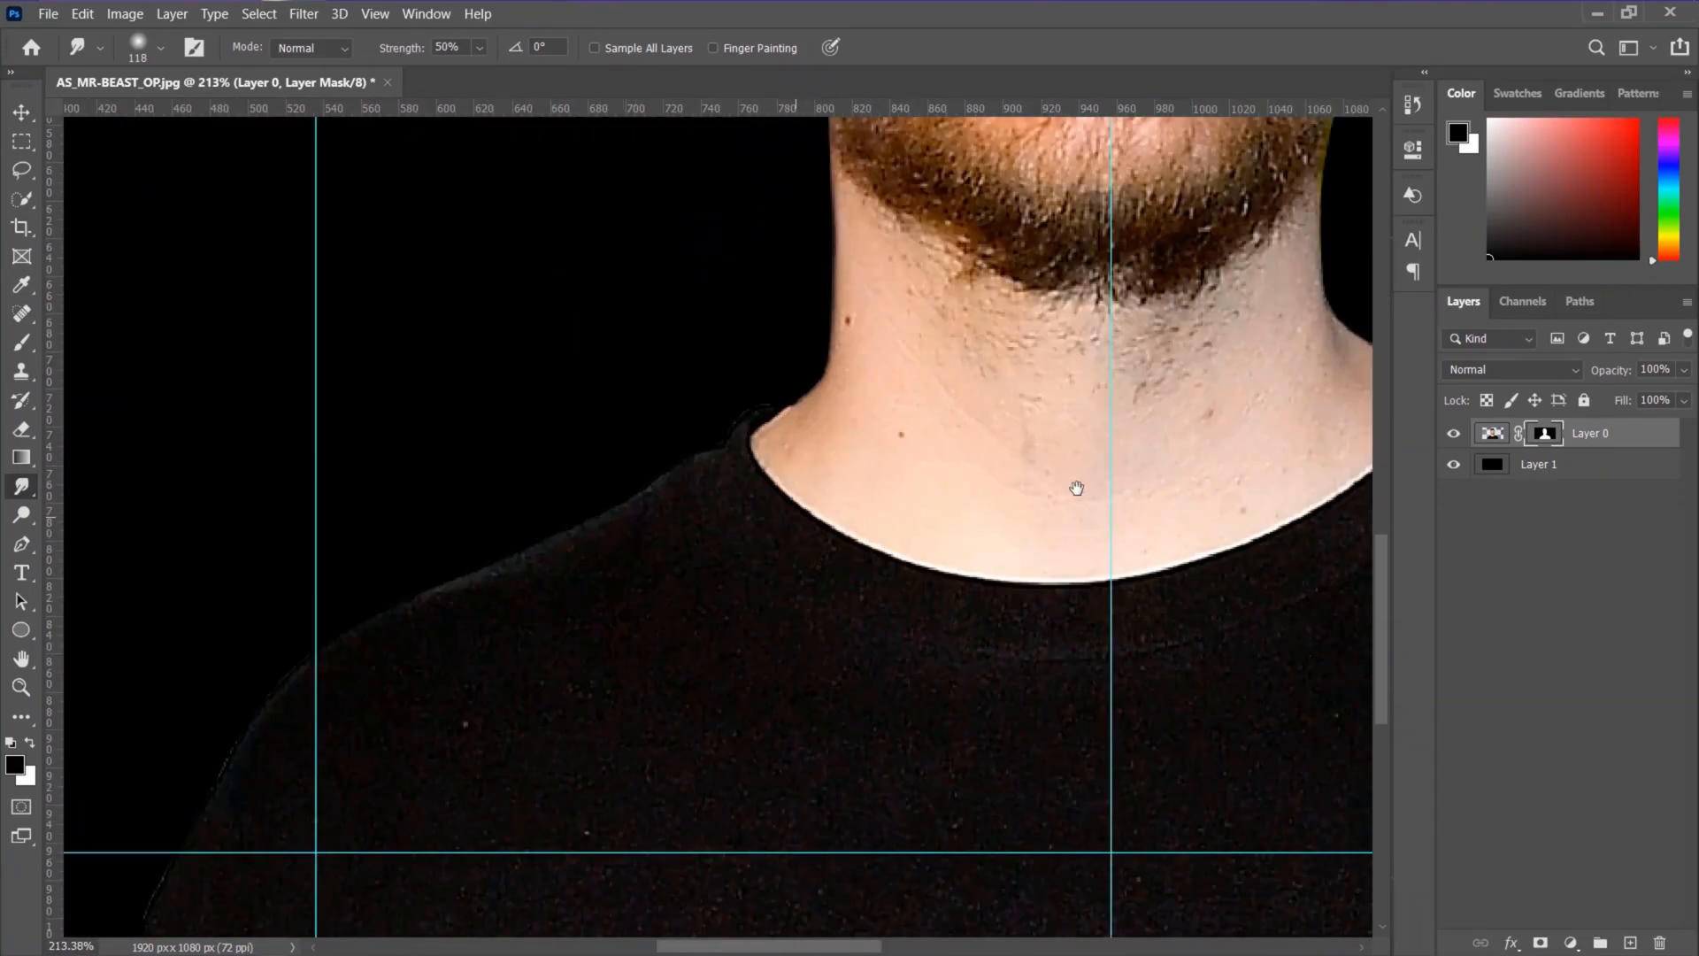
pyautogui.press('ctrl+0')
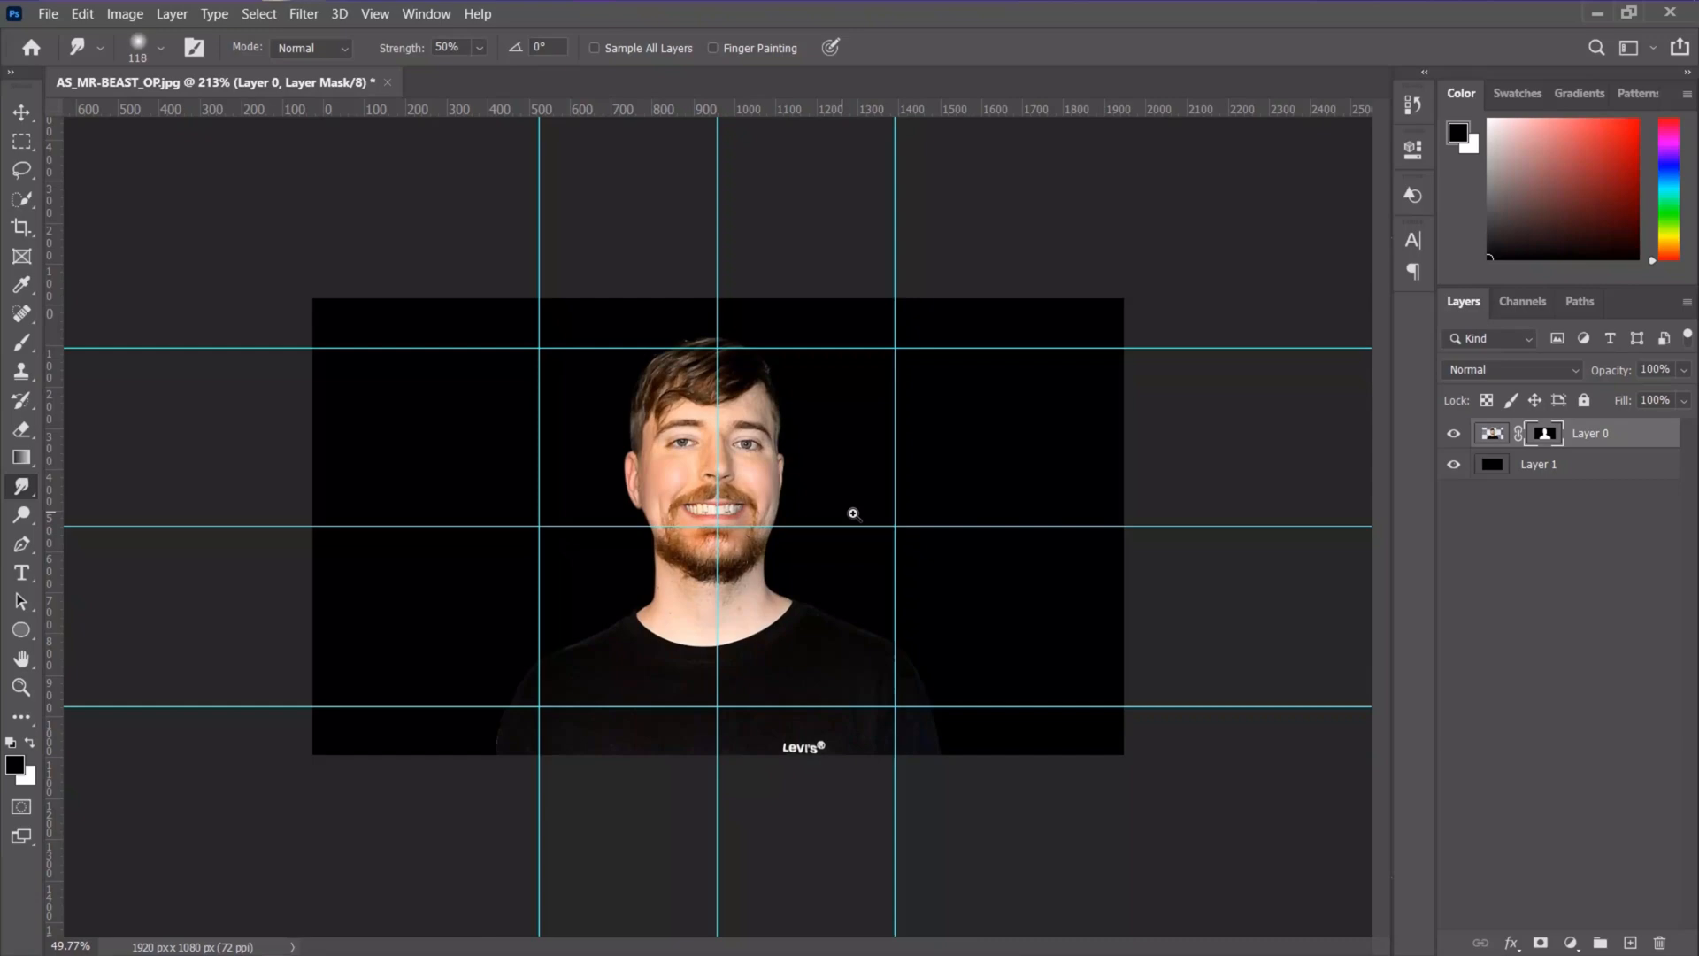
pyautogui.click(373, 14)
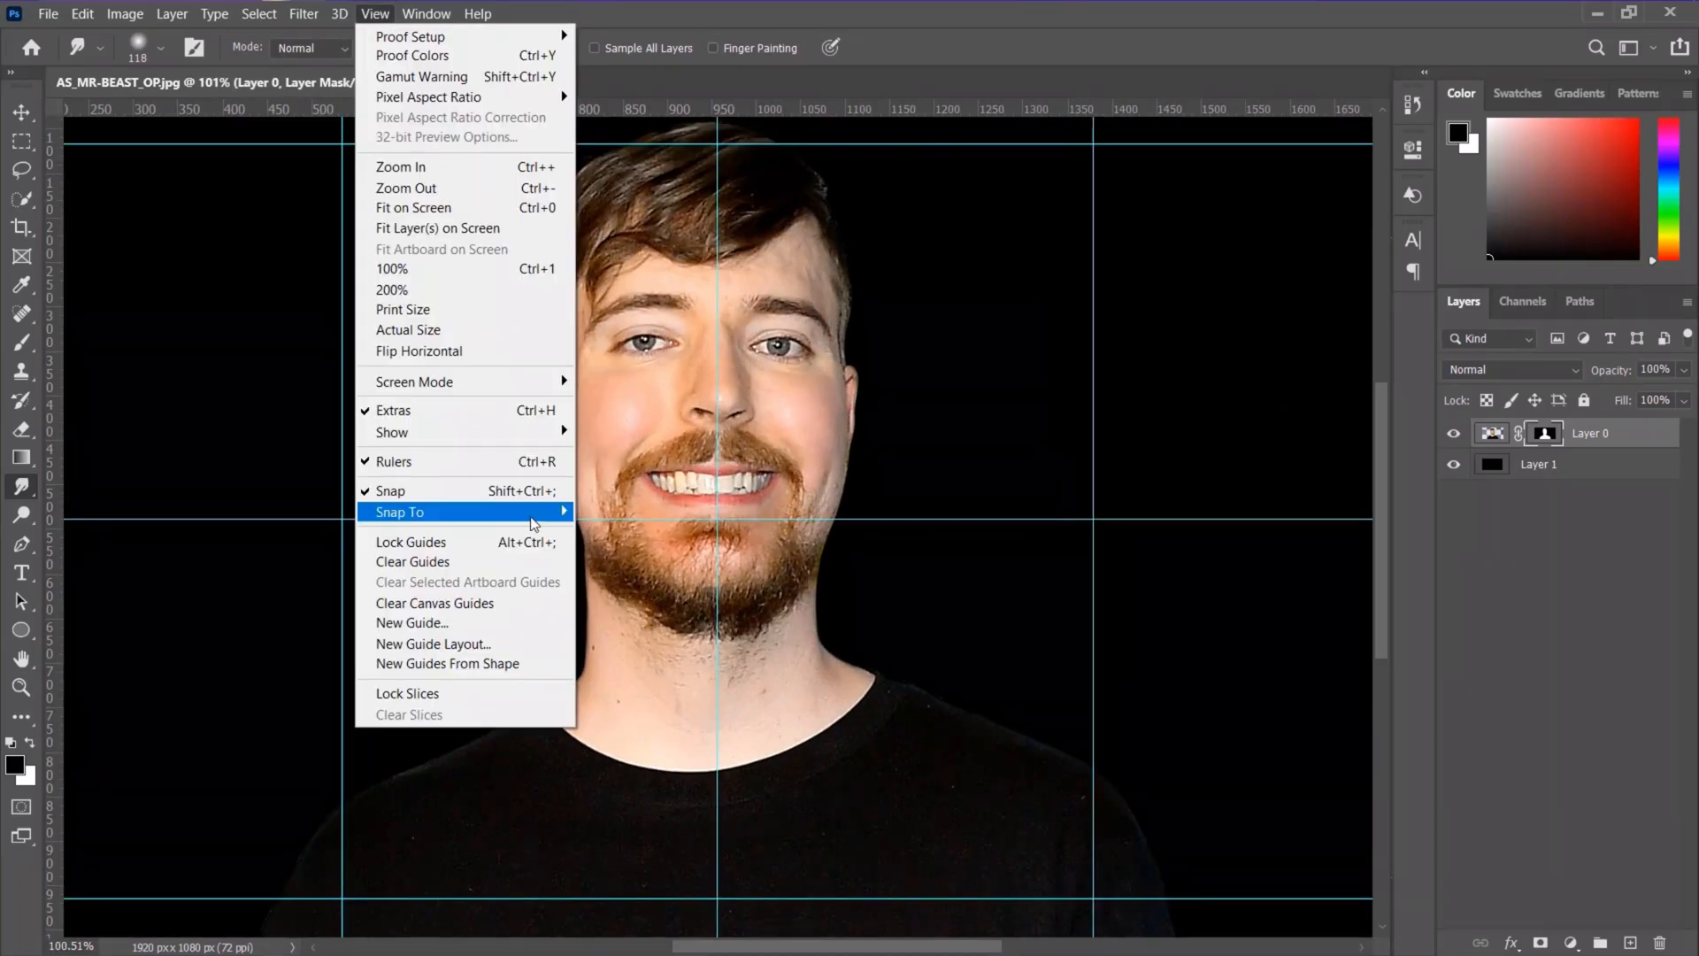
pyautogui.click(412, 207)
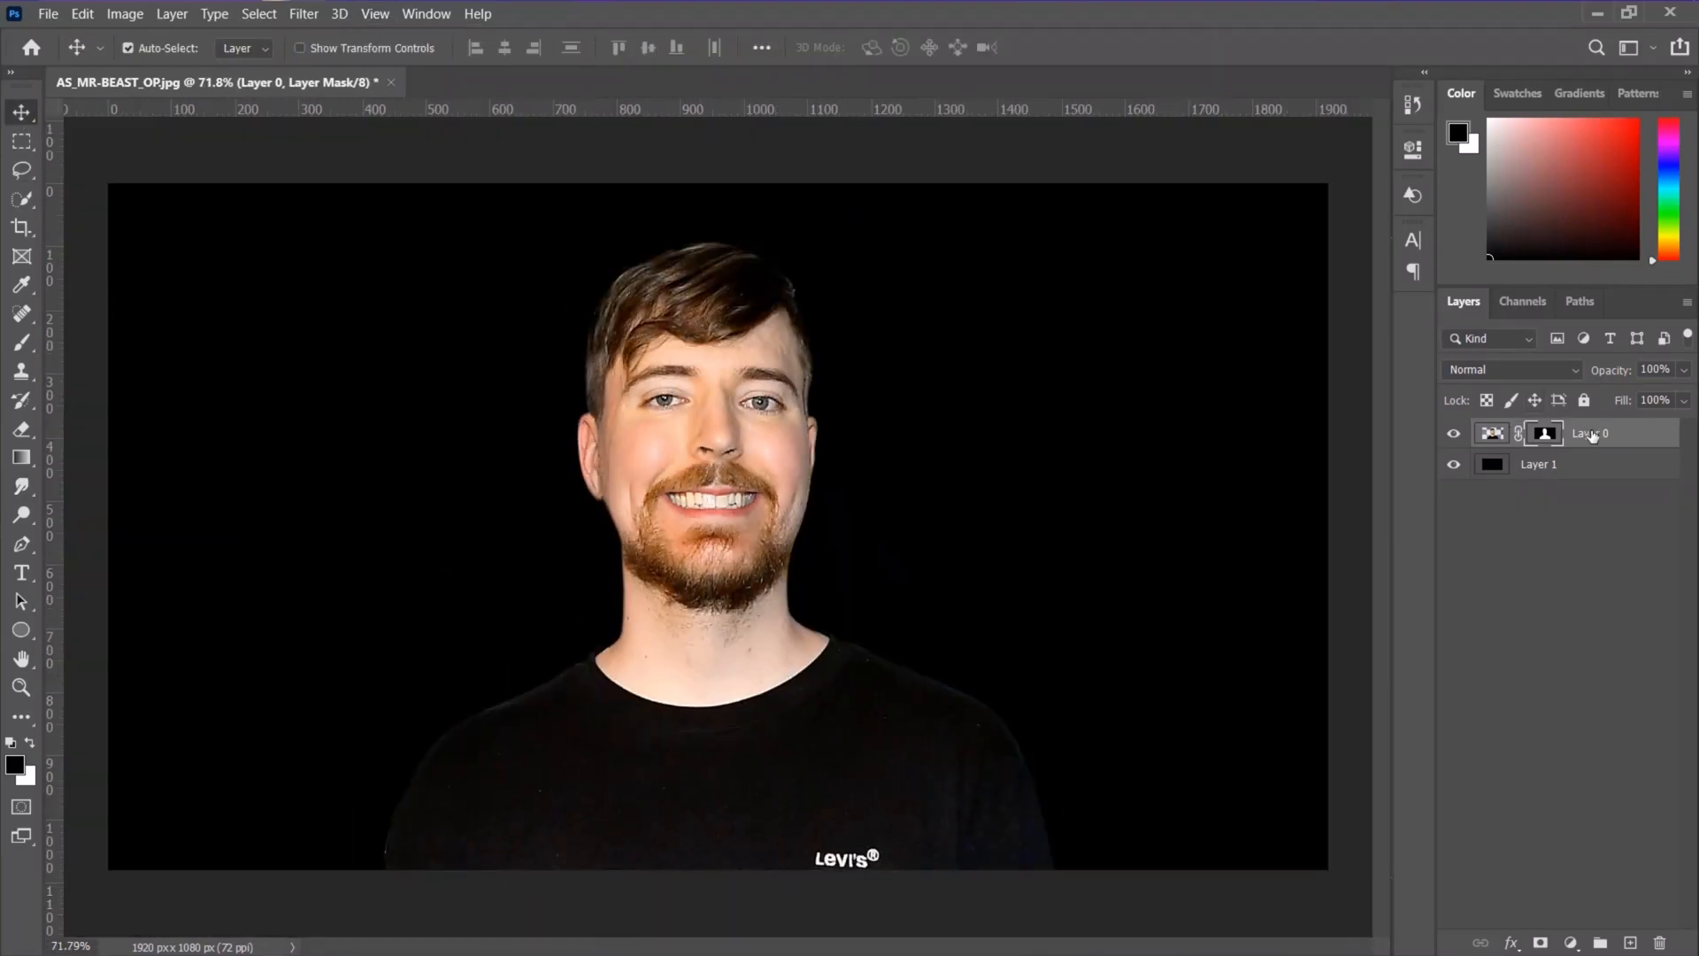
# - Duplicate the cutout with Ctrl+J, hide the original and heal skin blemishes with Spot Healing and Patch
pyautogui.press('ctrl+j')
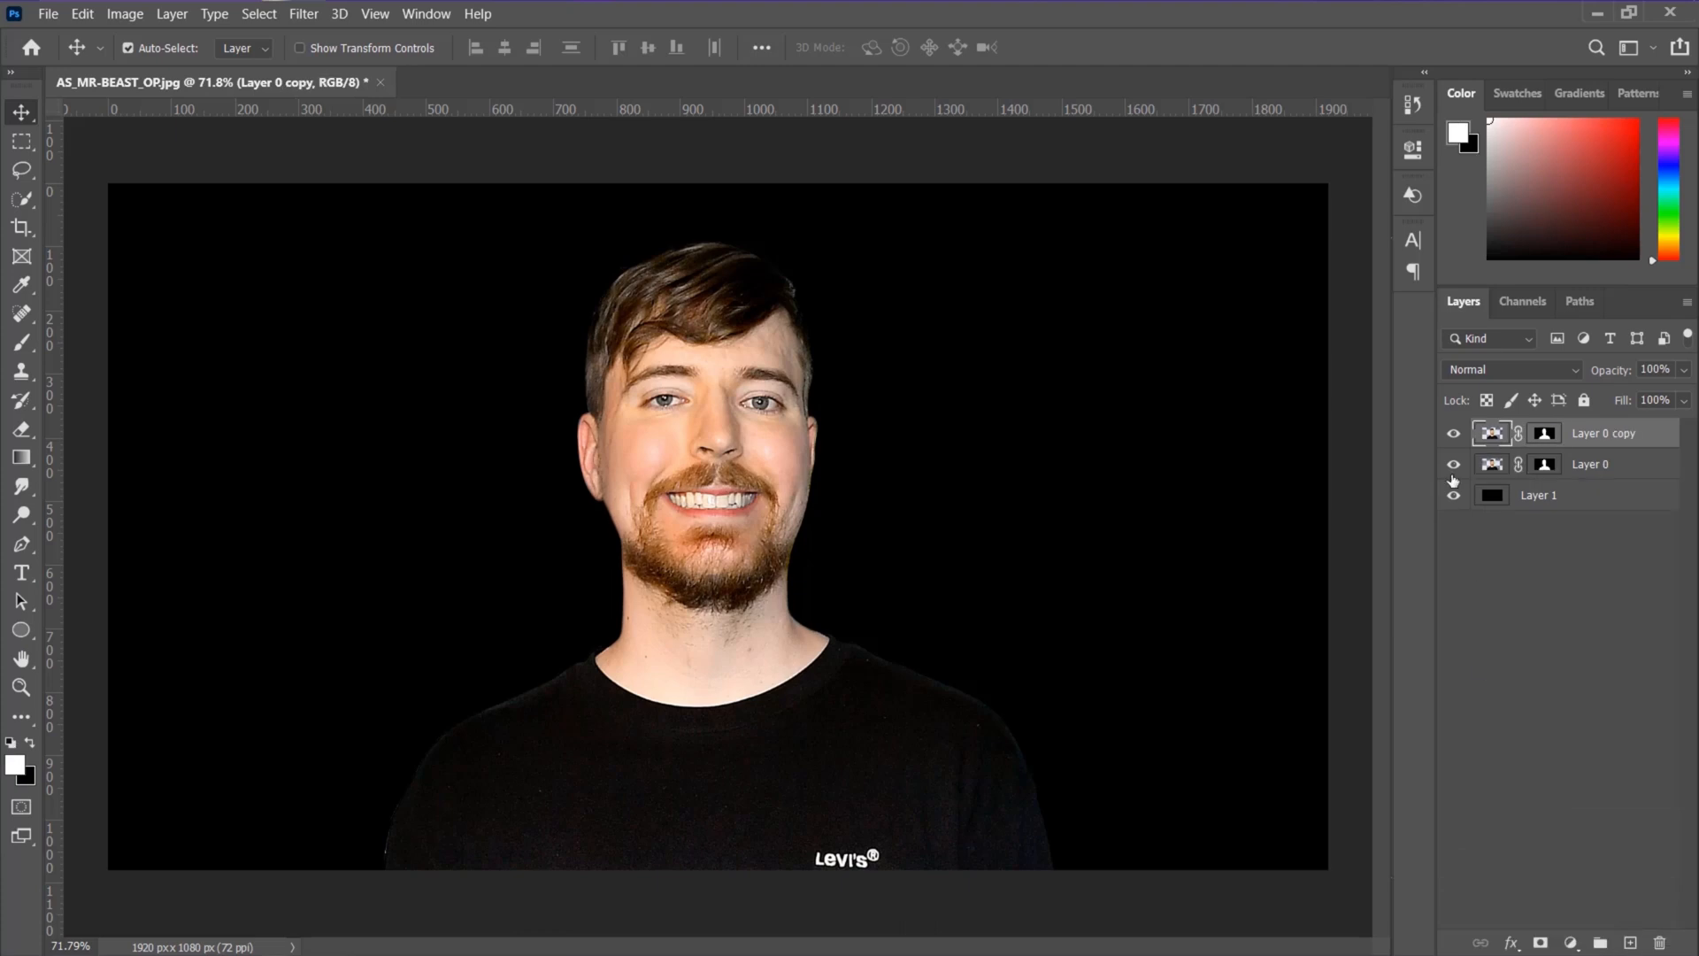
pyautogui.moveTo(1454, 464)
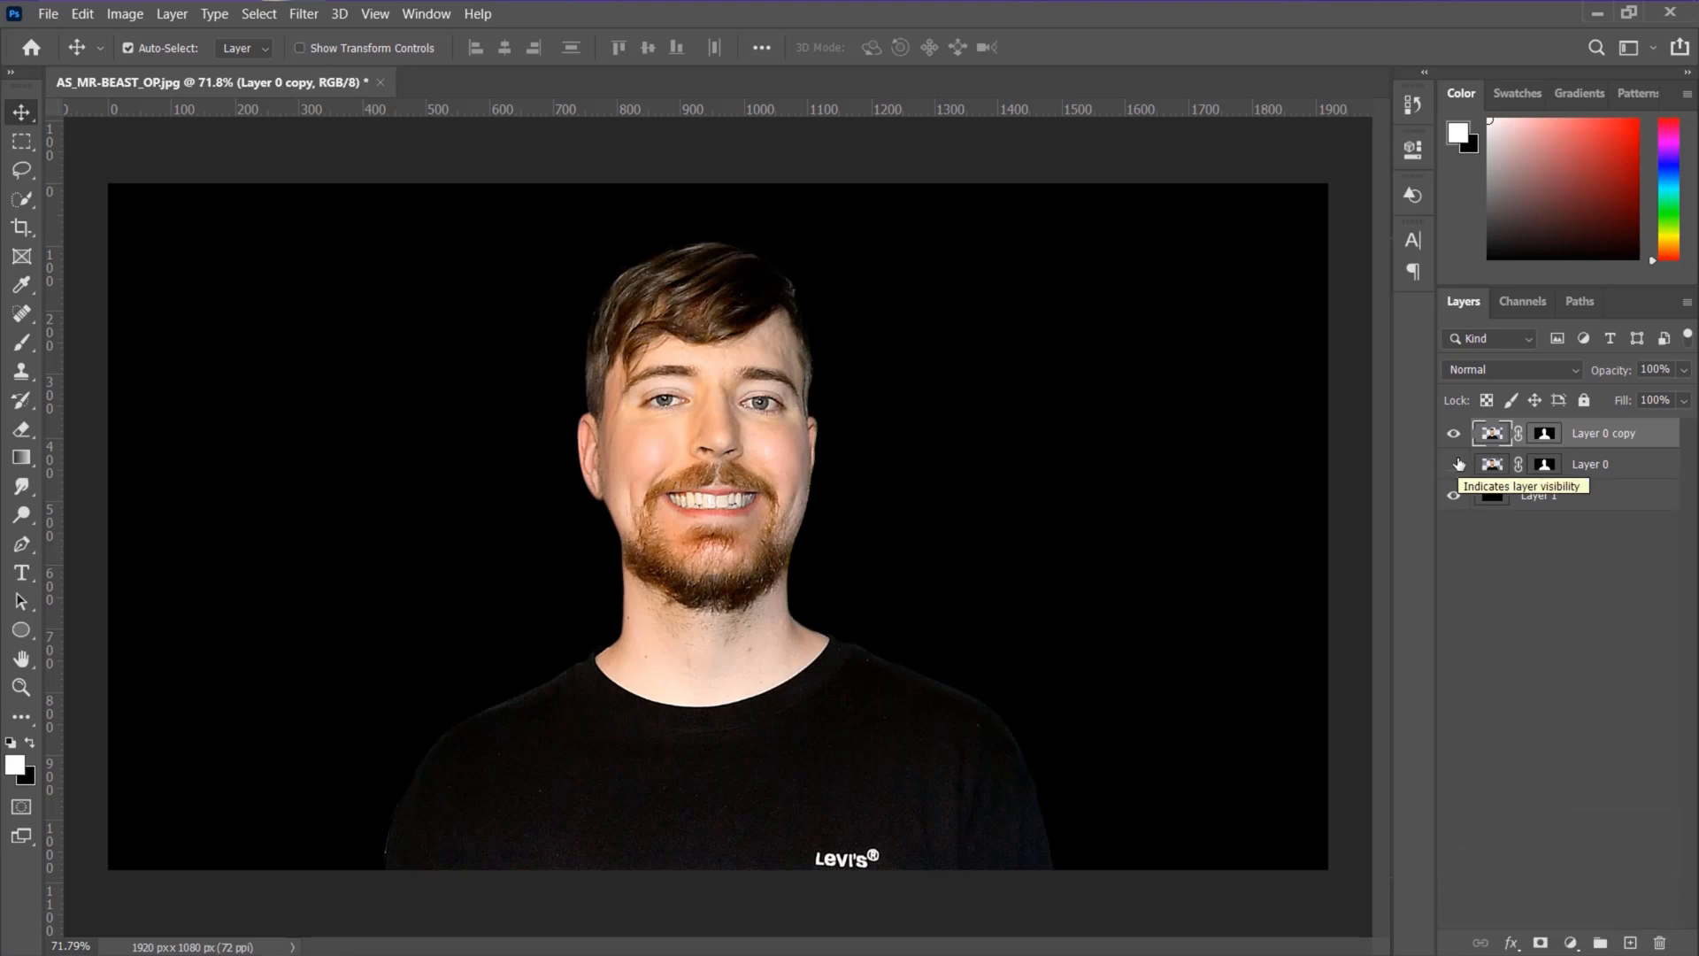
pyautogui.click(1455, 464)
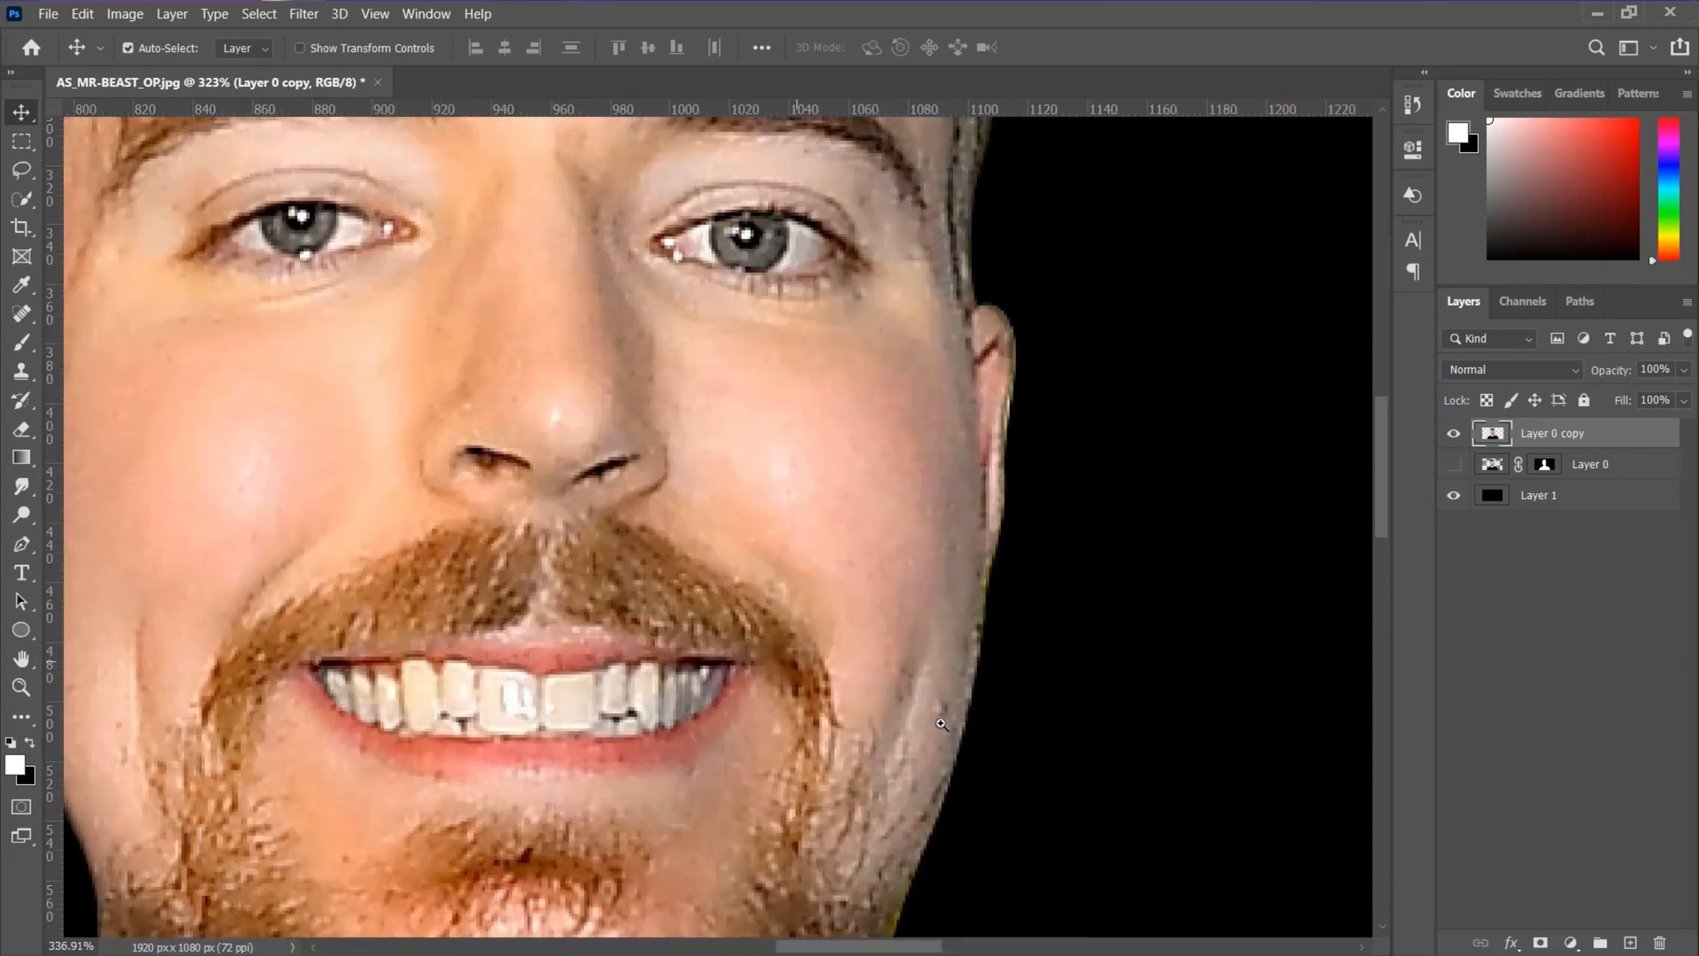
pyautogui.click(21, 313)
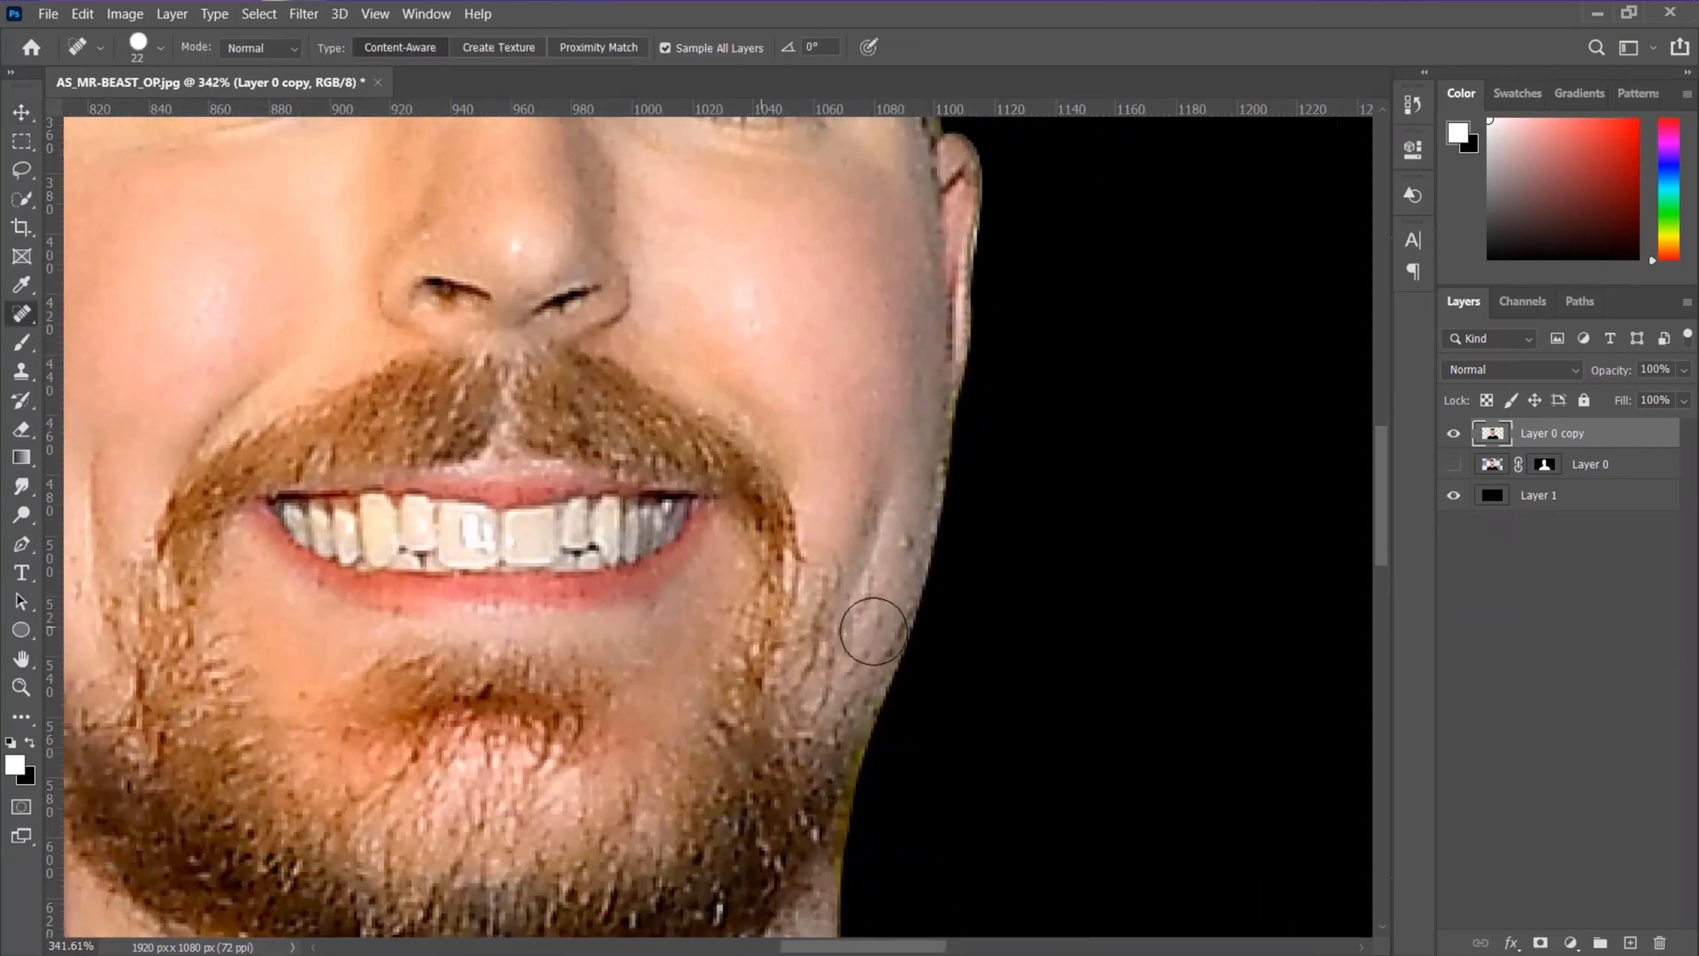
pyautogui.click(22, 313)
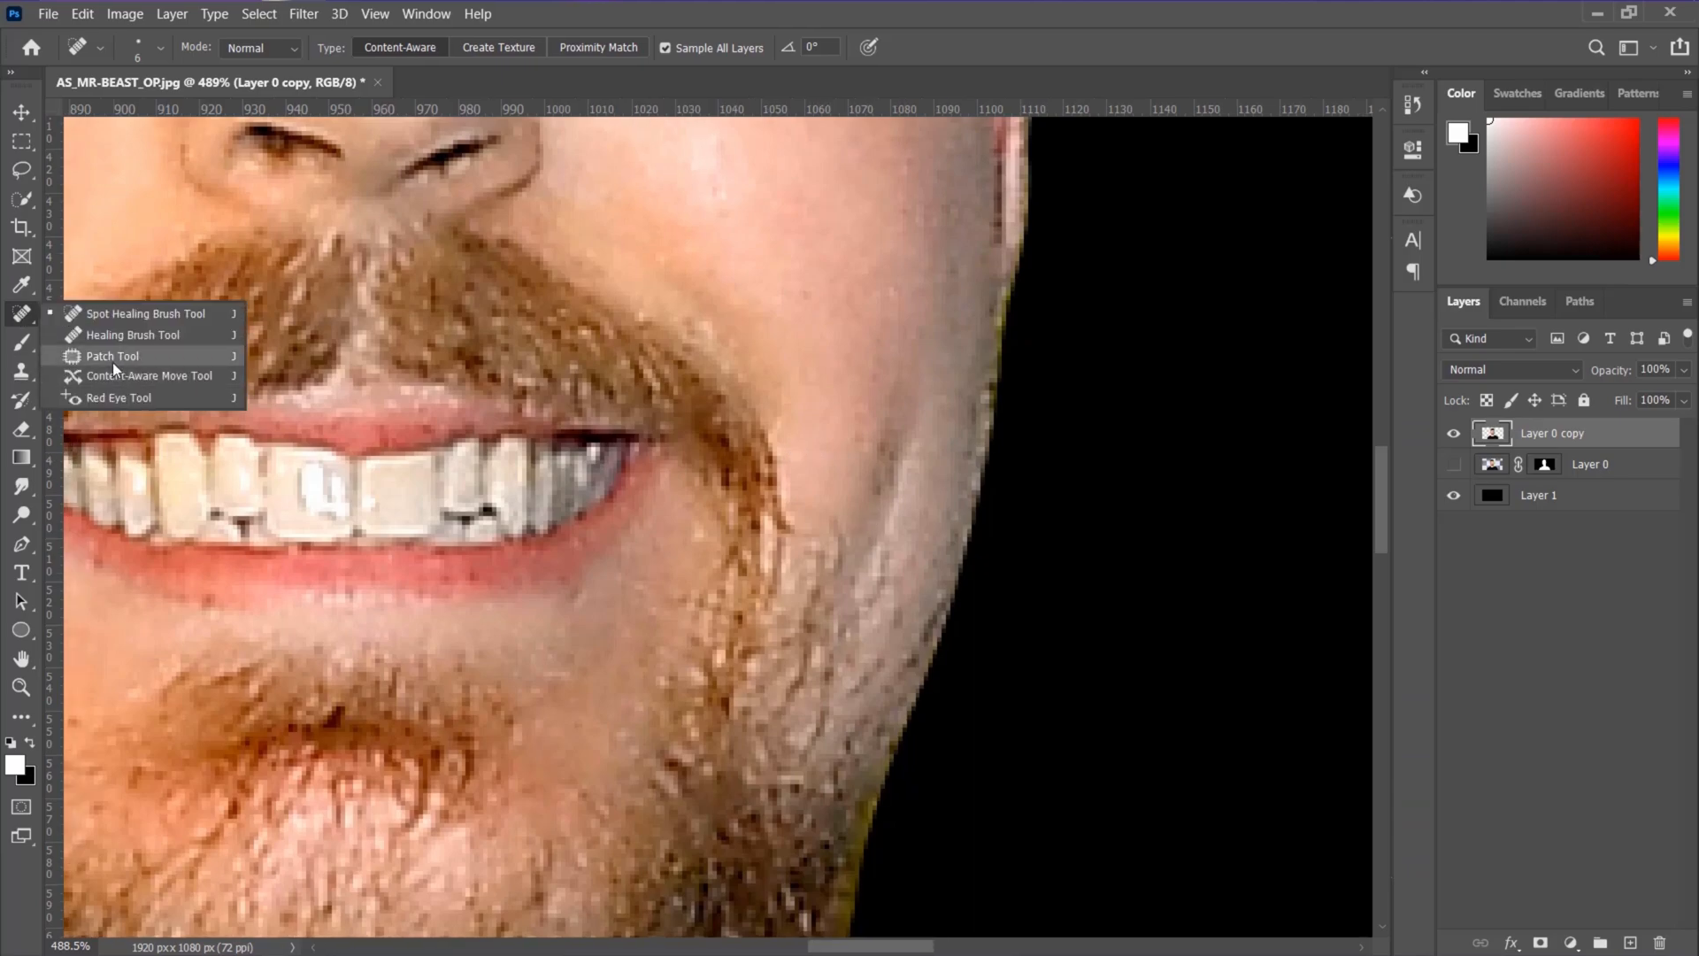
pyautogui.click(112, 356)
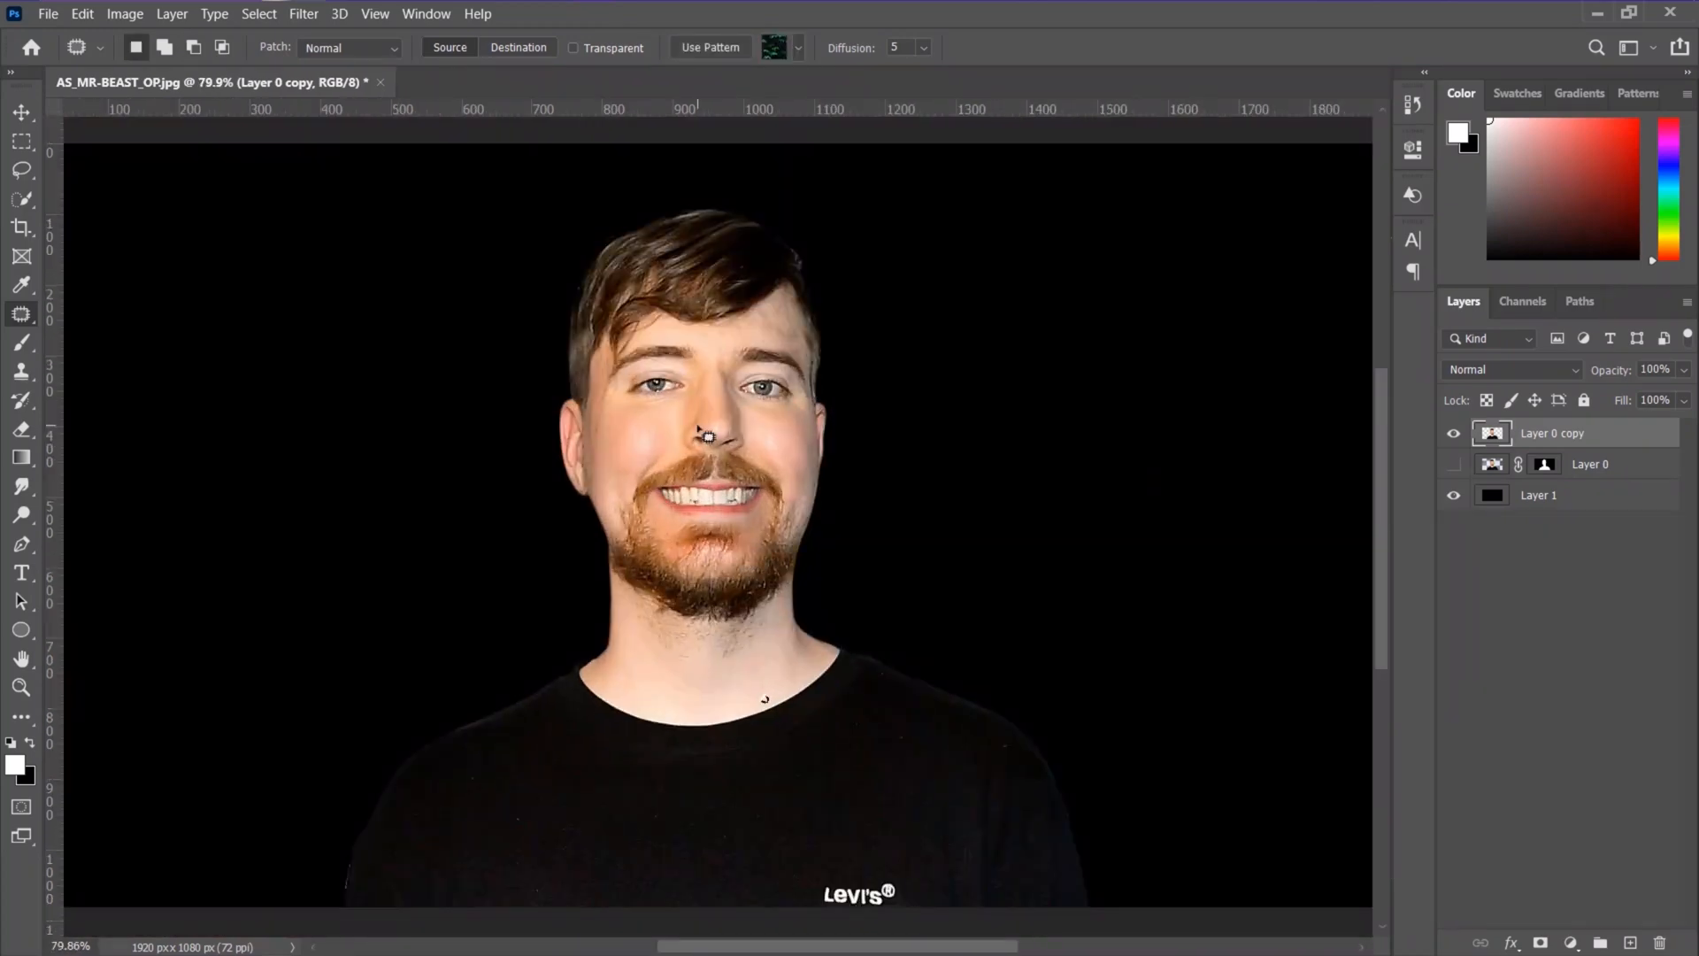
pyautogui.click(22, 111)
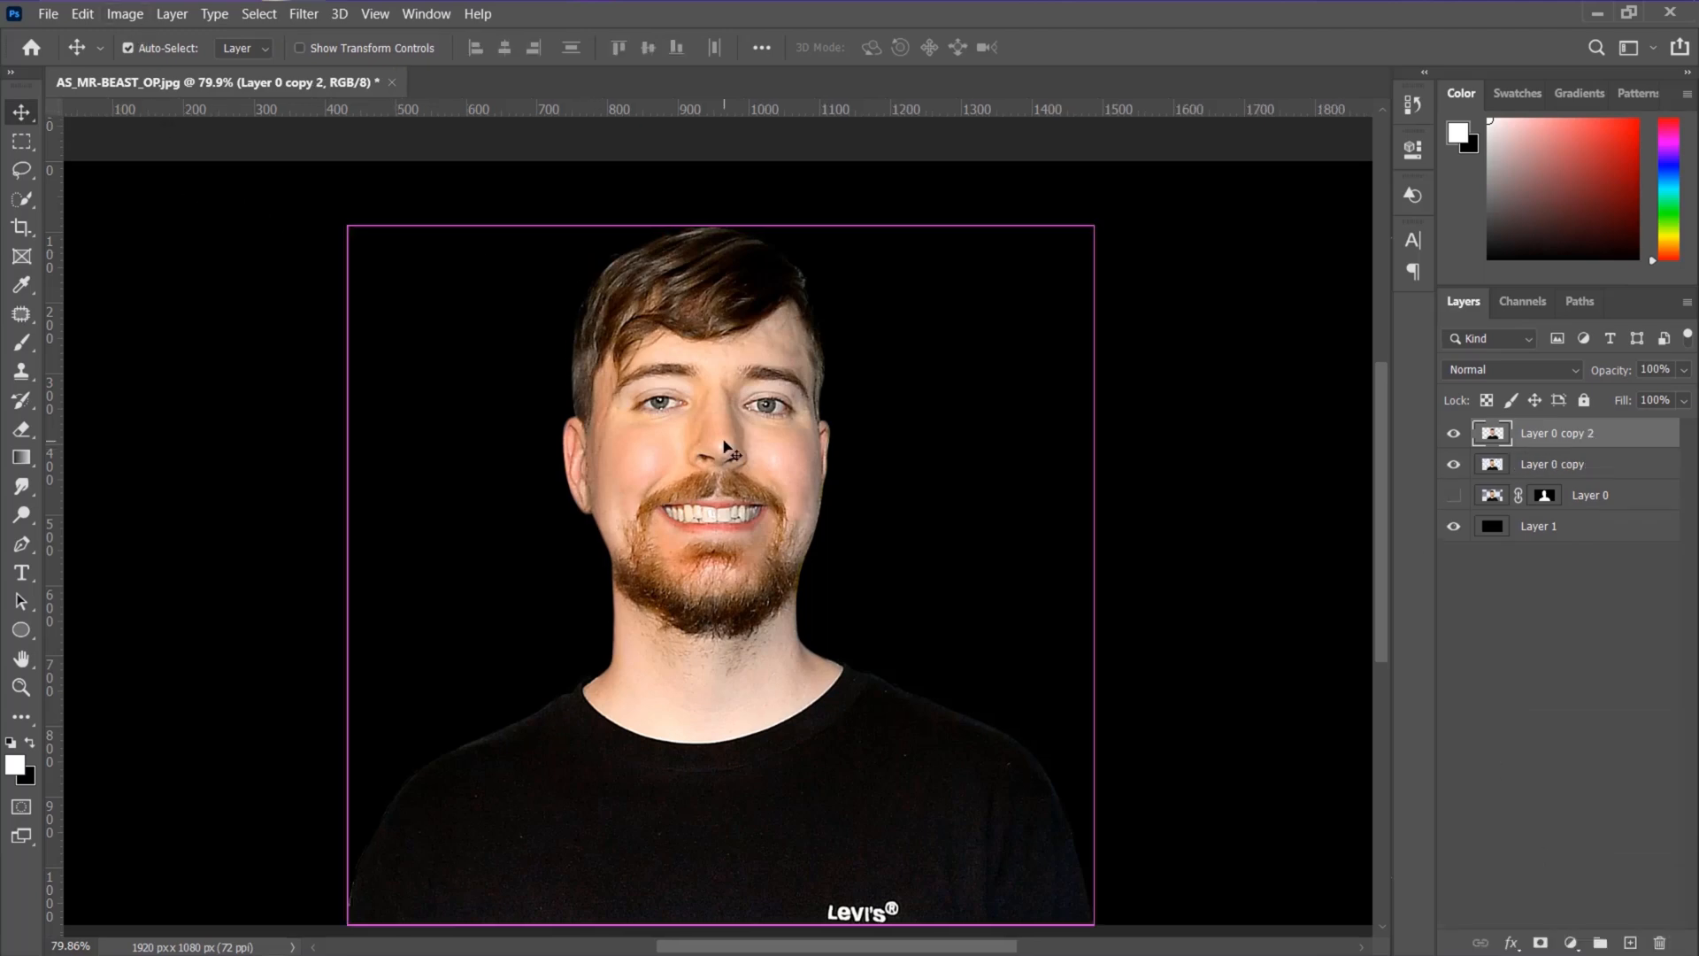
# - Set the inverted duplicate layer's blend mode to Vivid Light
pyautogui.click(1510, 368)
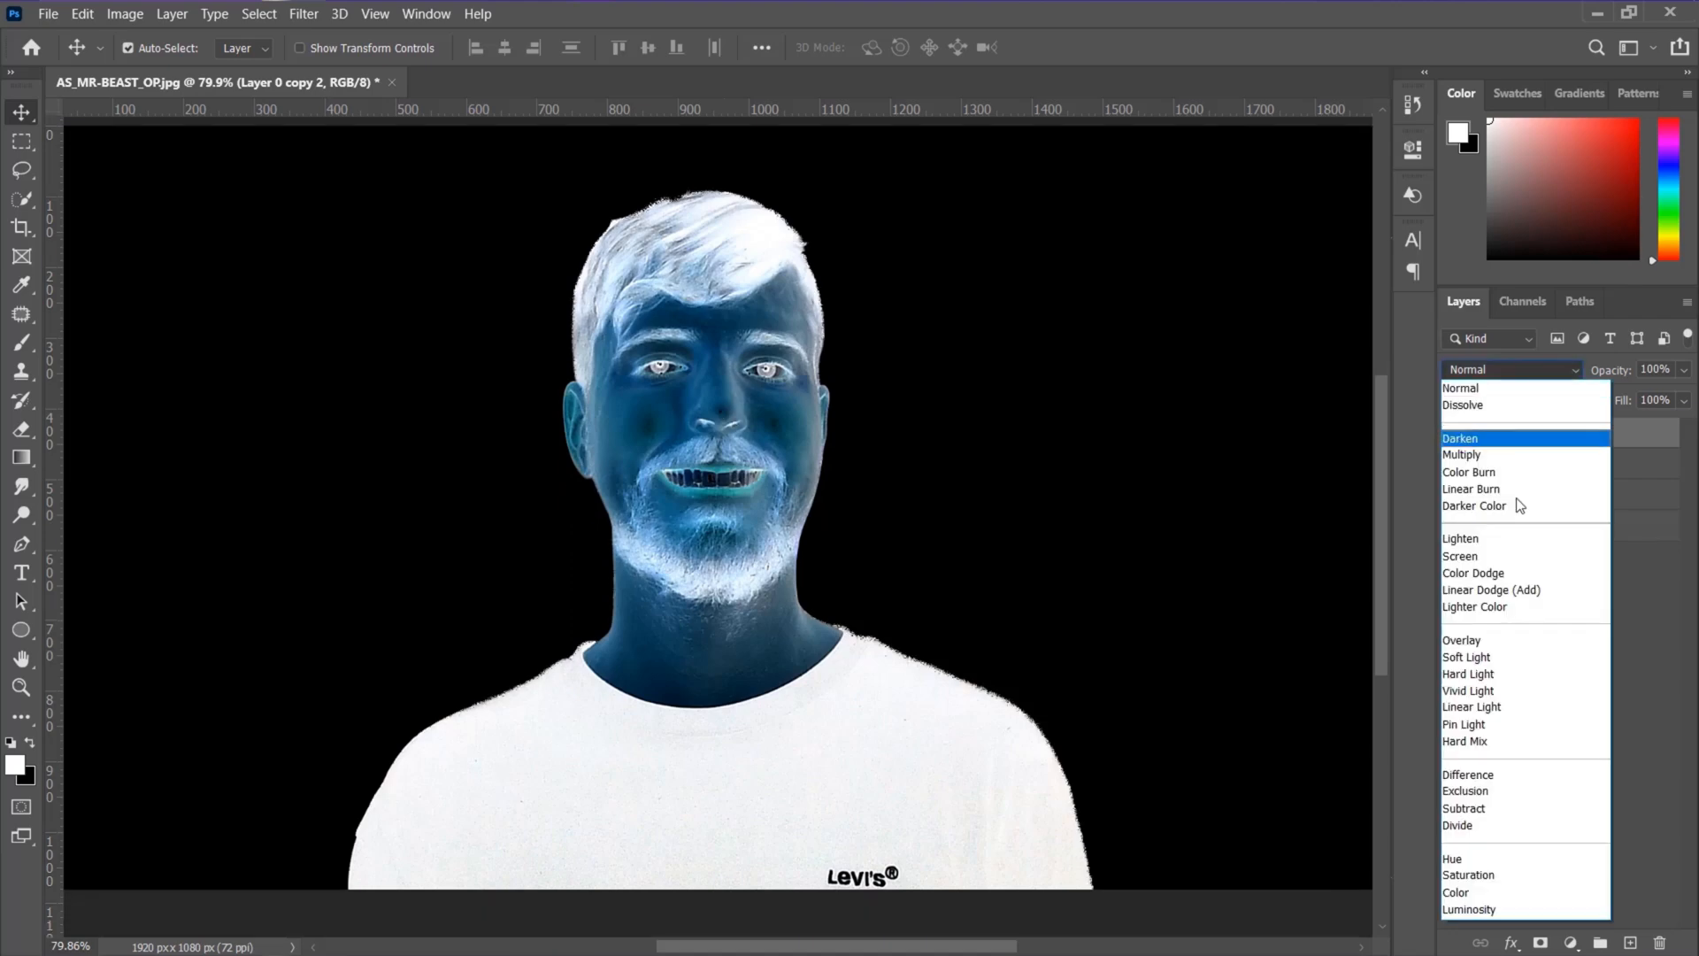
pyautogui.click(1469, 690)
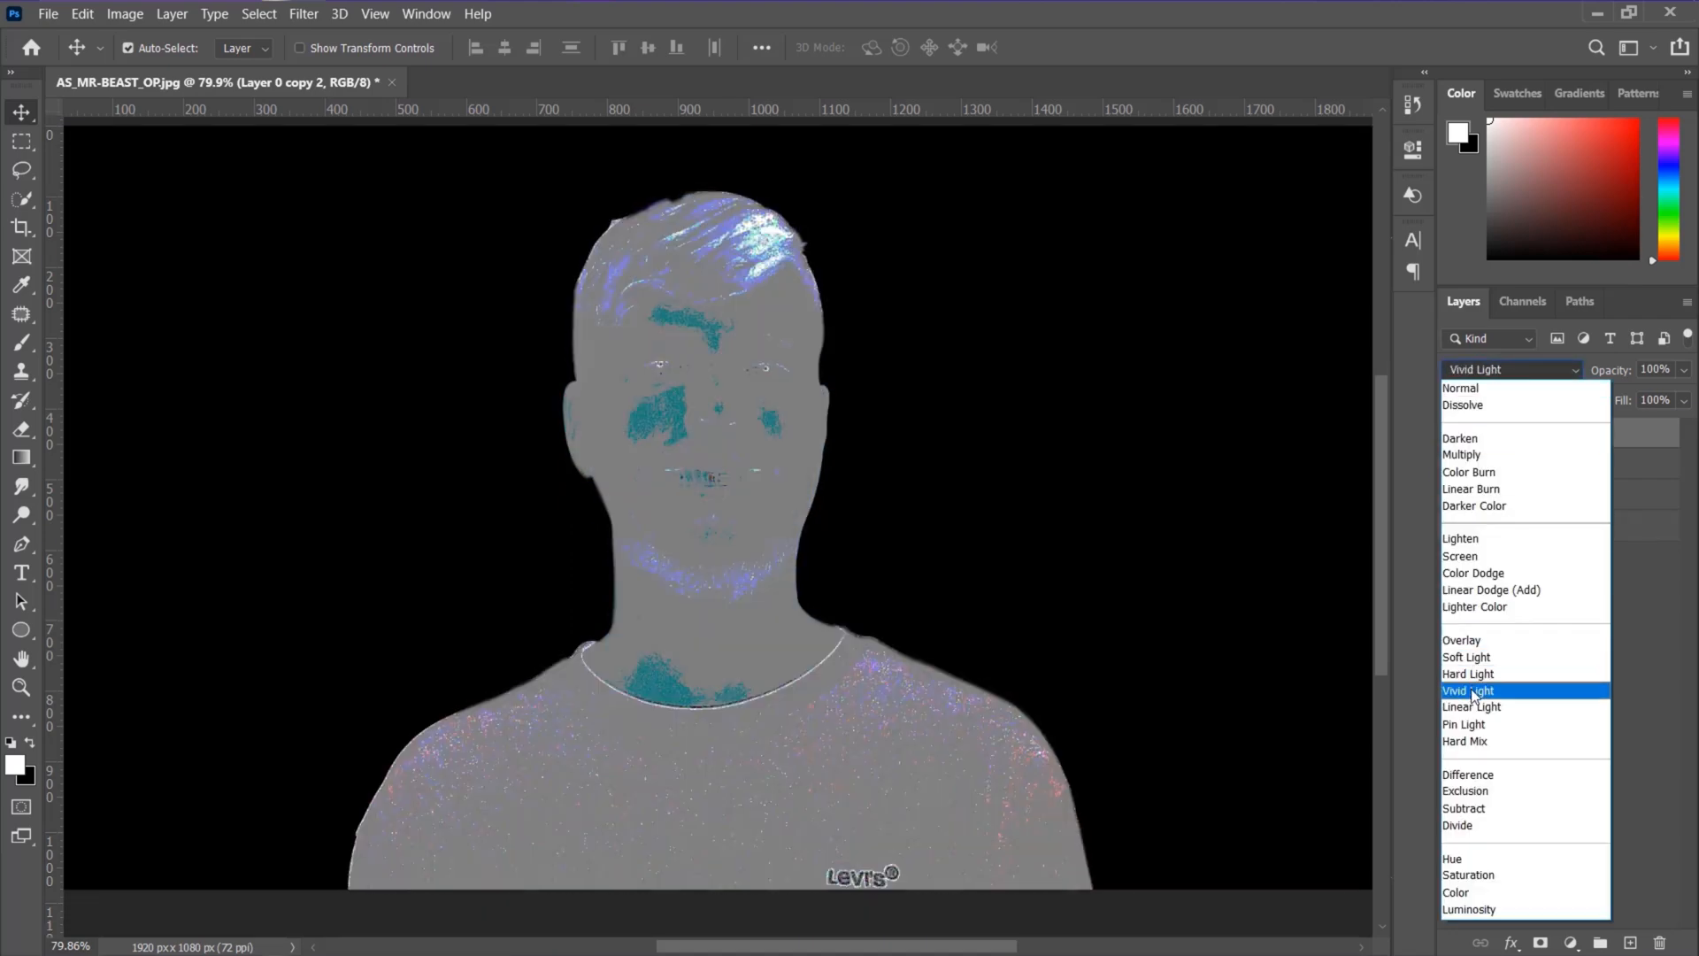
pyautogui.click(303, 13)
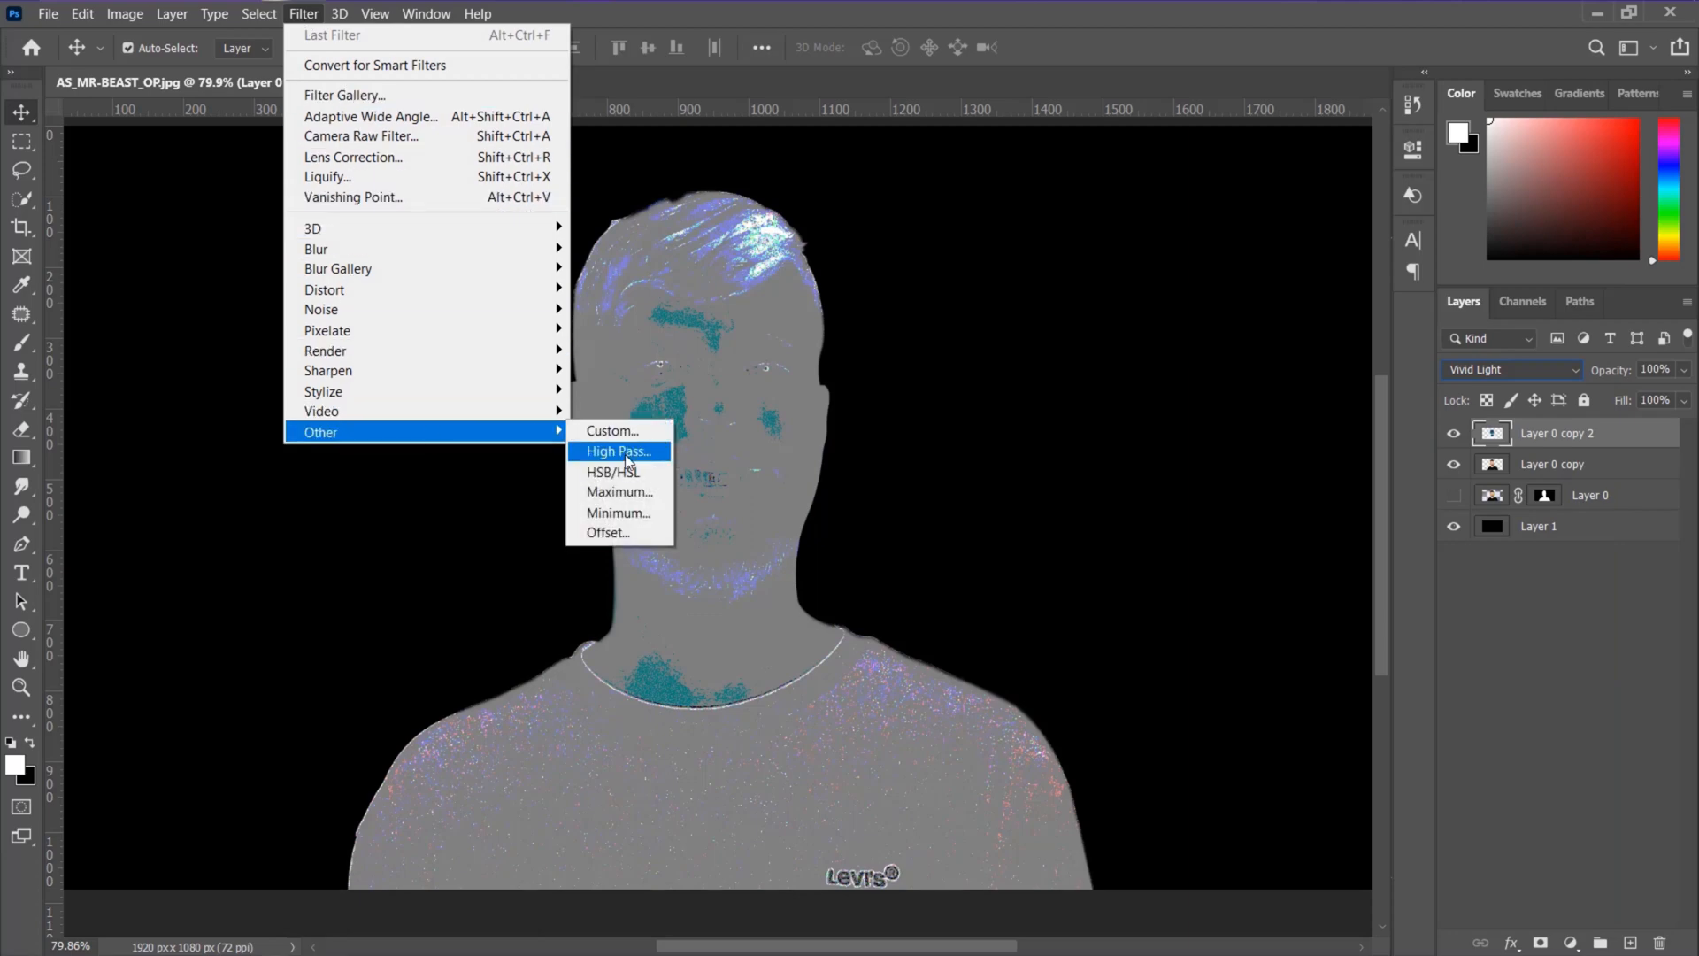
# - Apply a High Pass filter with 3.8-pixel radius to the Vivid Light layer
pyautogui.click(618, 451)
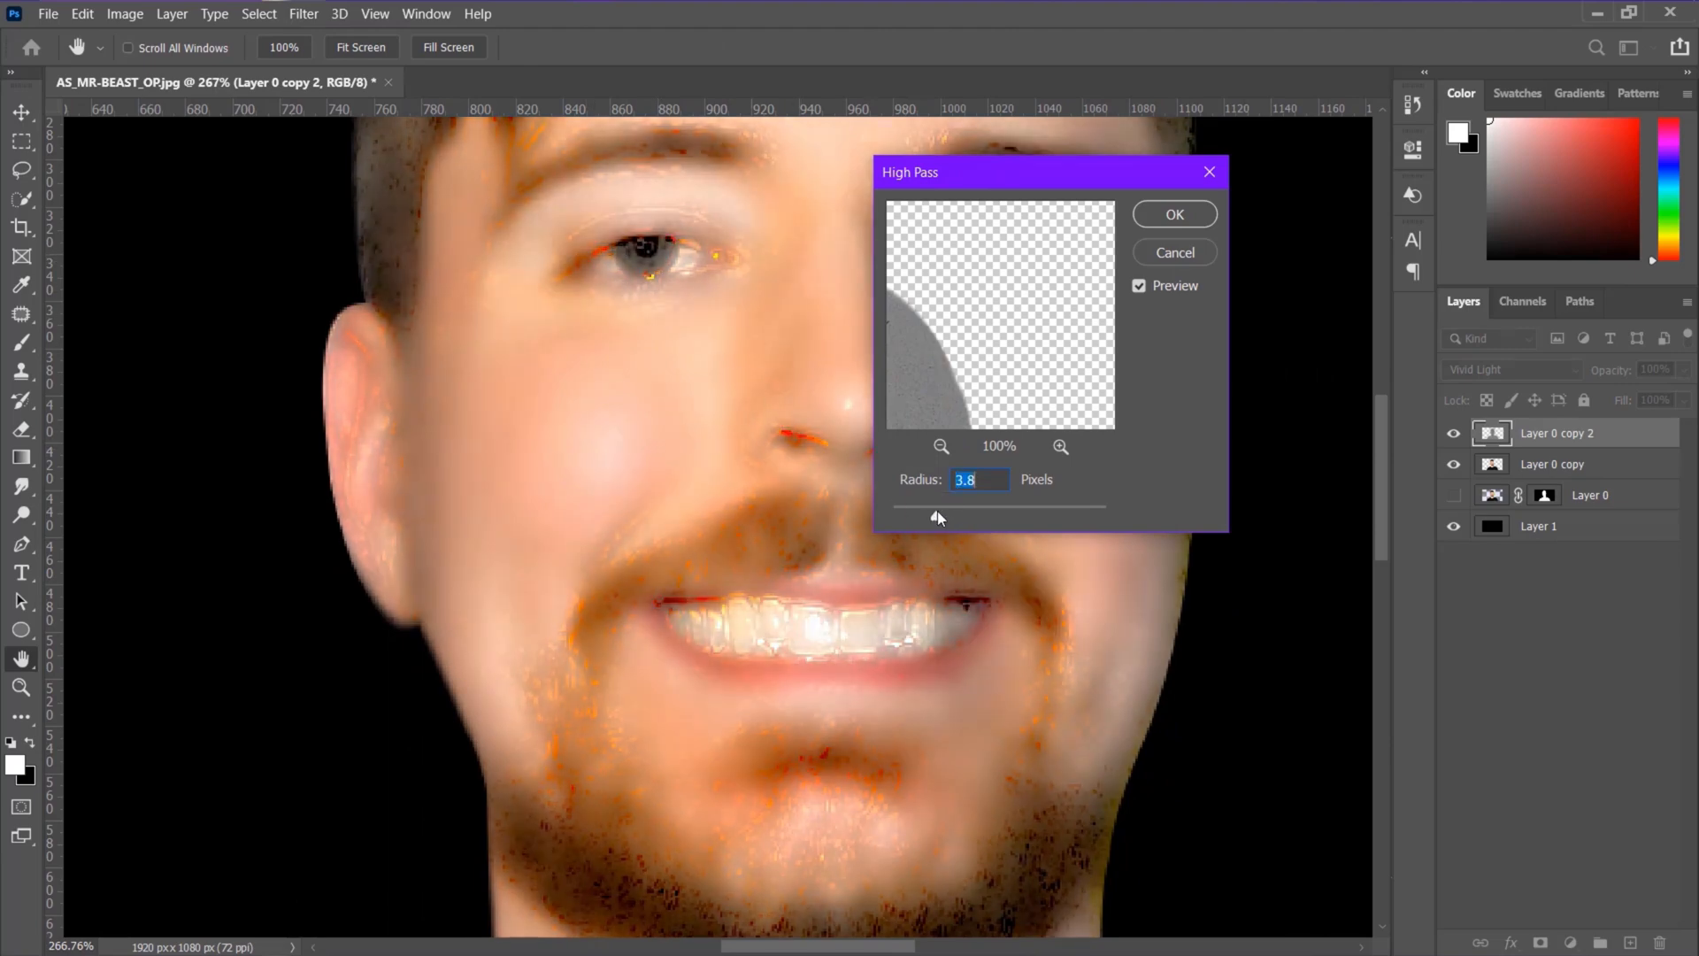
pyautogui.click(302, 13)
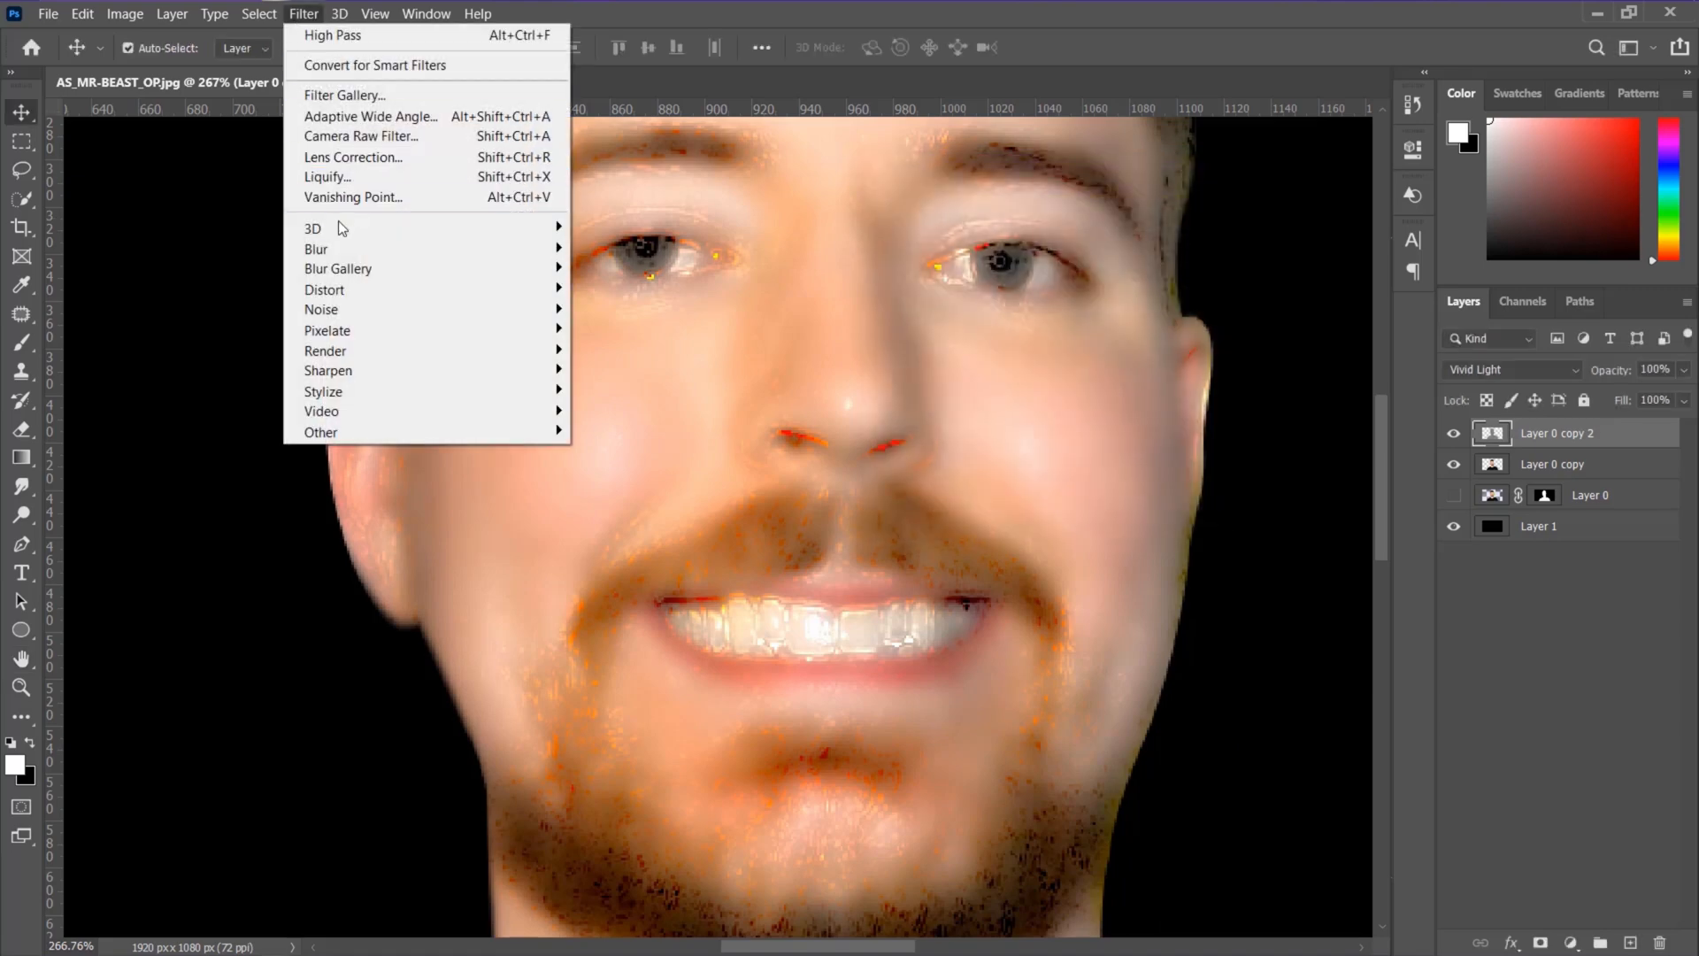
# - Apply a Gaussian Blur of 0.8 pixels to the high-pass layer
pyautogui.click(336, 248)
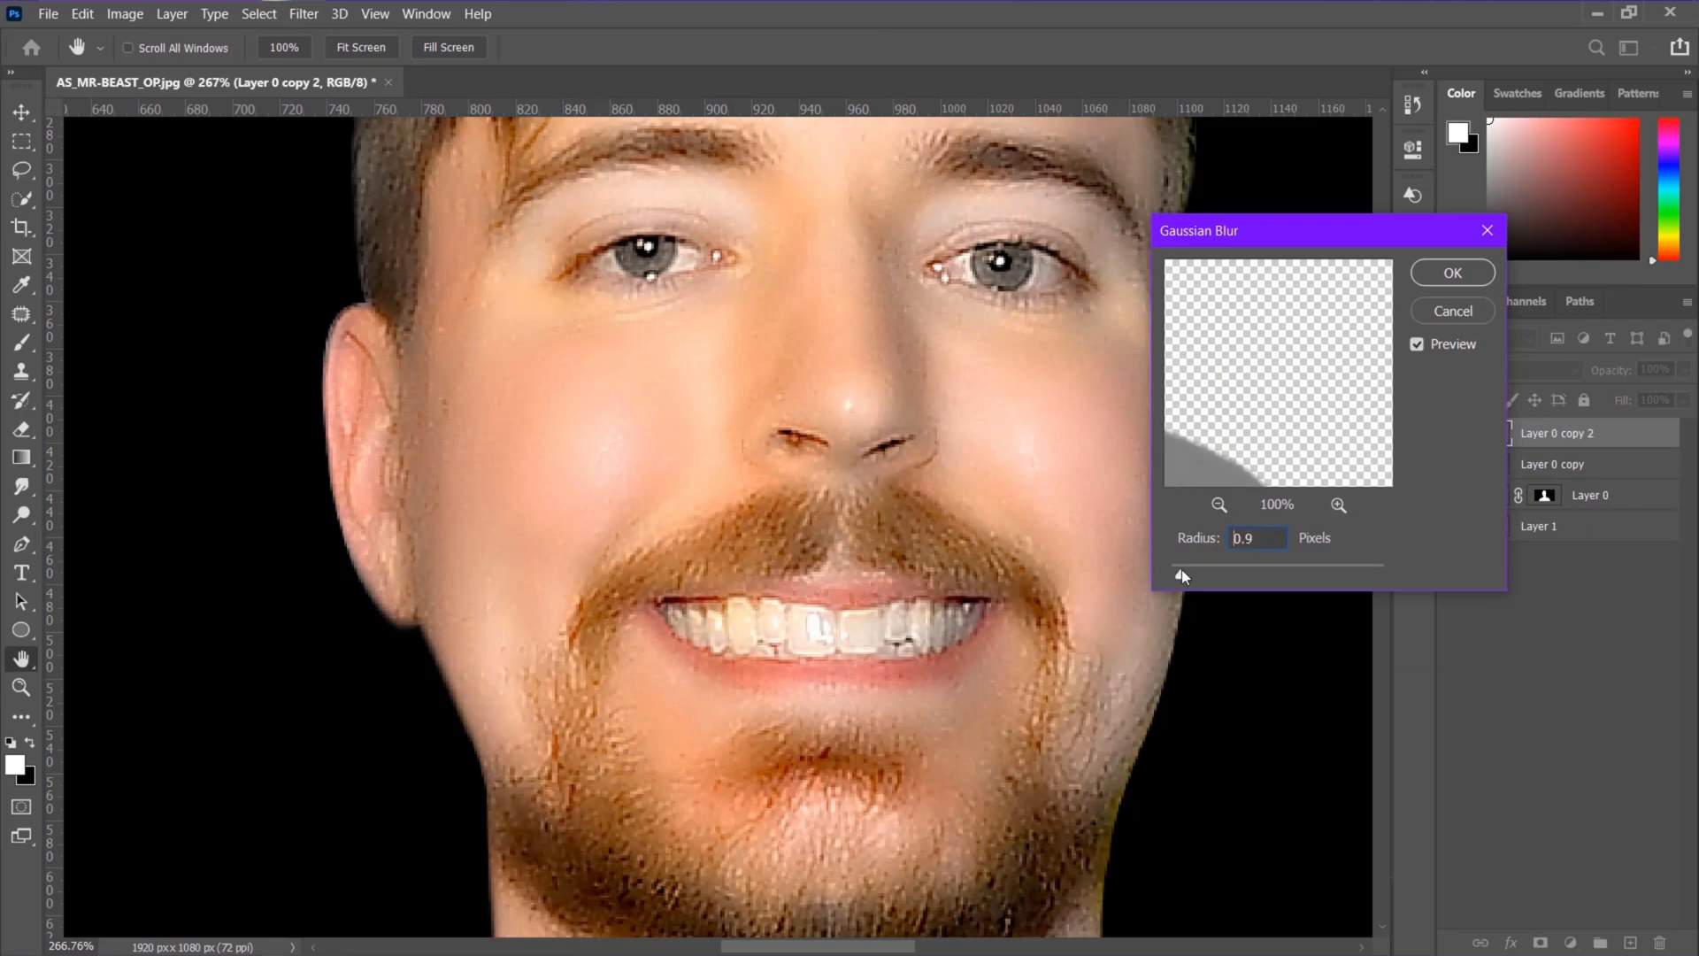
pyautogui.tripleClick(1257, 538)
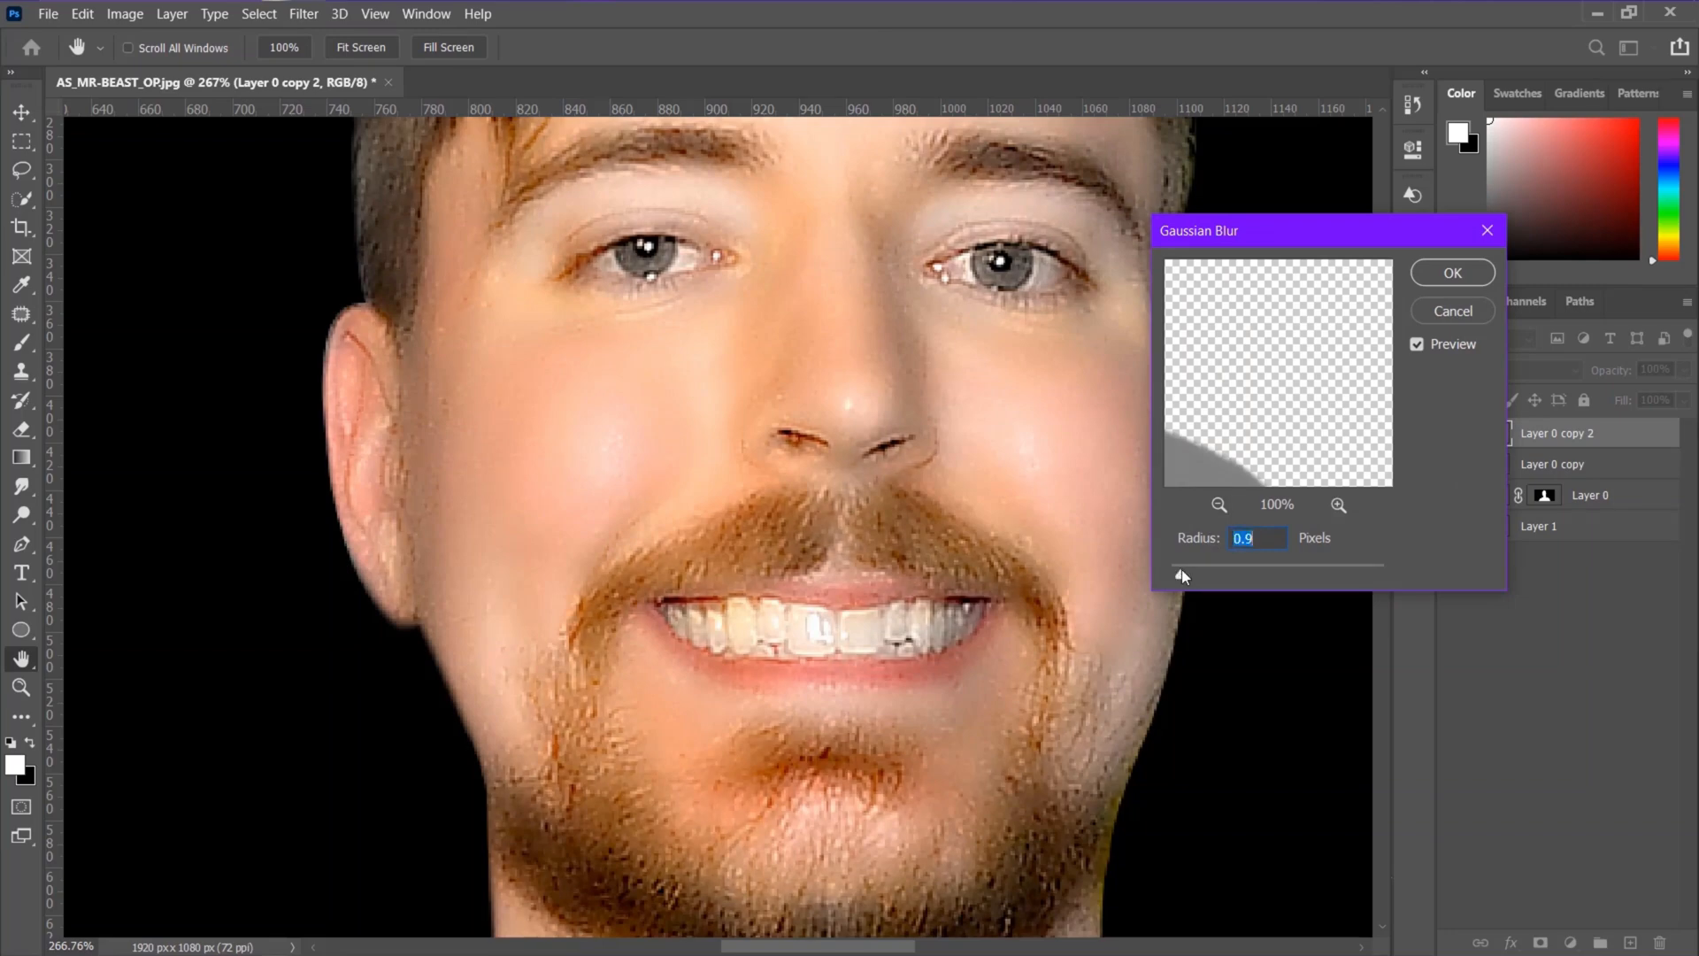
pyautogui.moveTo(574, 418)
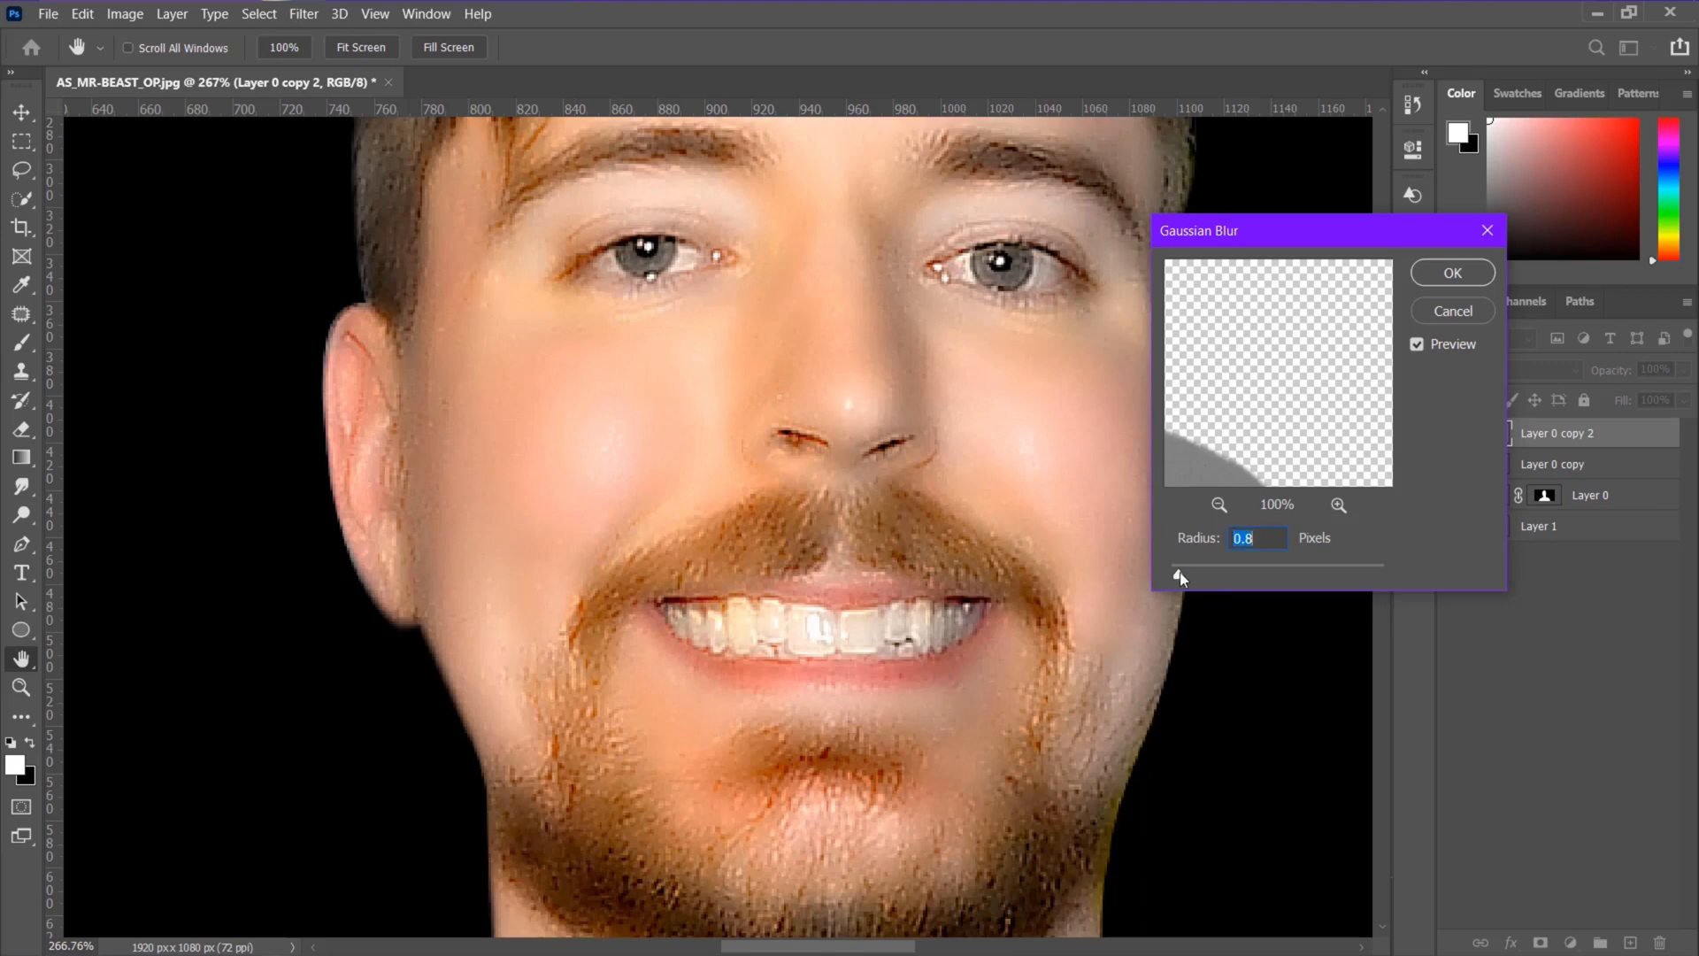
pyautogui.click(1451, 273)
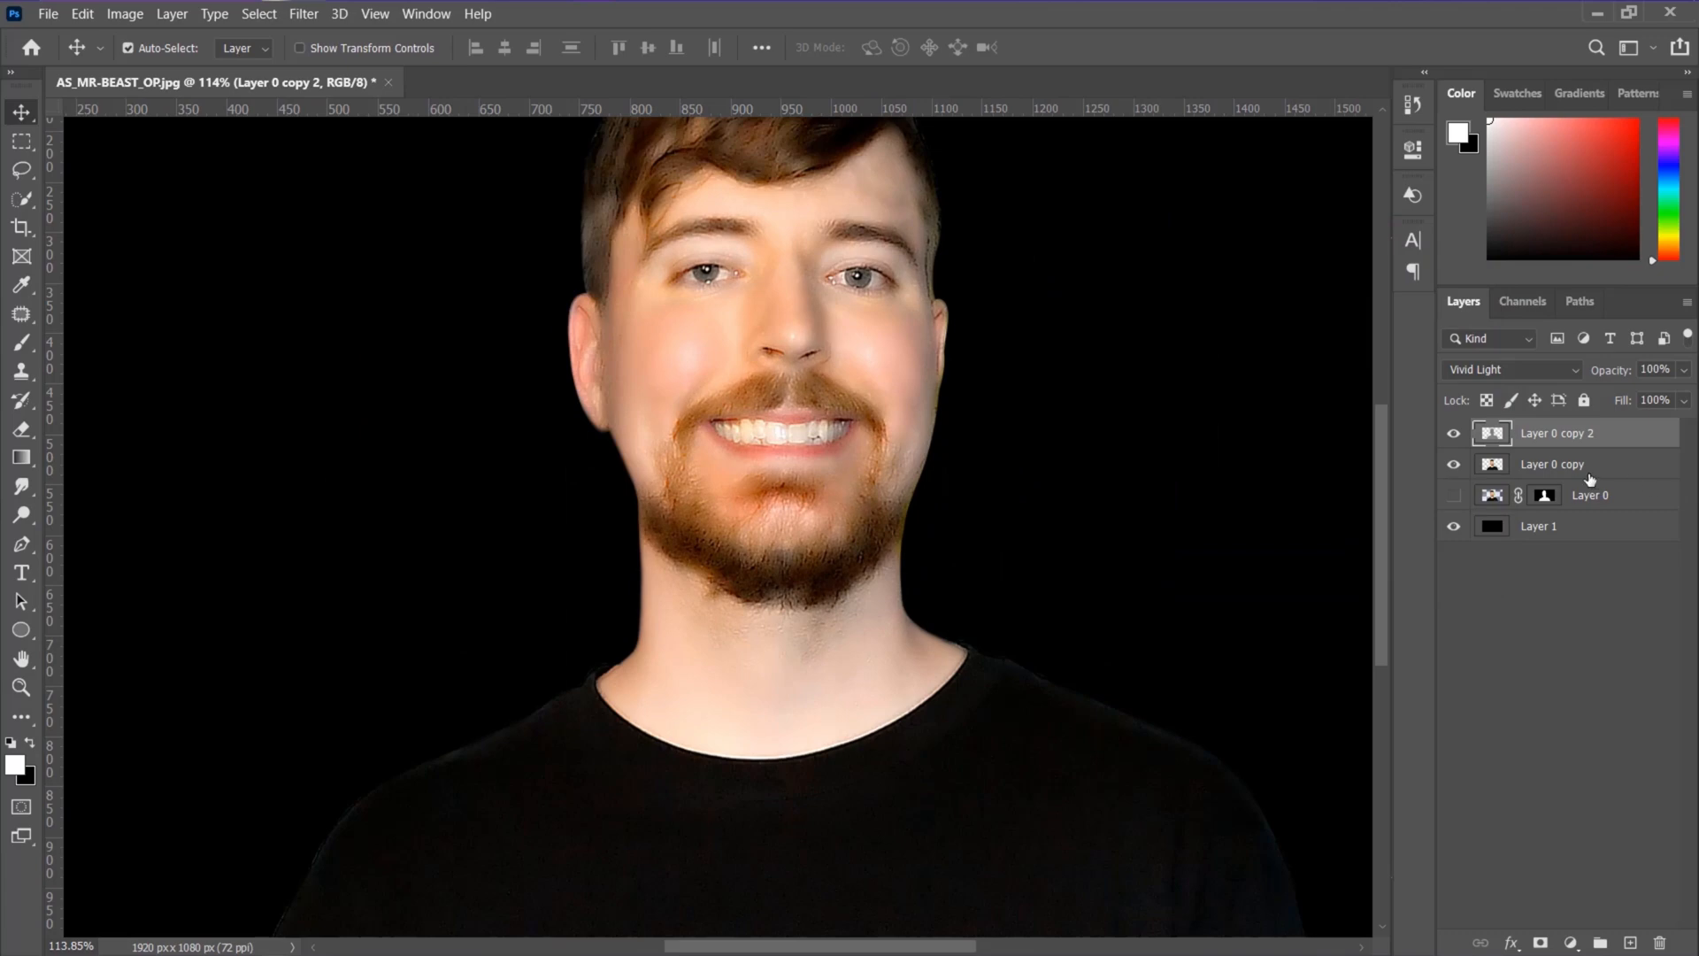
pyautogui.moveTo(1562, 789)
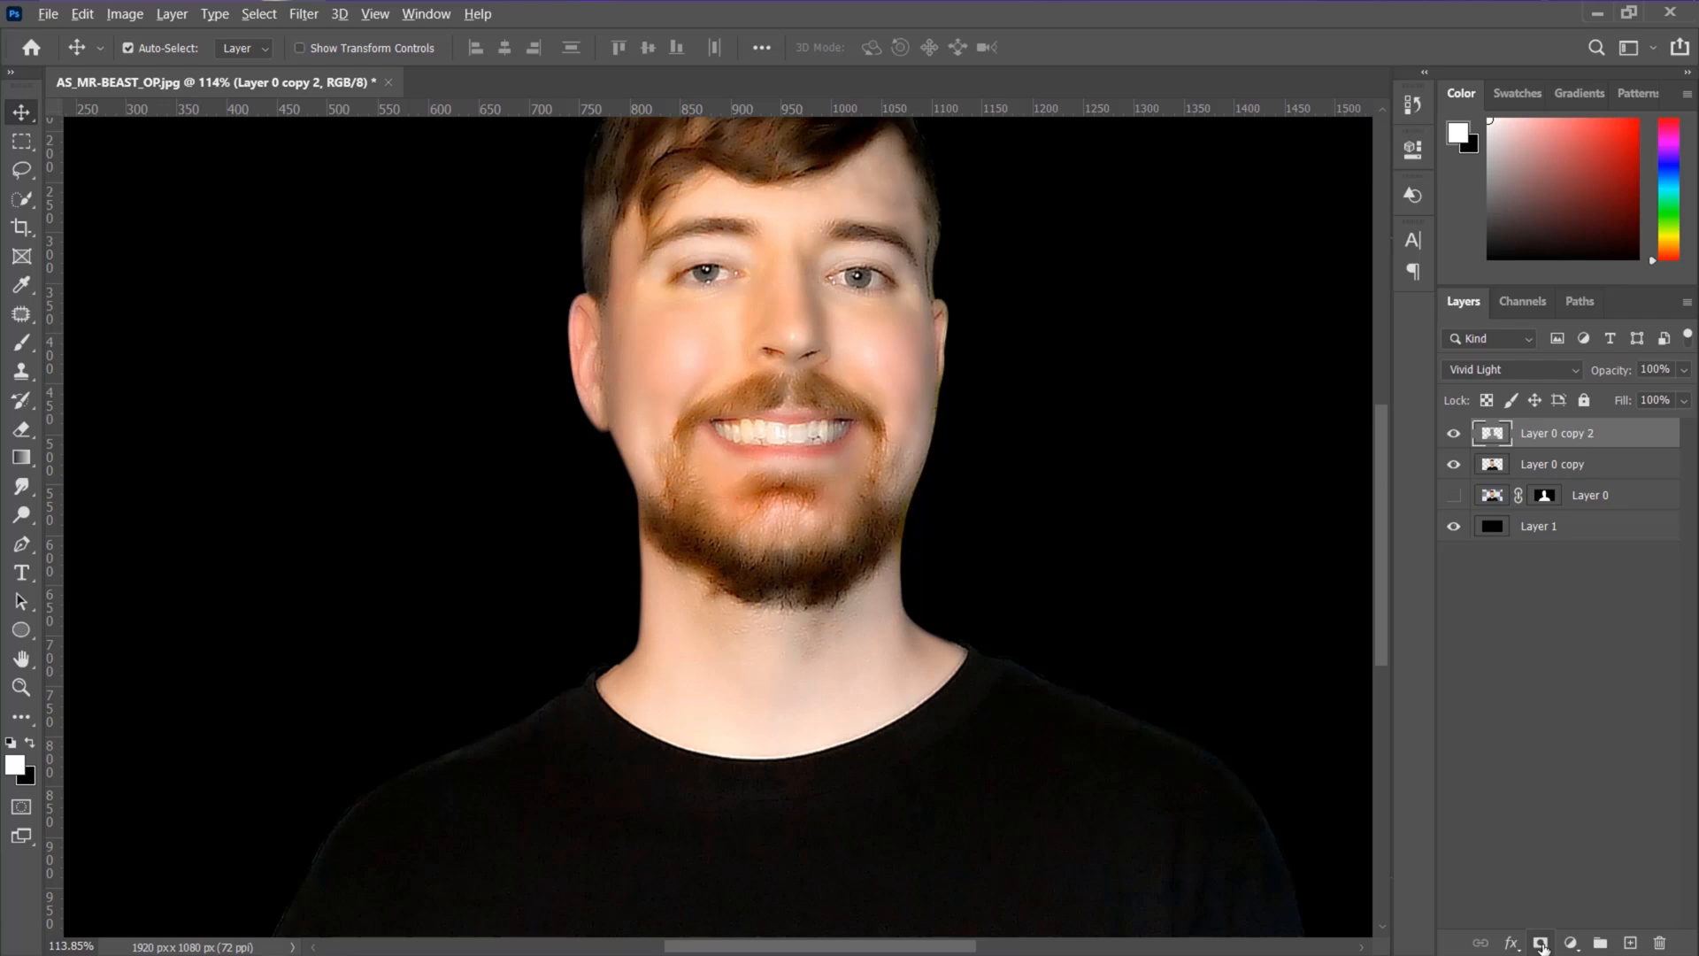
# - Add a hiding black mask to the smoothing layer and brush white over the face skin
pyautogui.click(1539, 942)
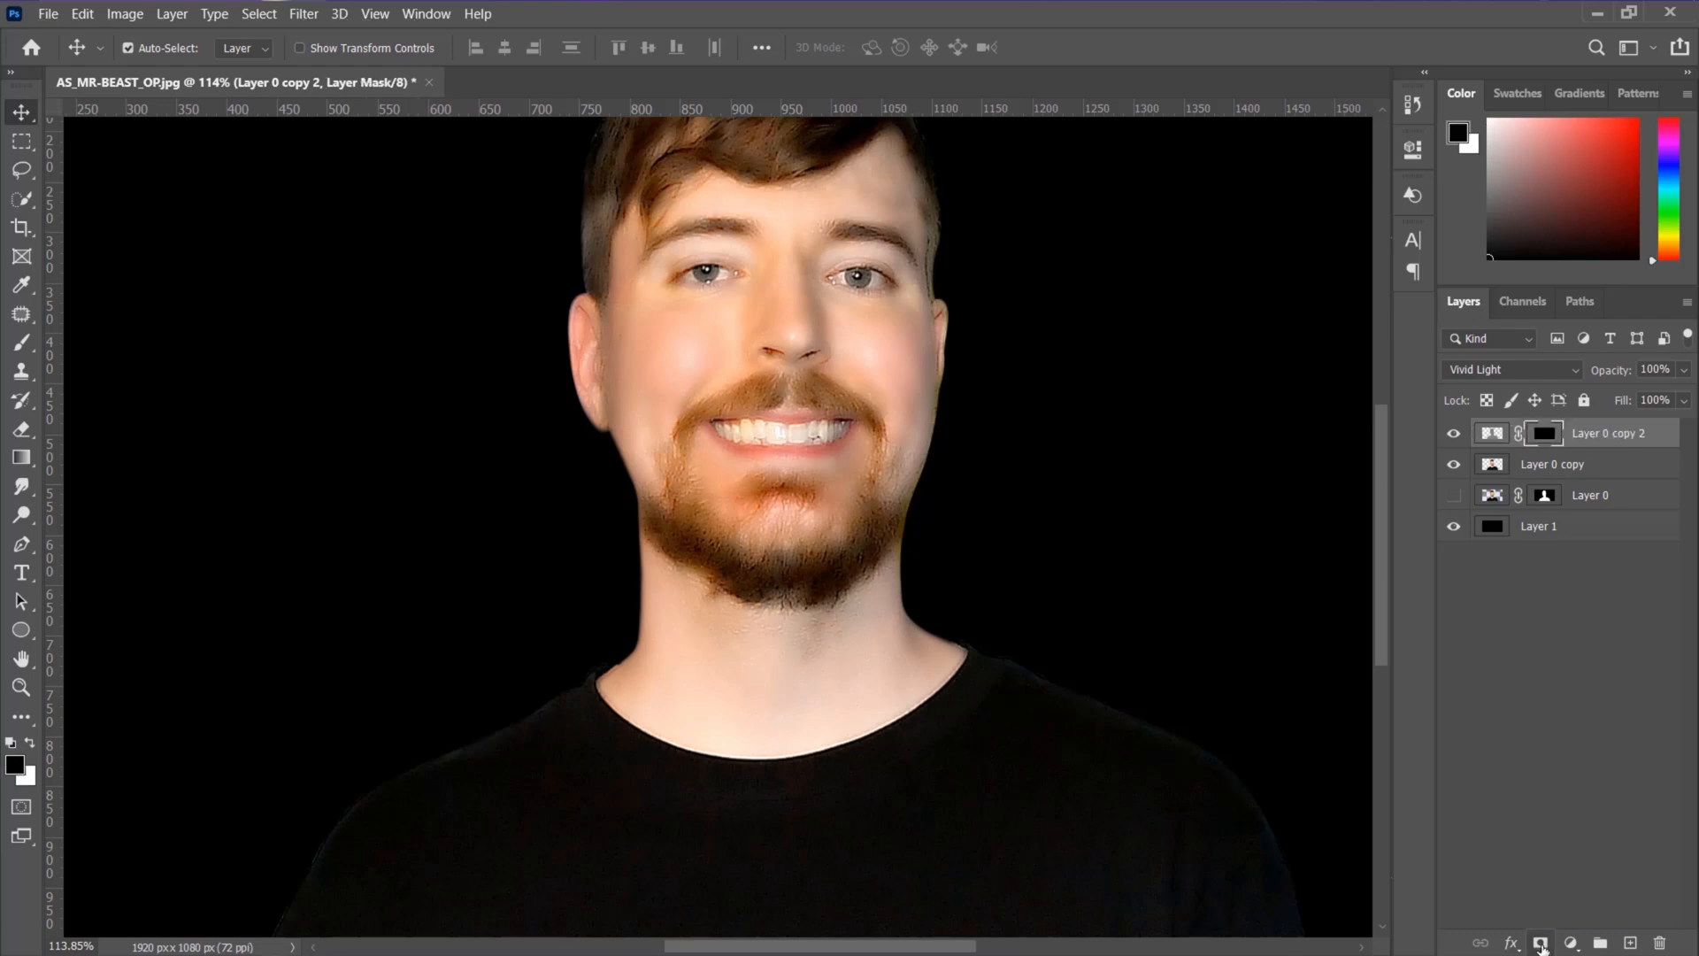
pyautogui.click(1545, 431)
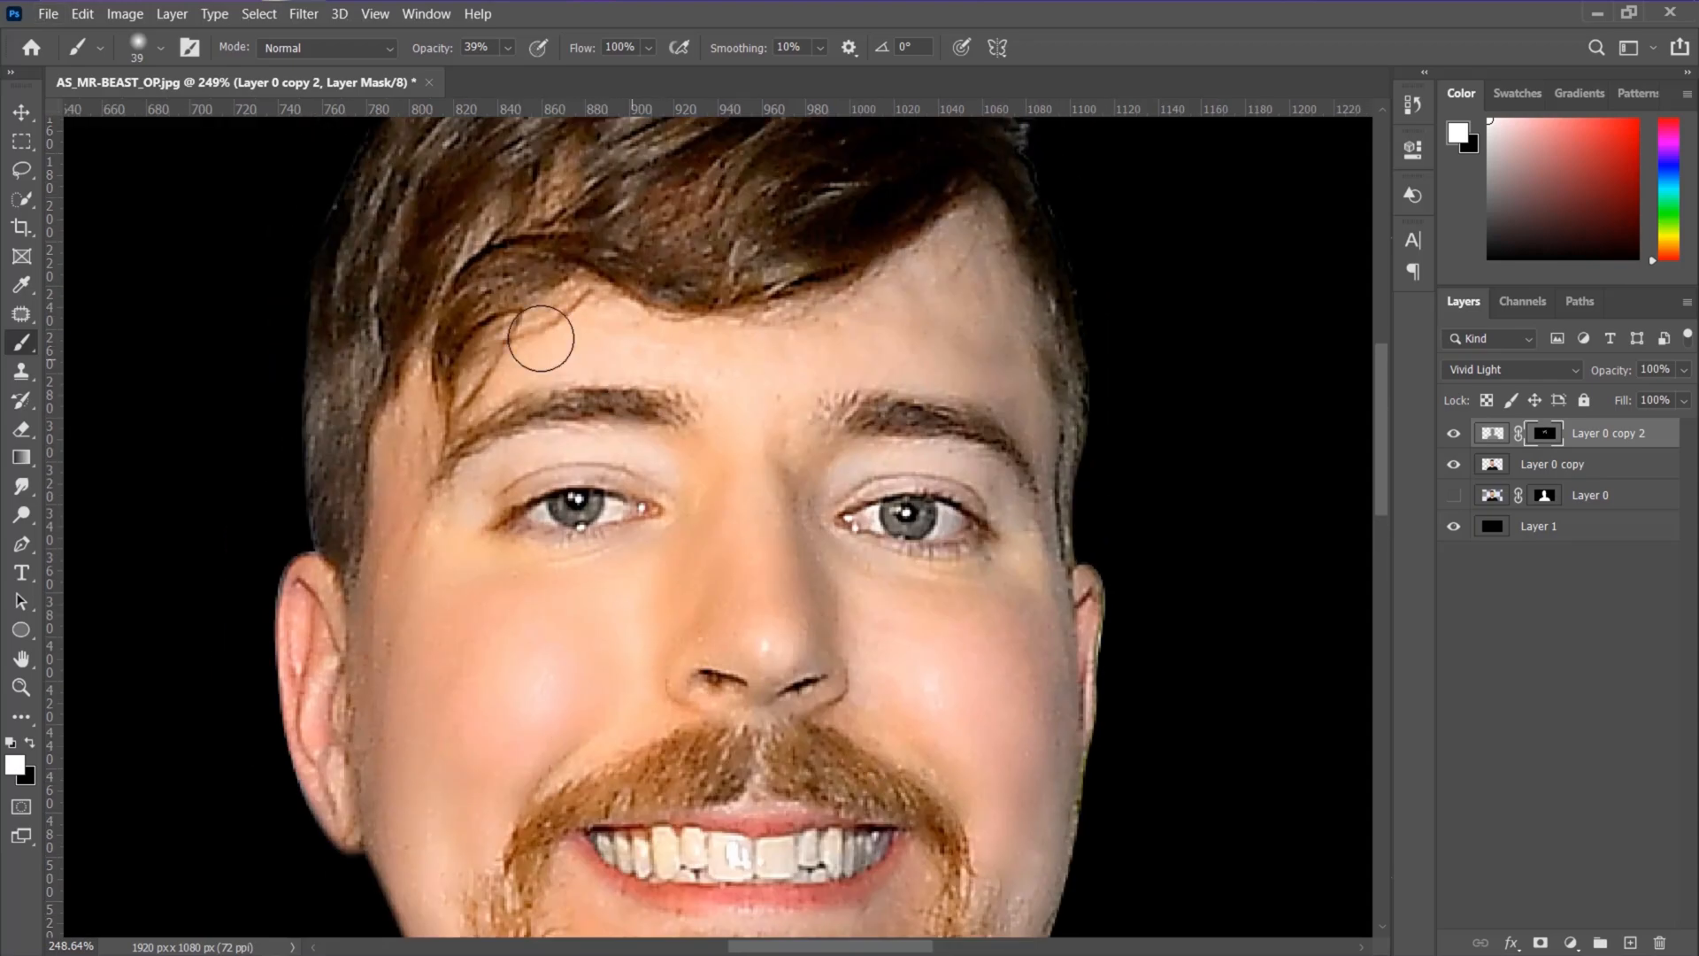
pyautogui.scroll(-3)
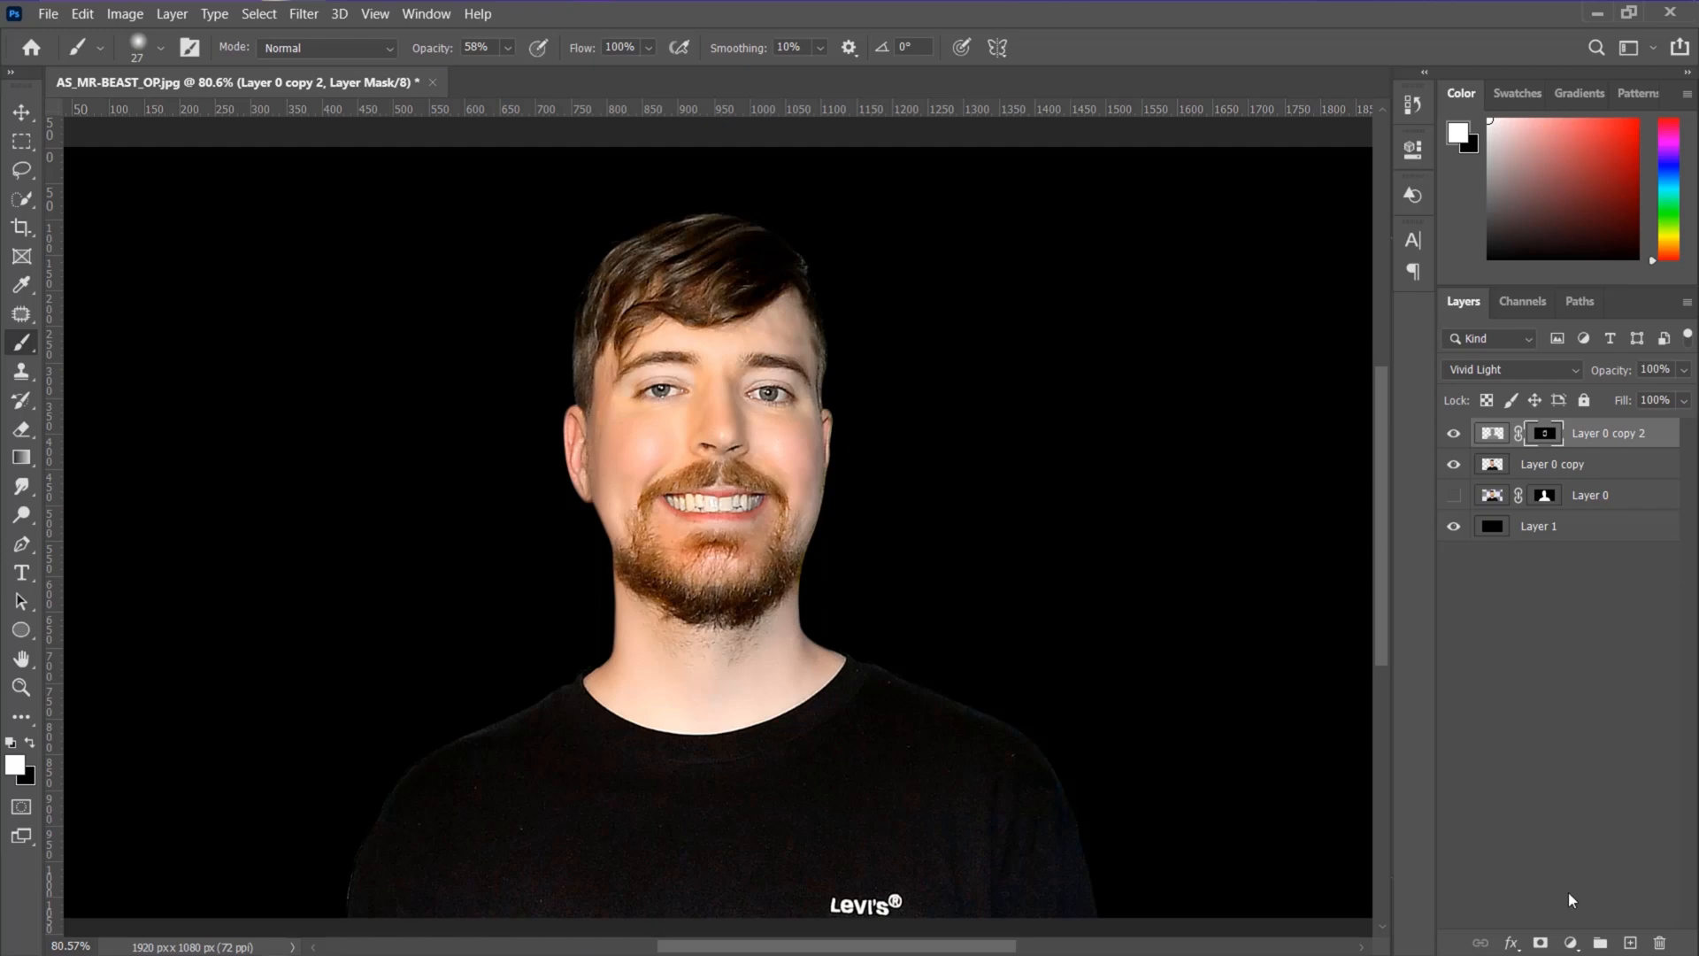
pyautogui.moveTo(20, 481)
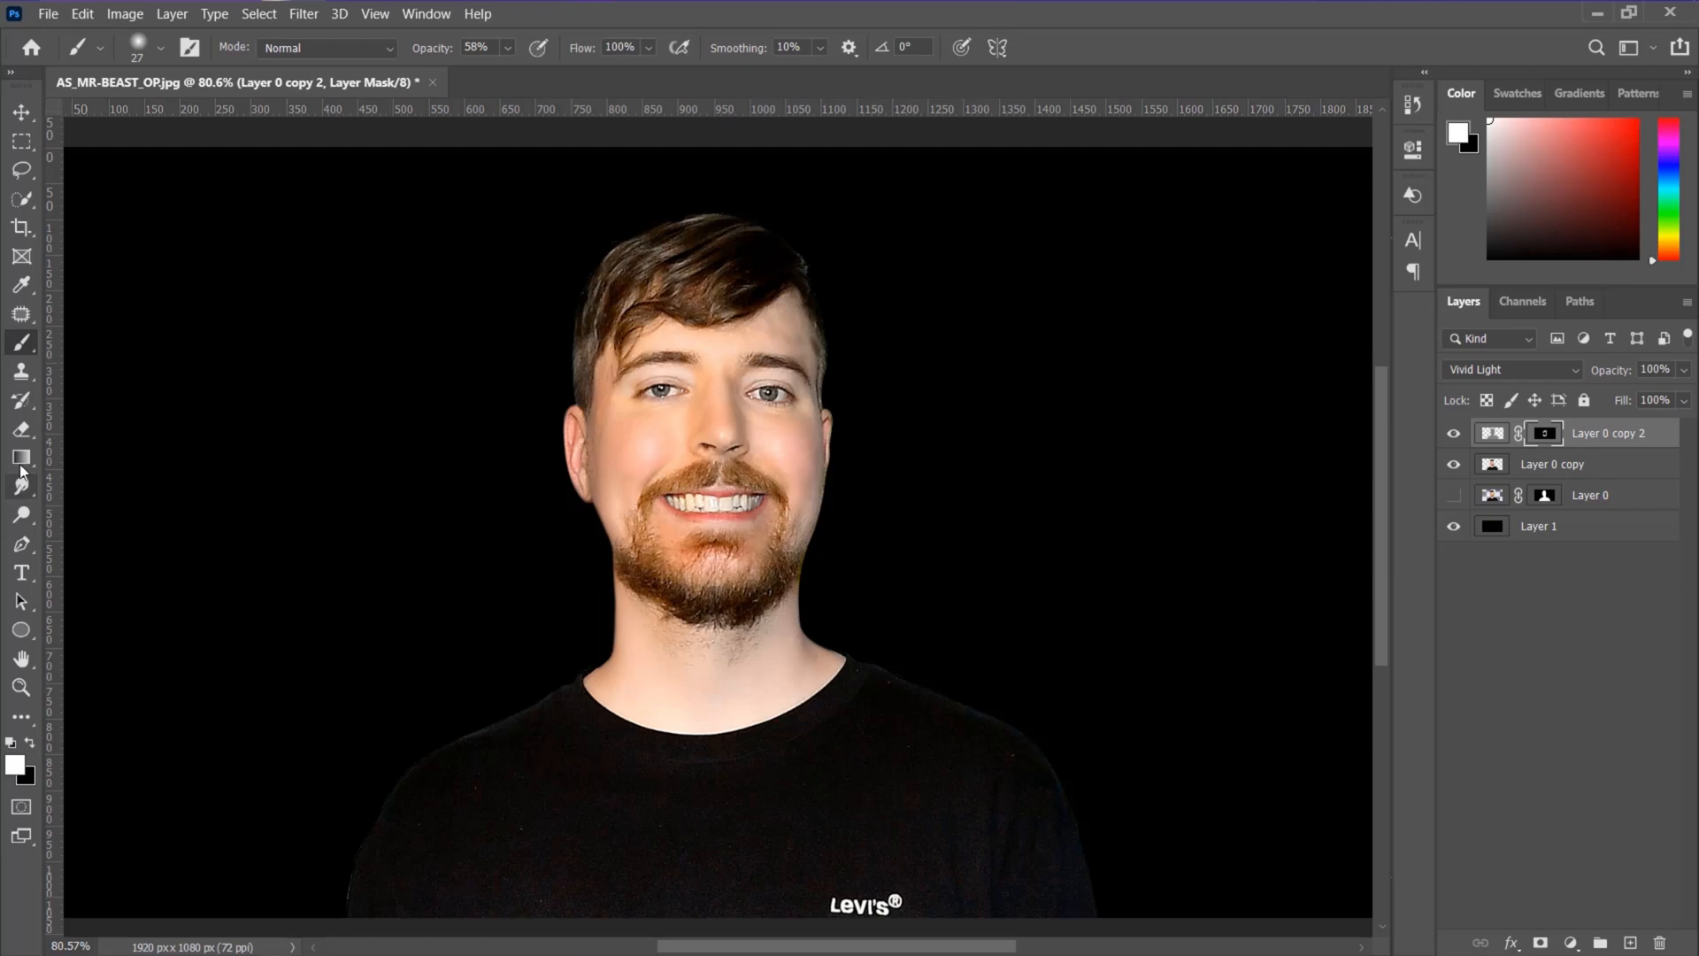
pyautogui.moveTo(21, 428)
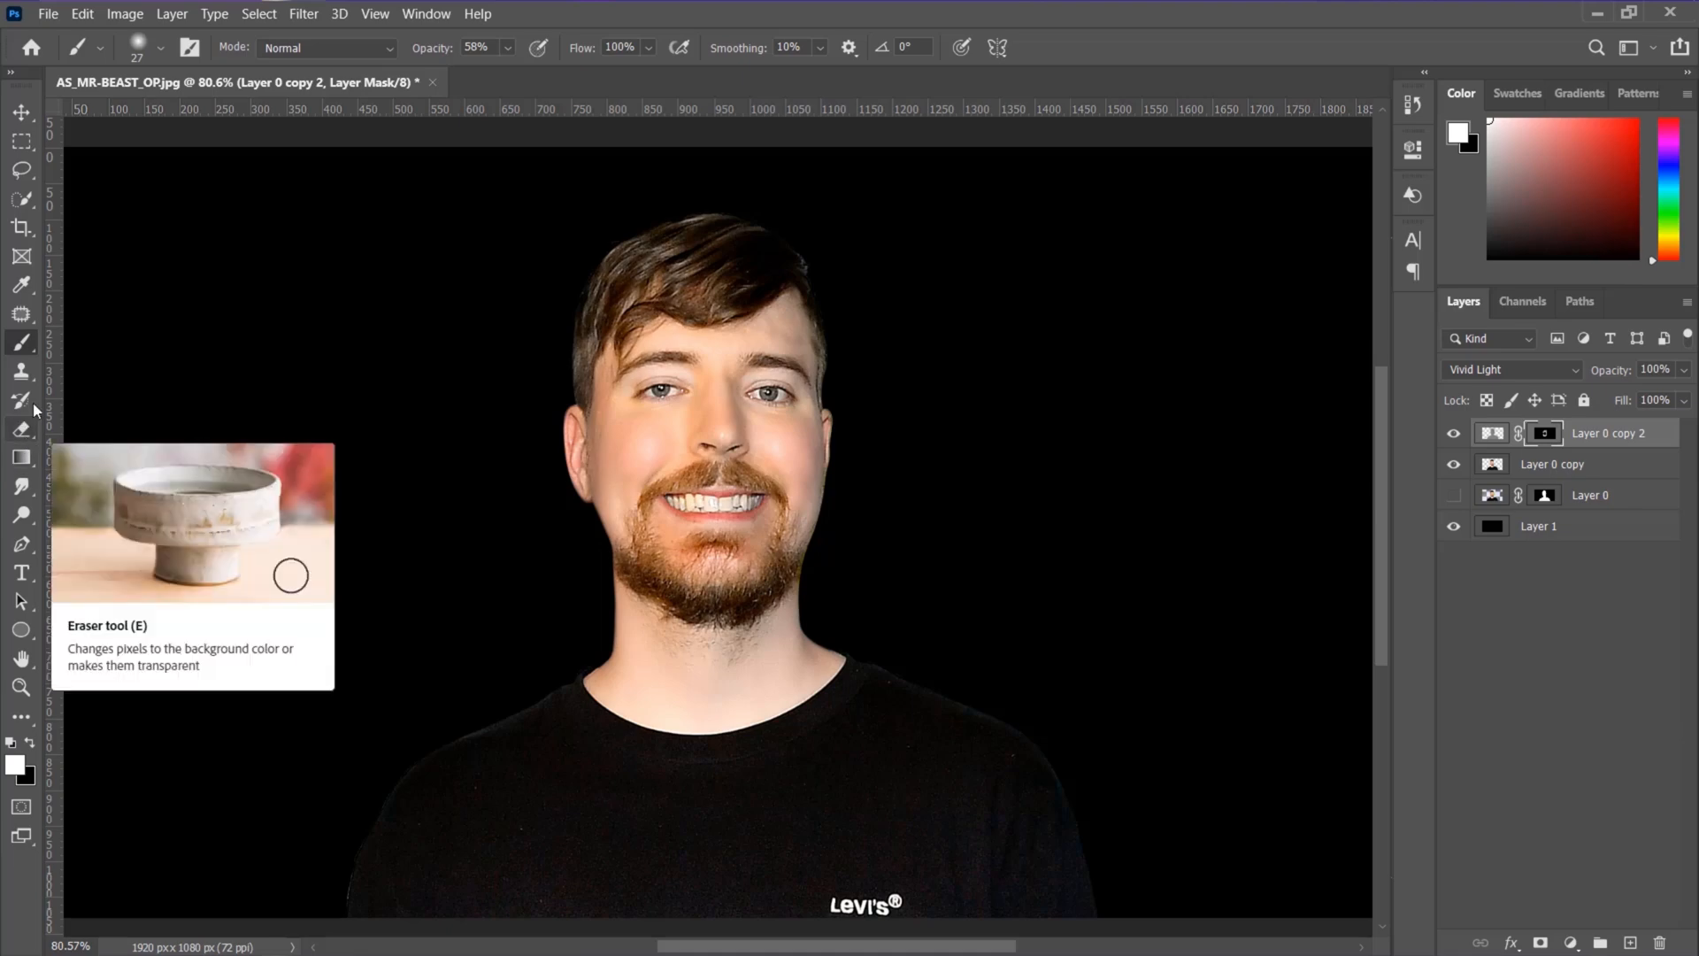
pyautogui.moveTo(20, 517)
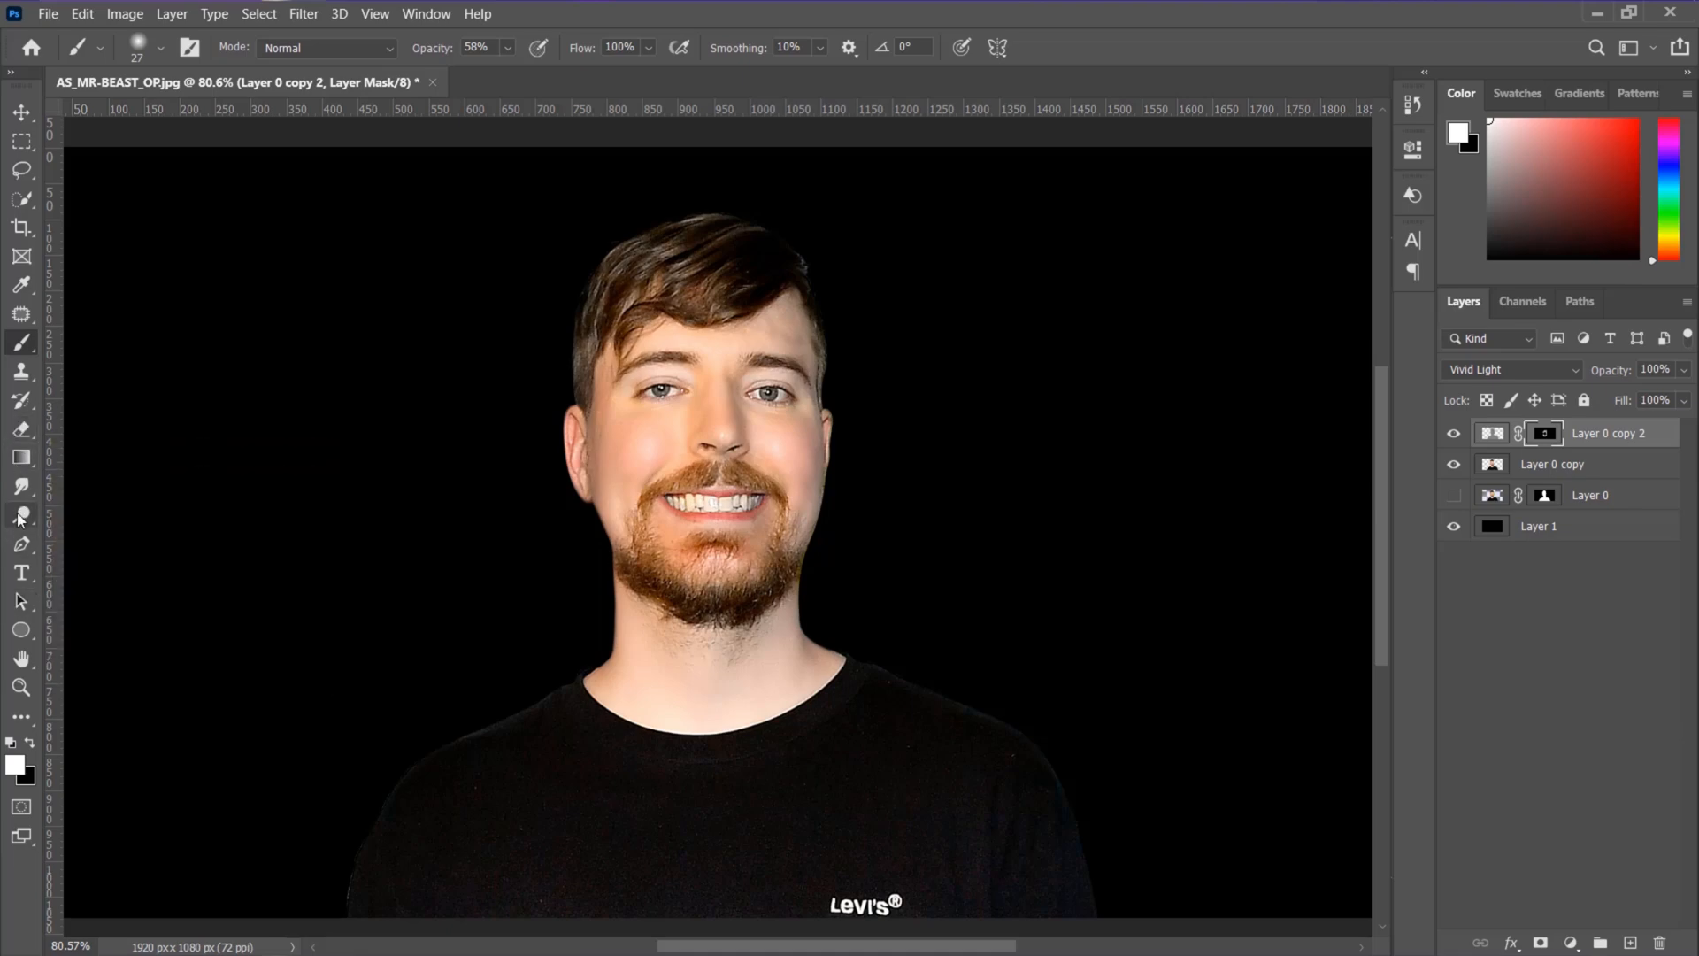
# - Switch to the Dodge tool and bring up the new adjustment layer list
pyautogui.click(21, 517)
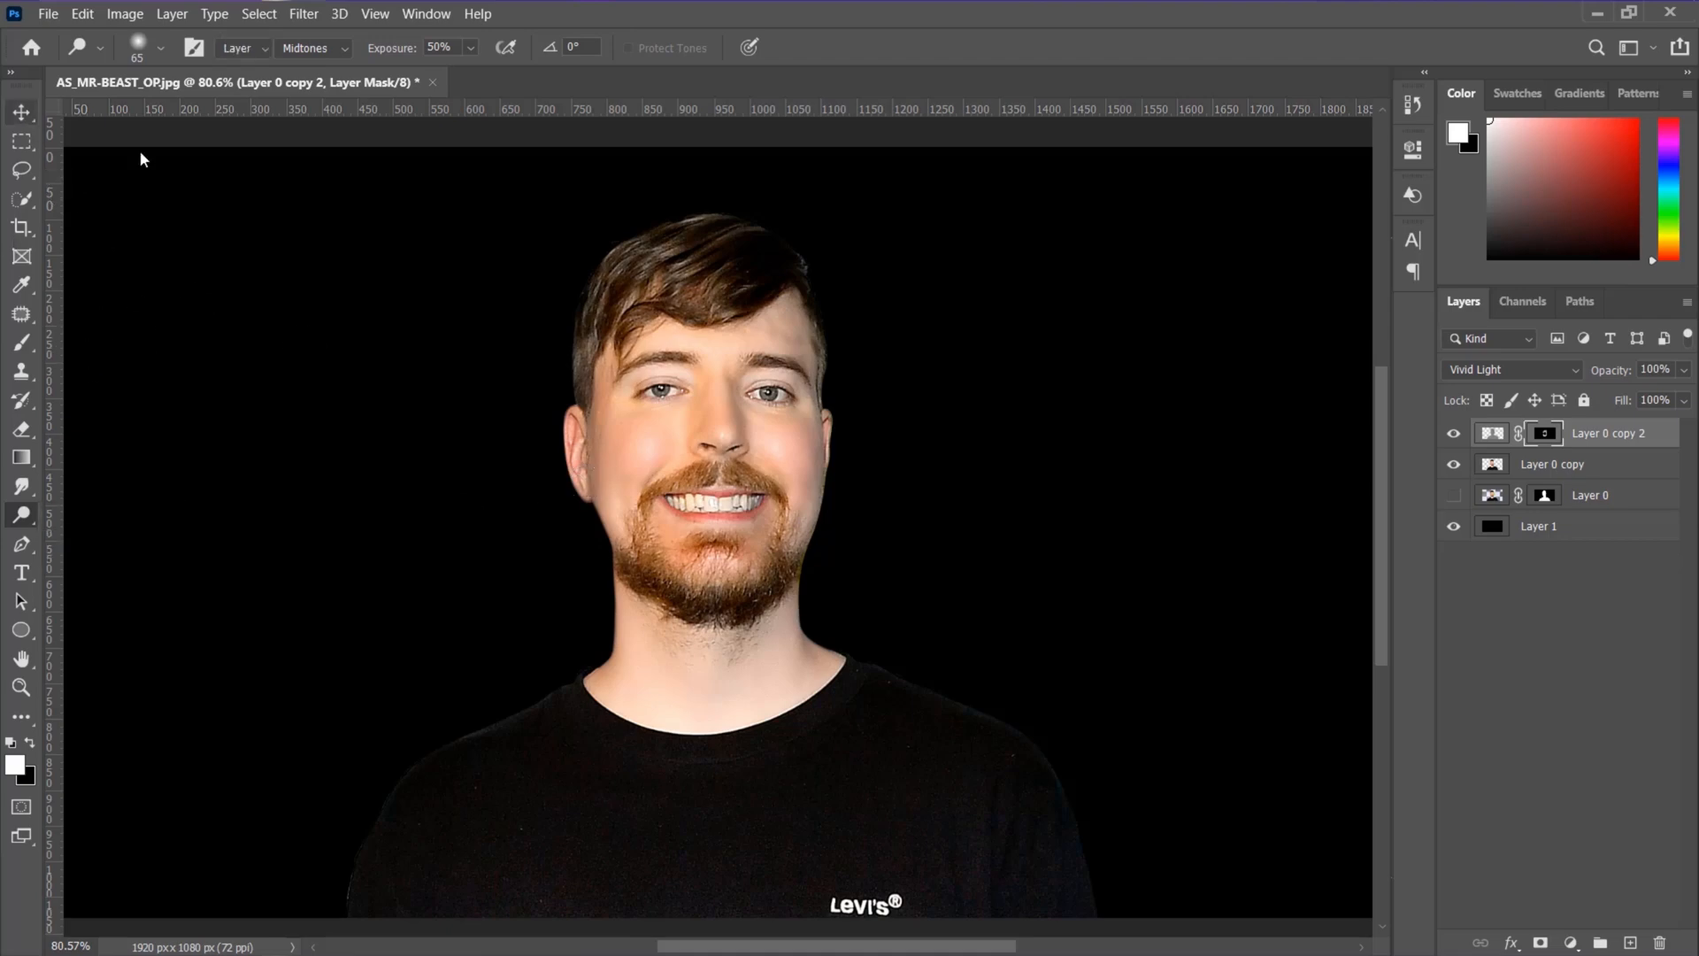
pyautogui.click(1568, 941)
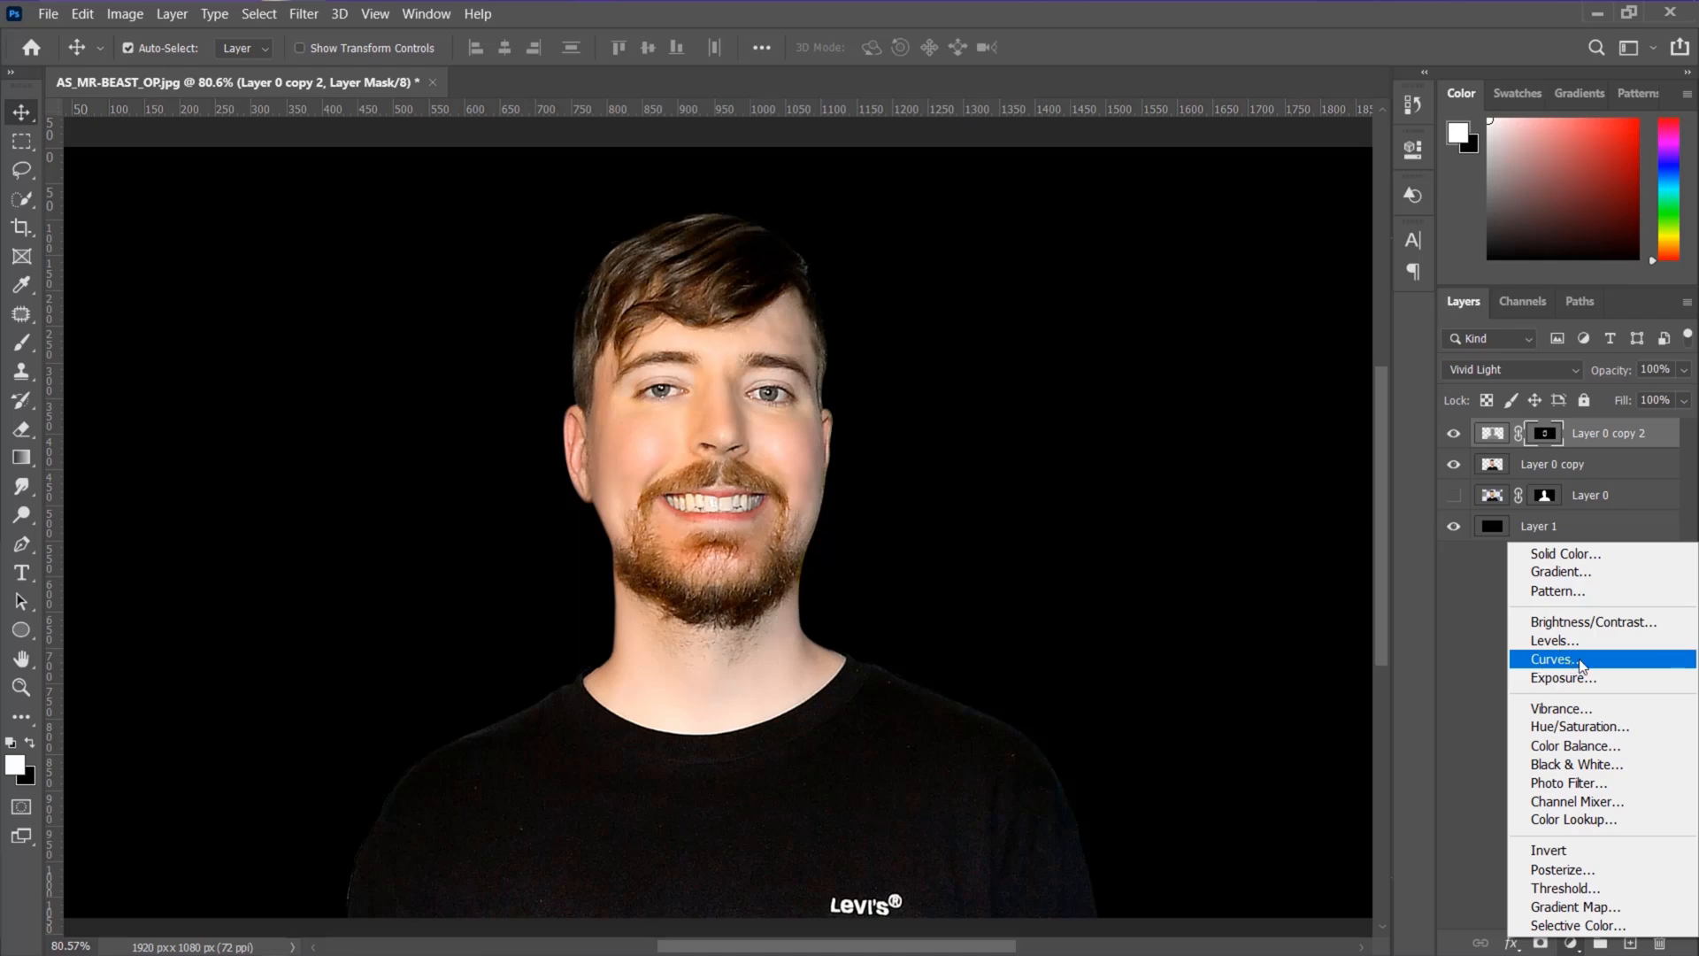
# - Add a brightening Curves layer and invert its mask to black
pyautogui.click(1552, 659)
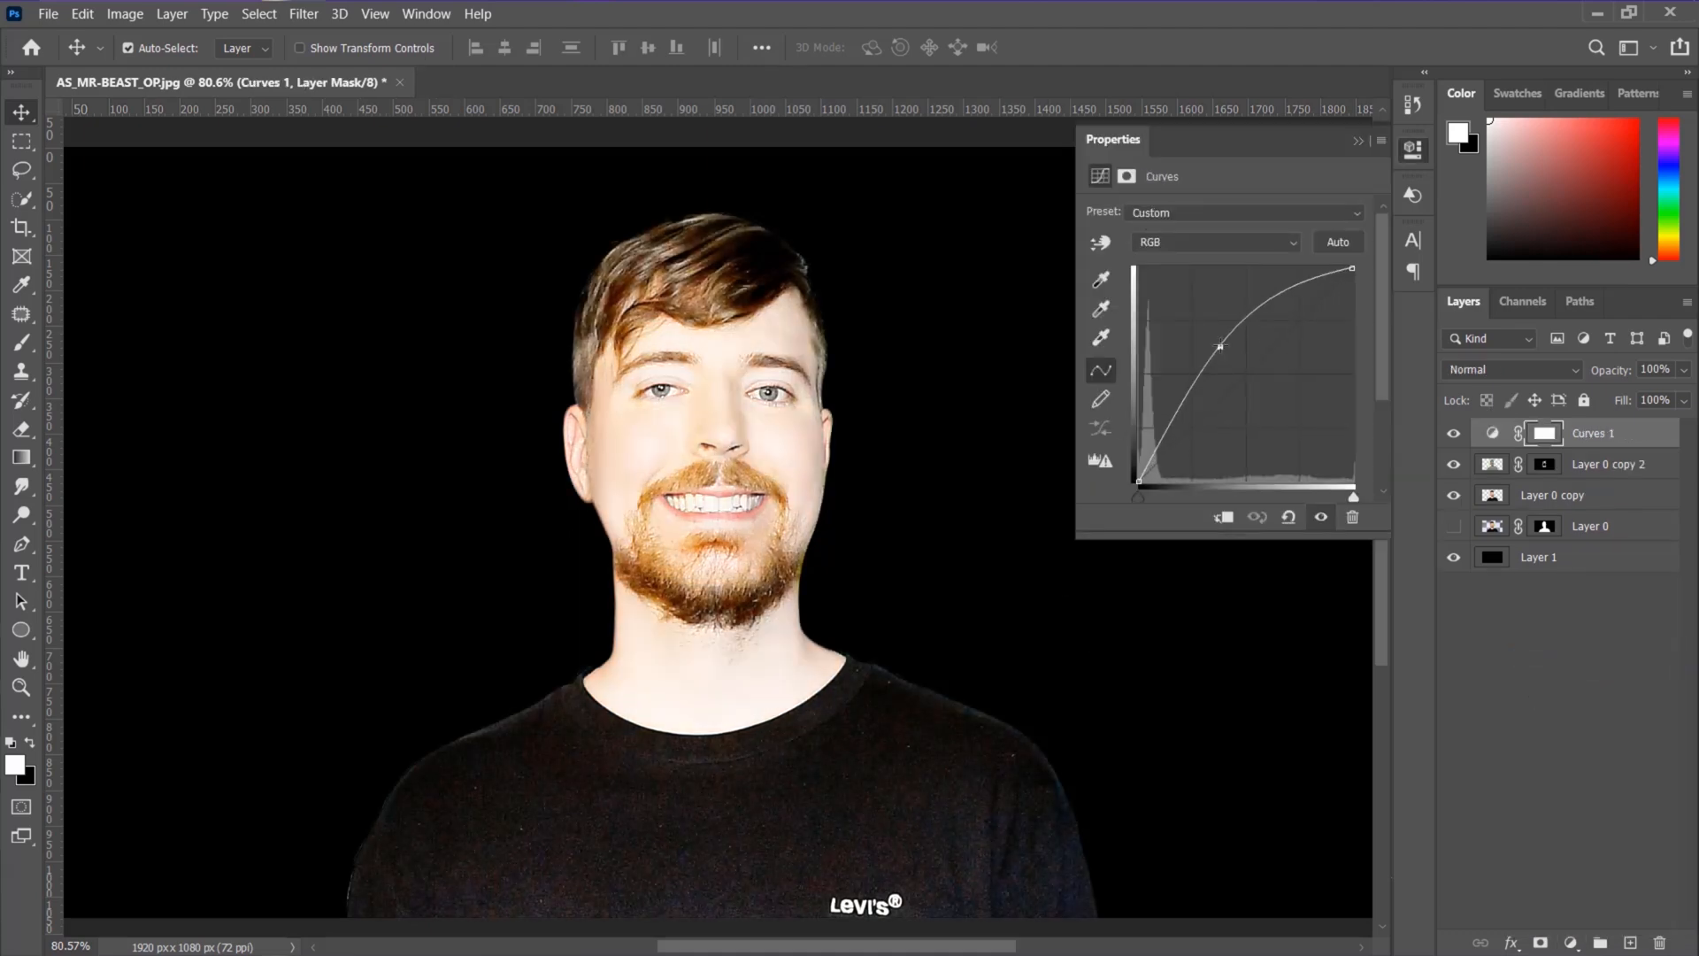
pyautogui.click(1543, 432)
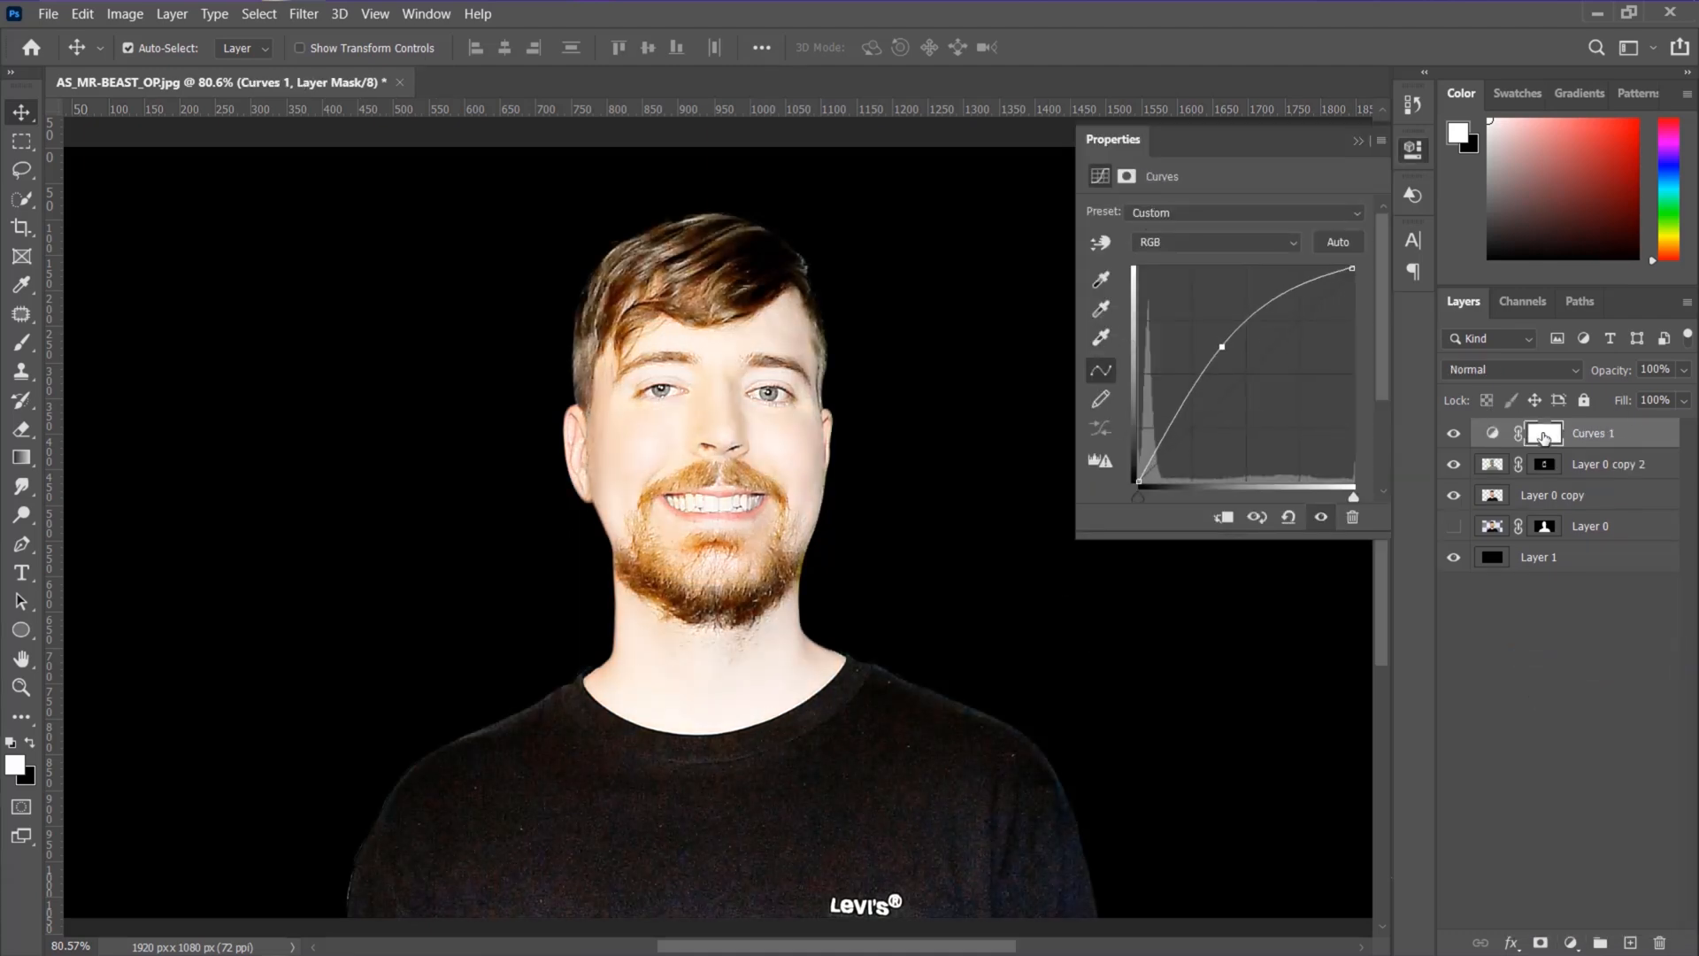
pyautogui.click(1543, 432)
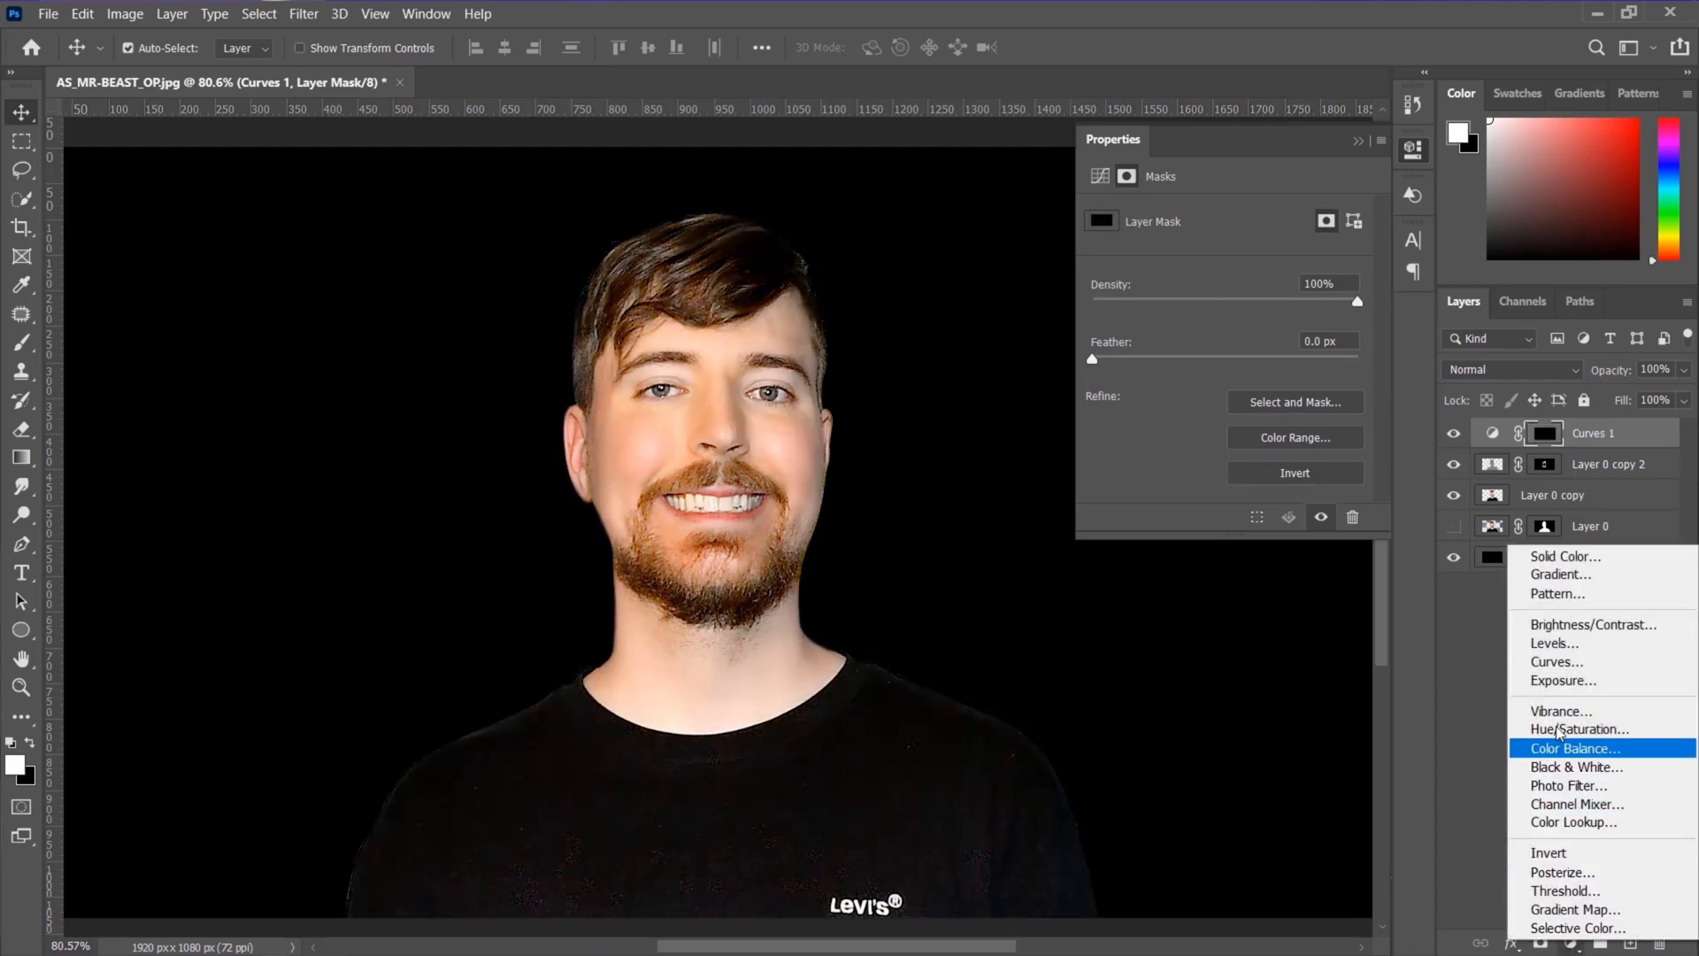
# - Add a darkening Curves layer and invert its mask to black
pyautogui.click(1556, 660)
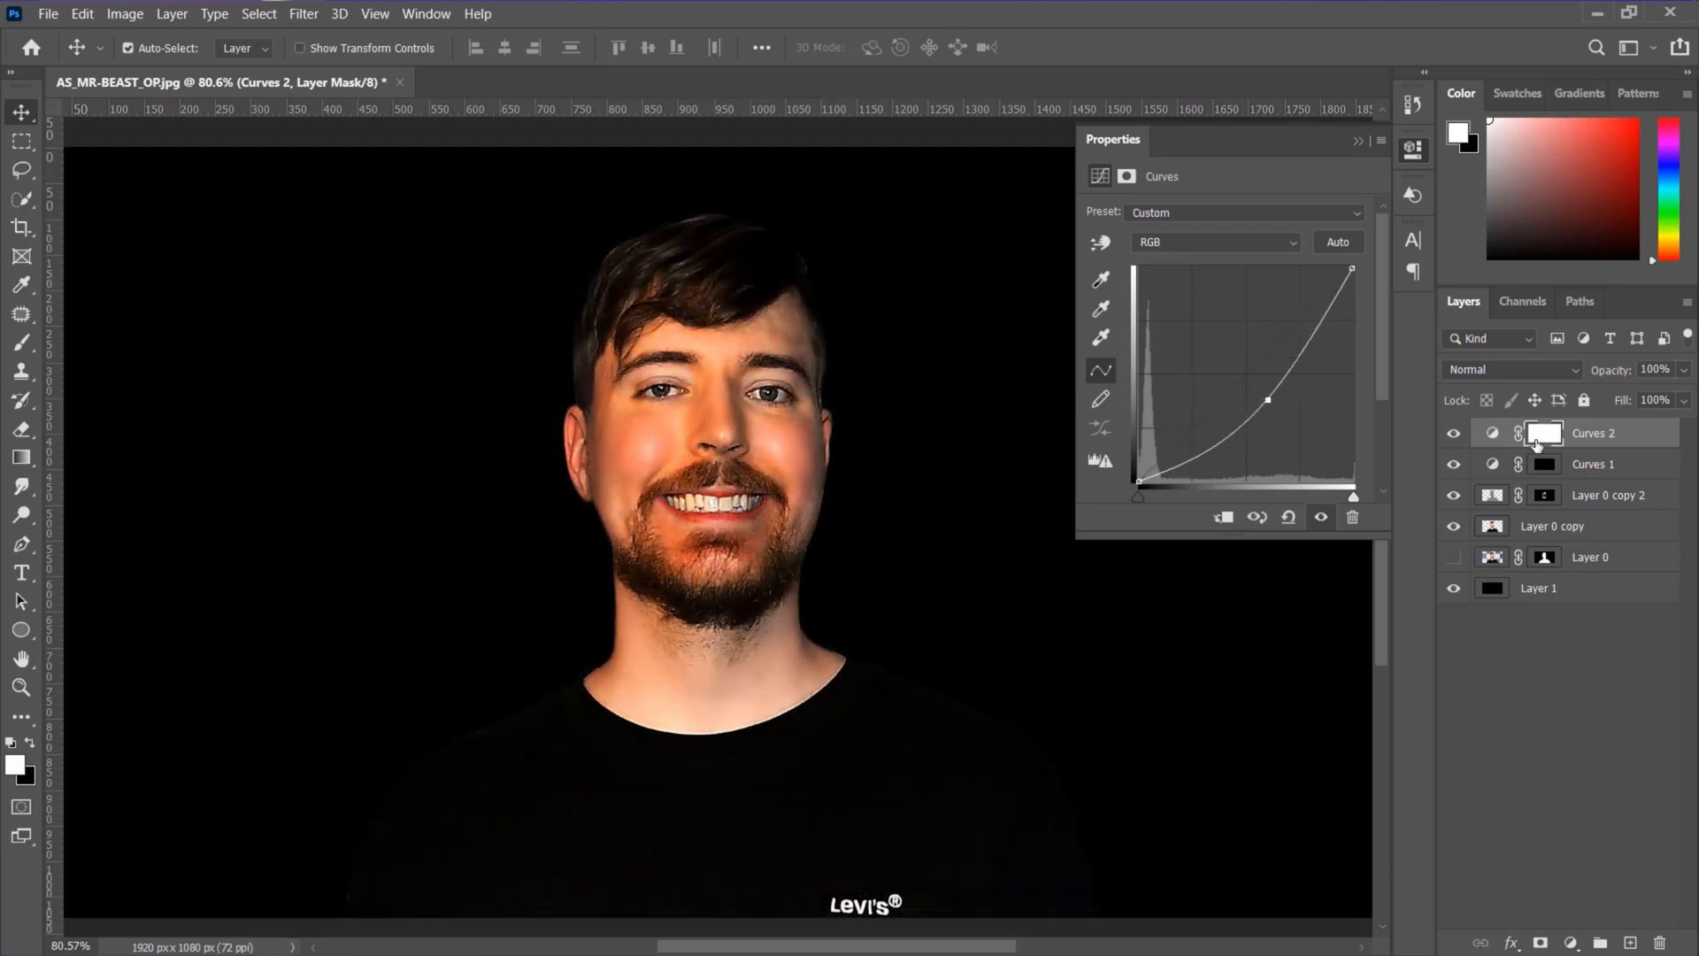
pyautogui.click(1593, 464)
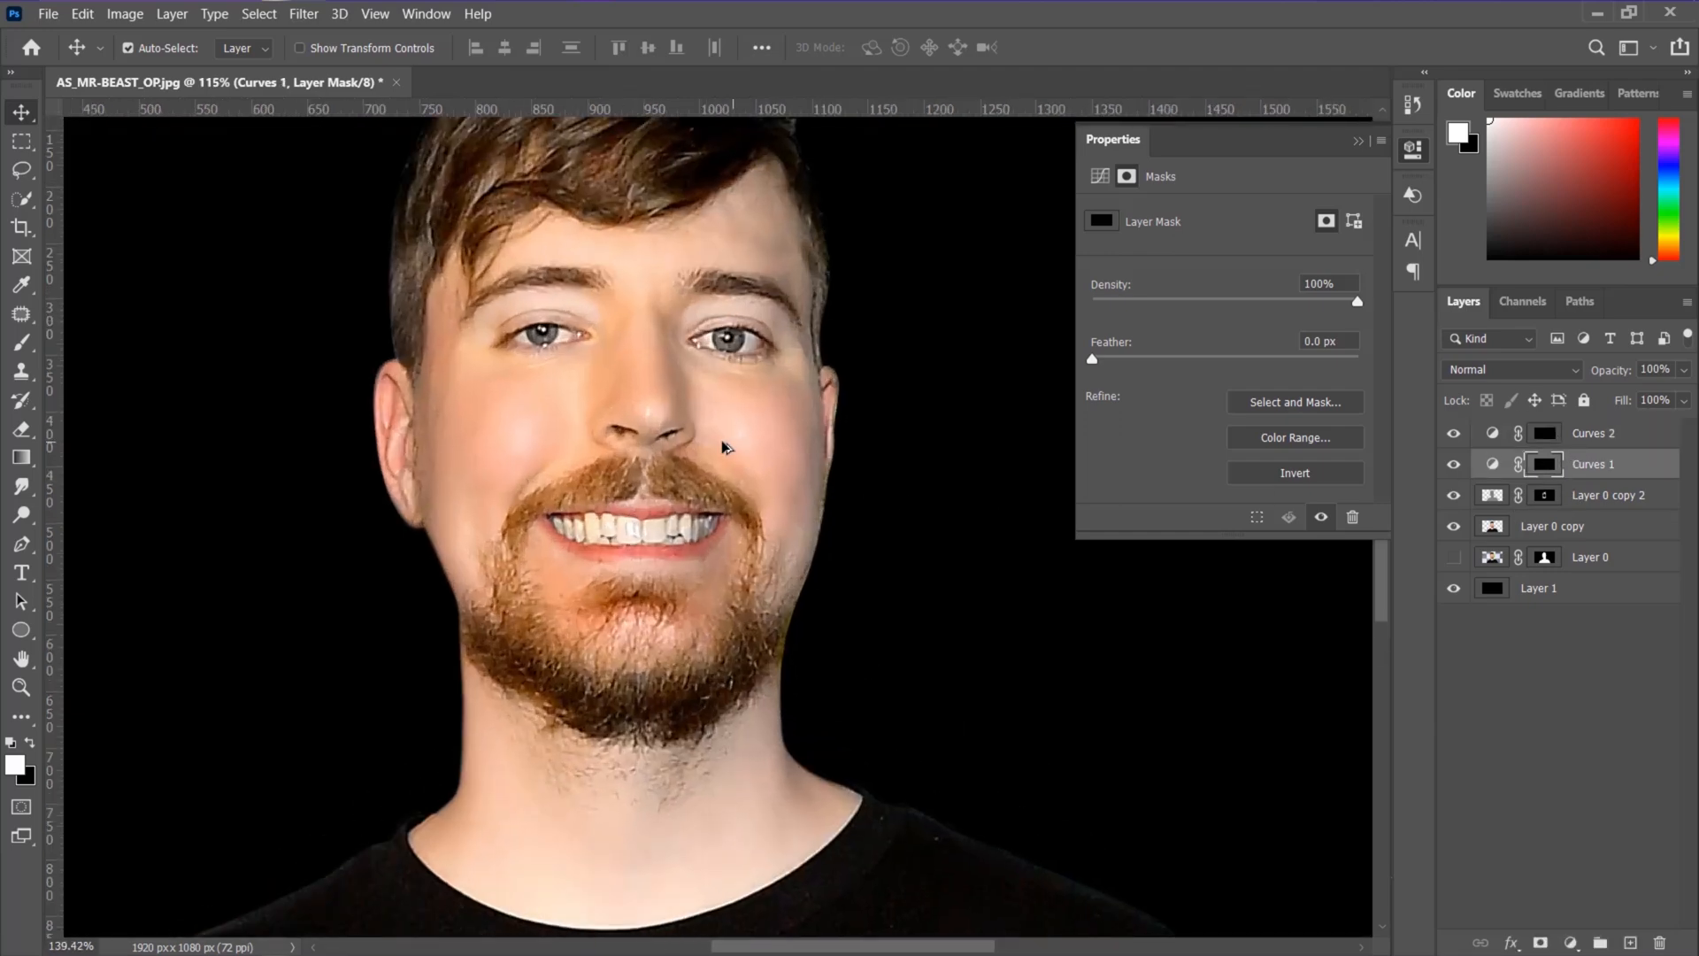
# - Paint soft lightening onto the cheek through the brightening curve's mask
pyautogui.click(21, 342)
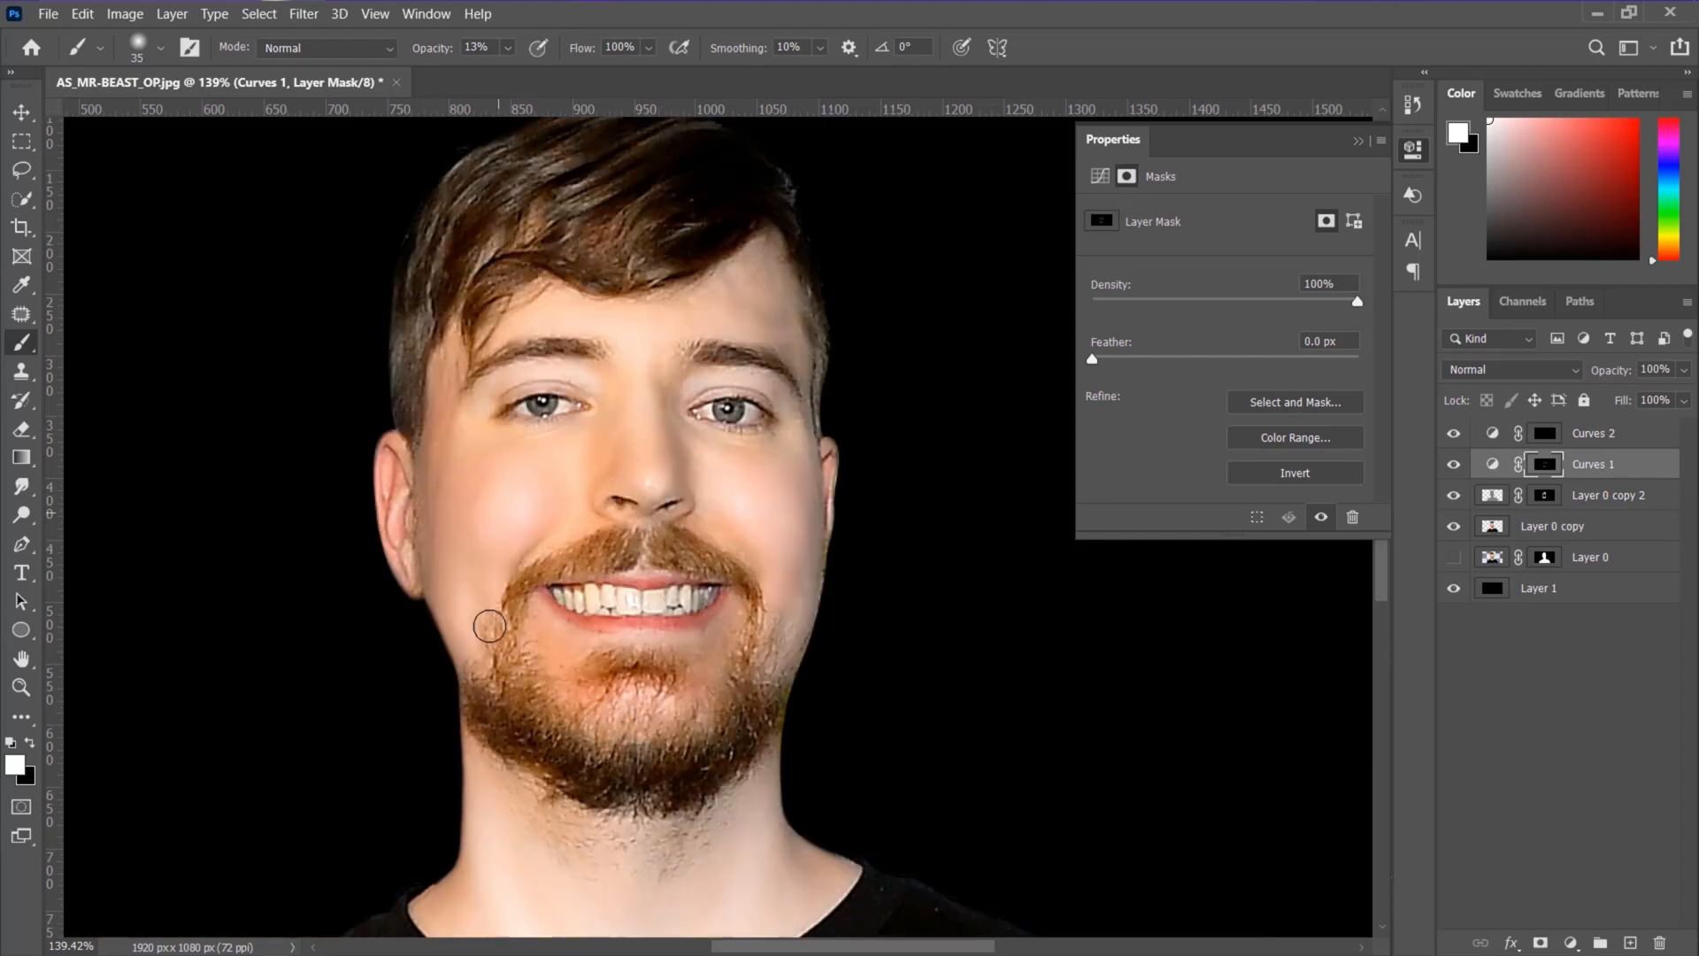
pyautogui.click(1592, 431)
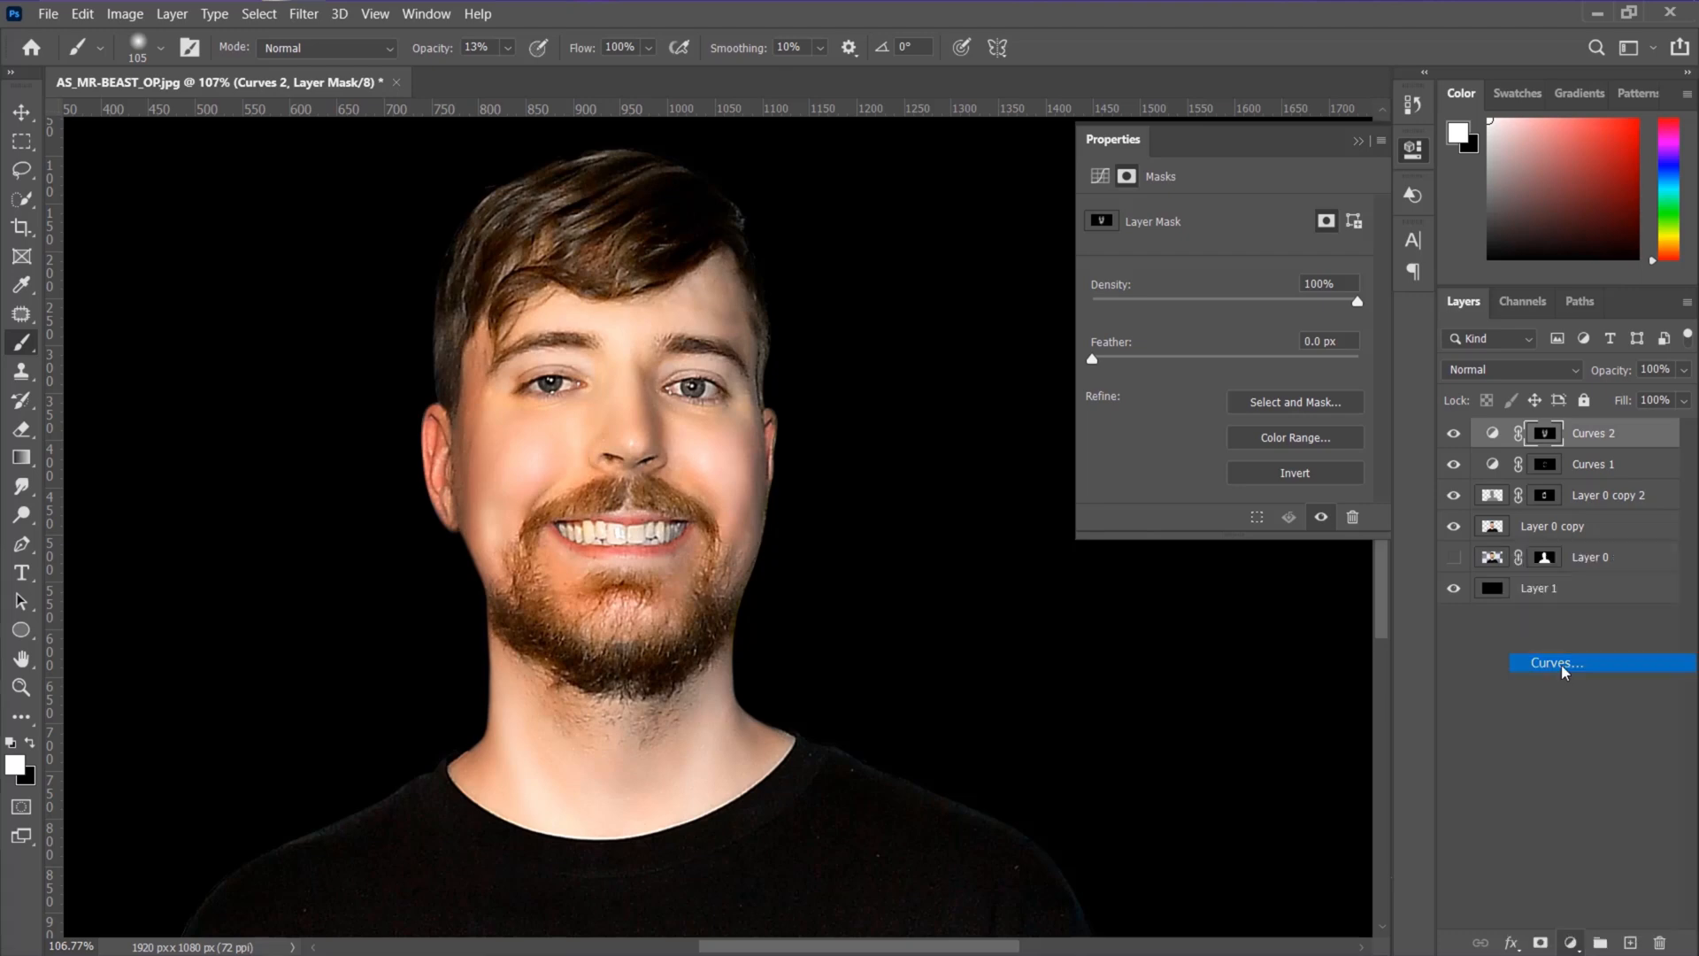
# - Add a third Curves layer and invert its mask to hide it
pyautogui.click(1556, 662)
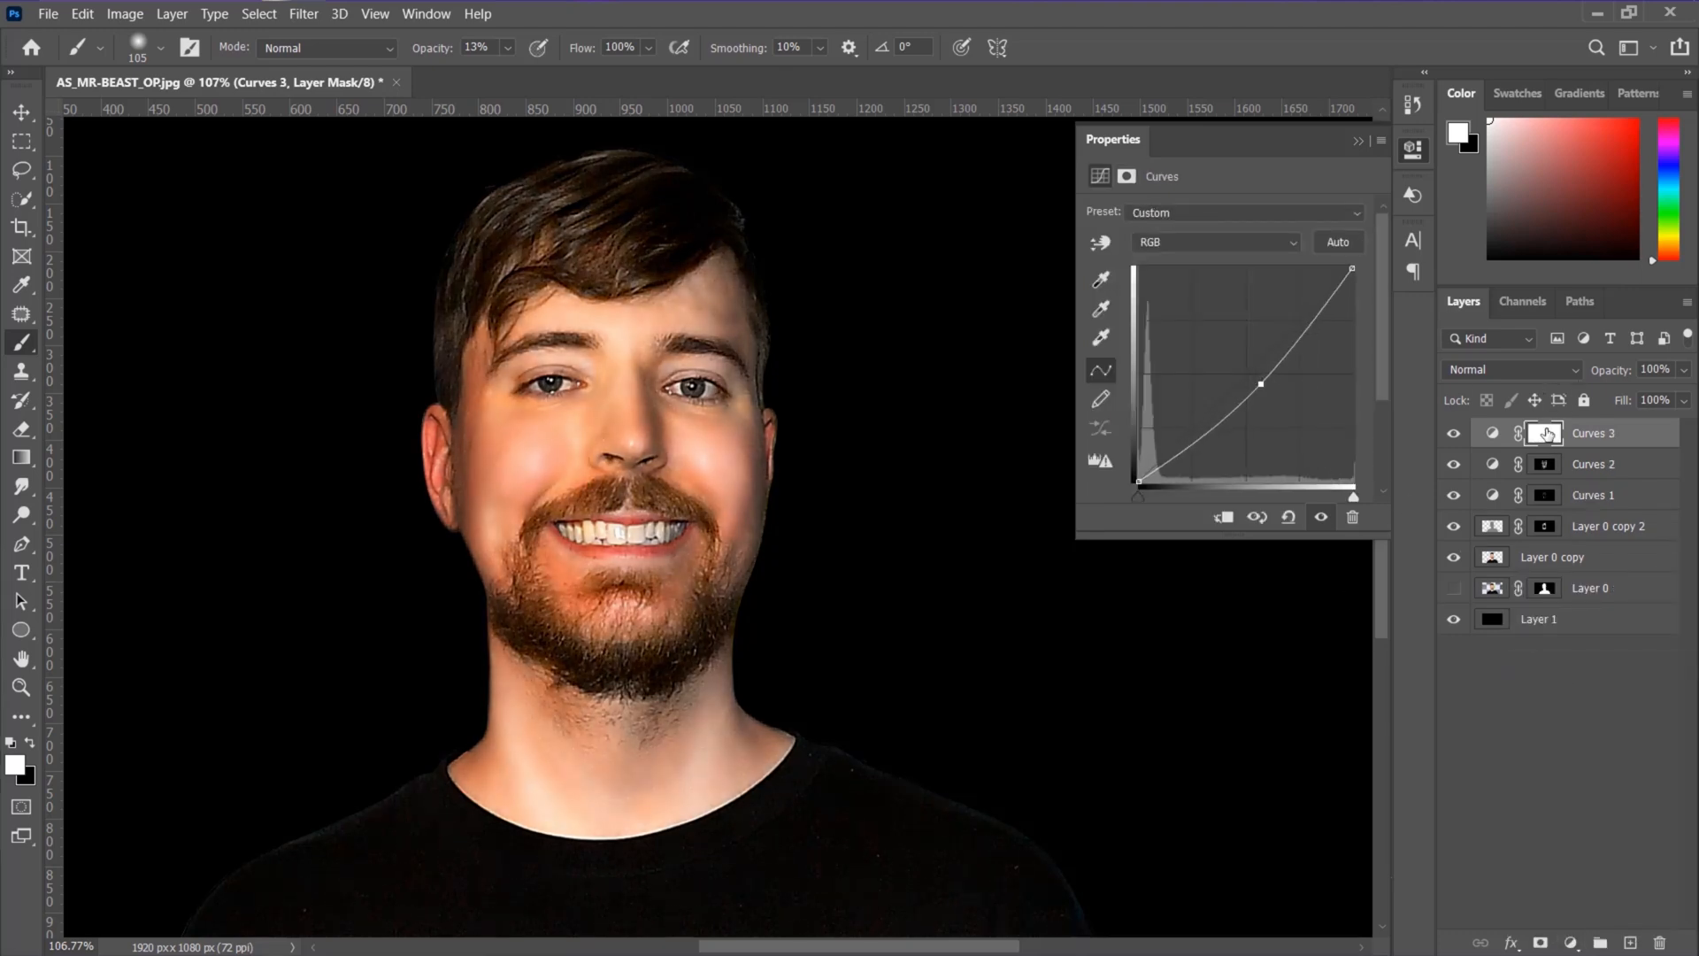
pyautogui.click(1543, 431)
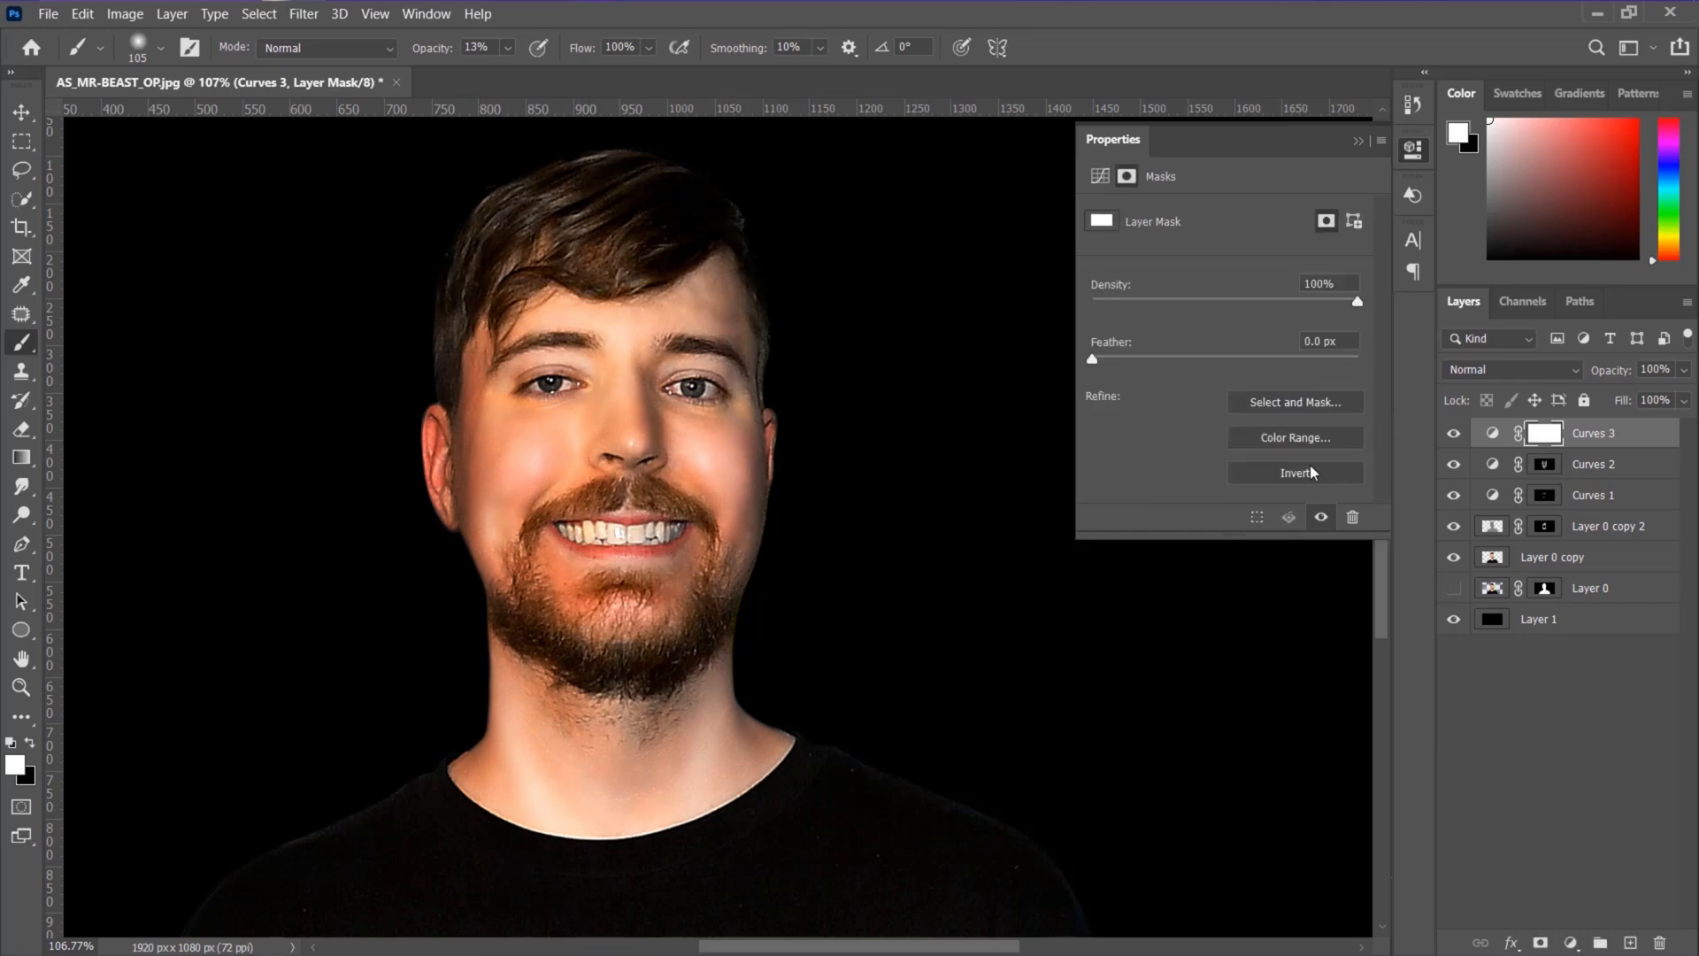
pyautogui.click(1293, 472)
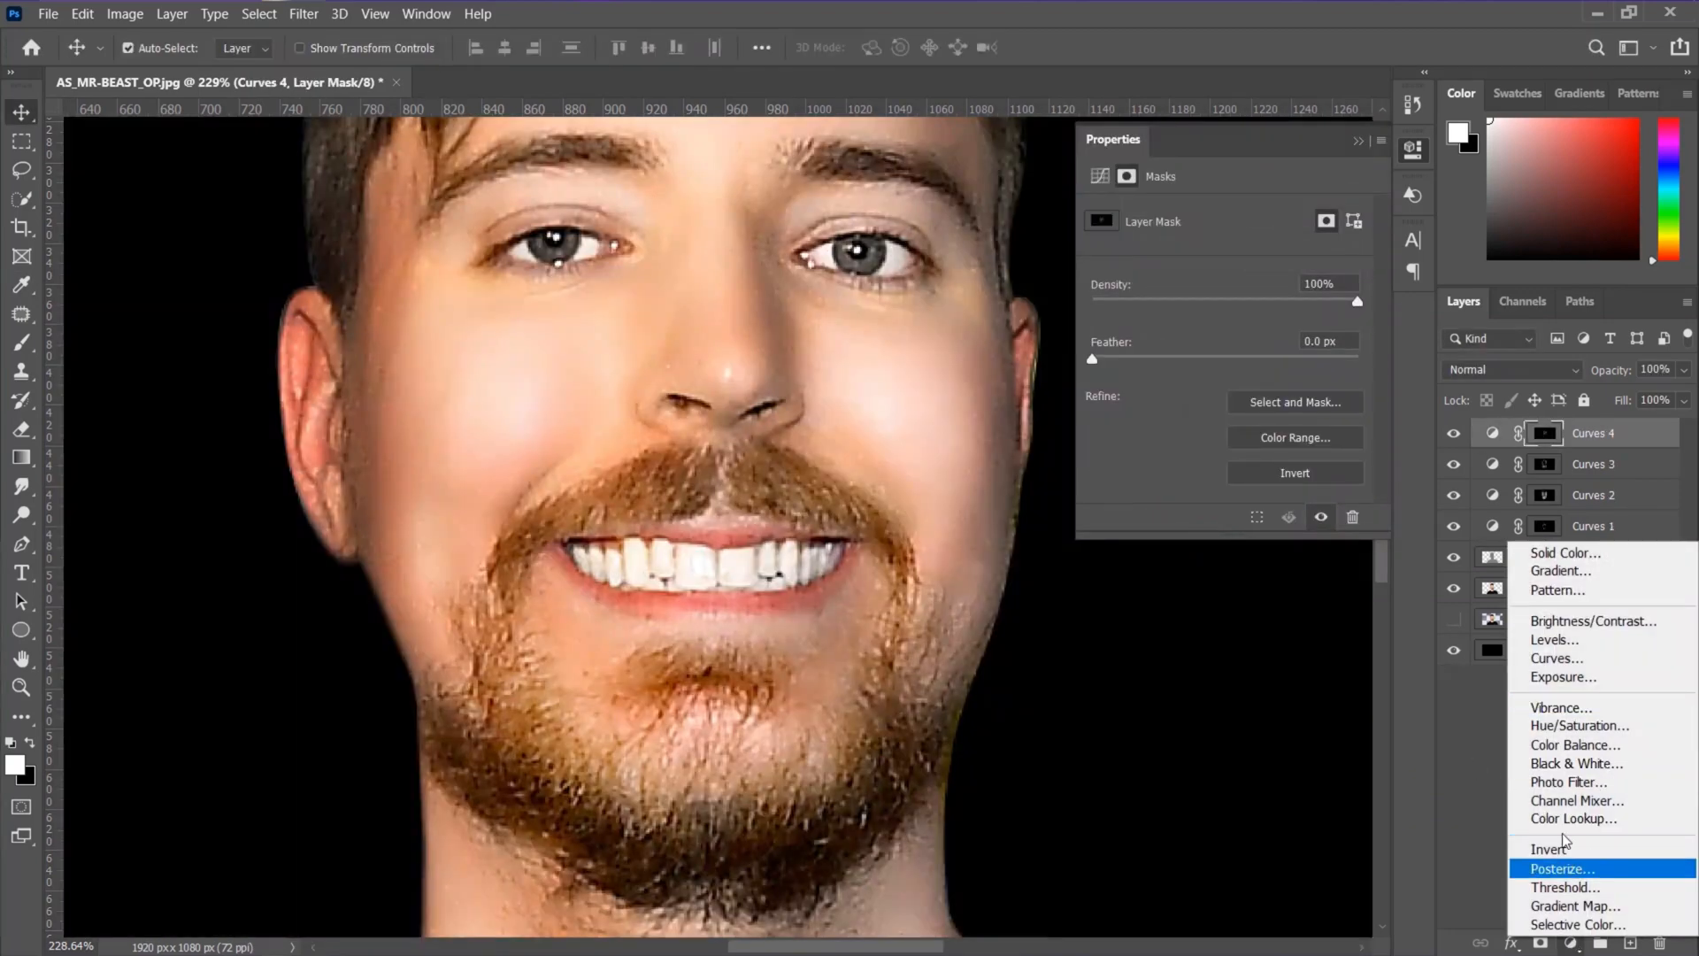
# - Add a blue Solid Color fill in Color blend mode with an inverted black mask
pyautogui.click(1563, 552)
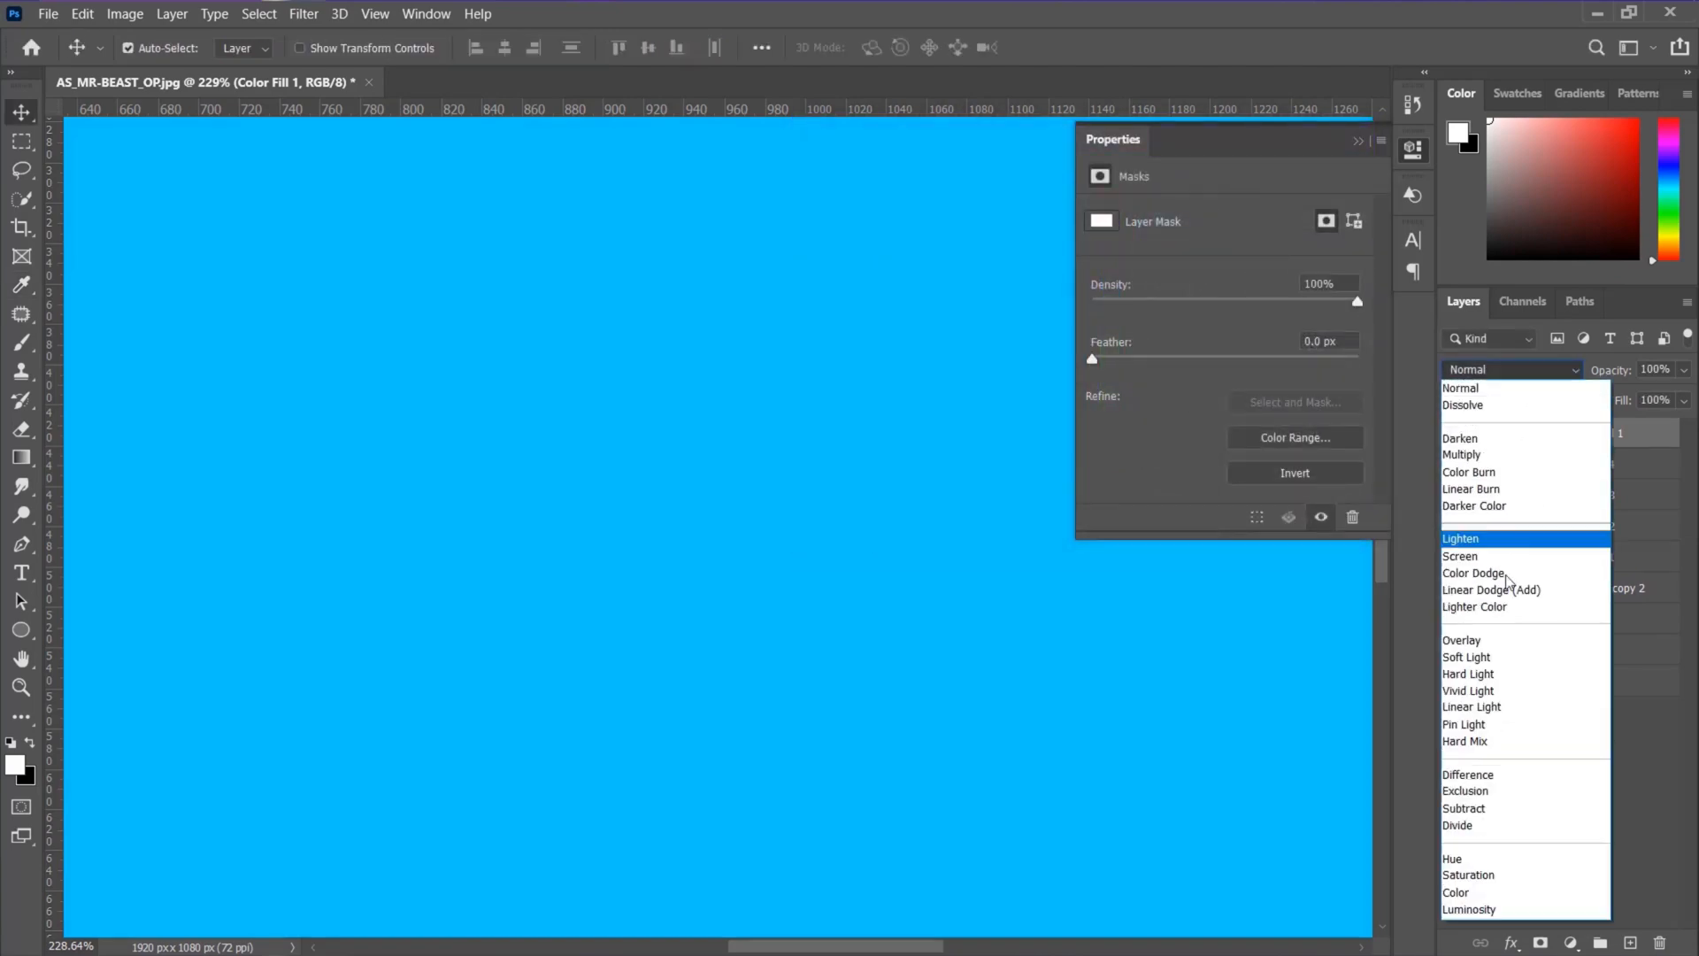
pyautogui.click(1455, 892)
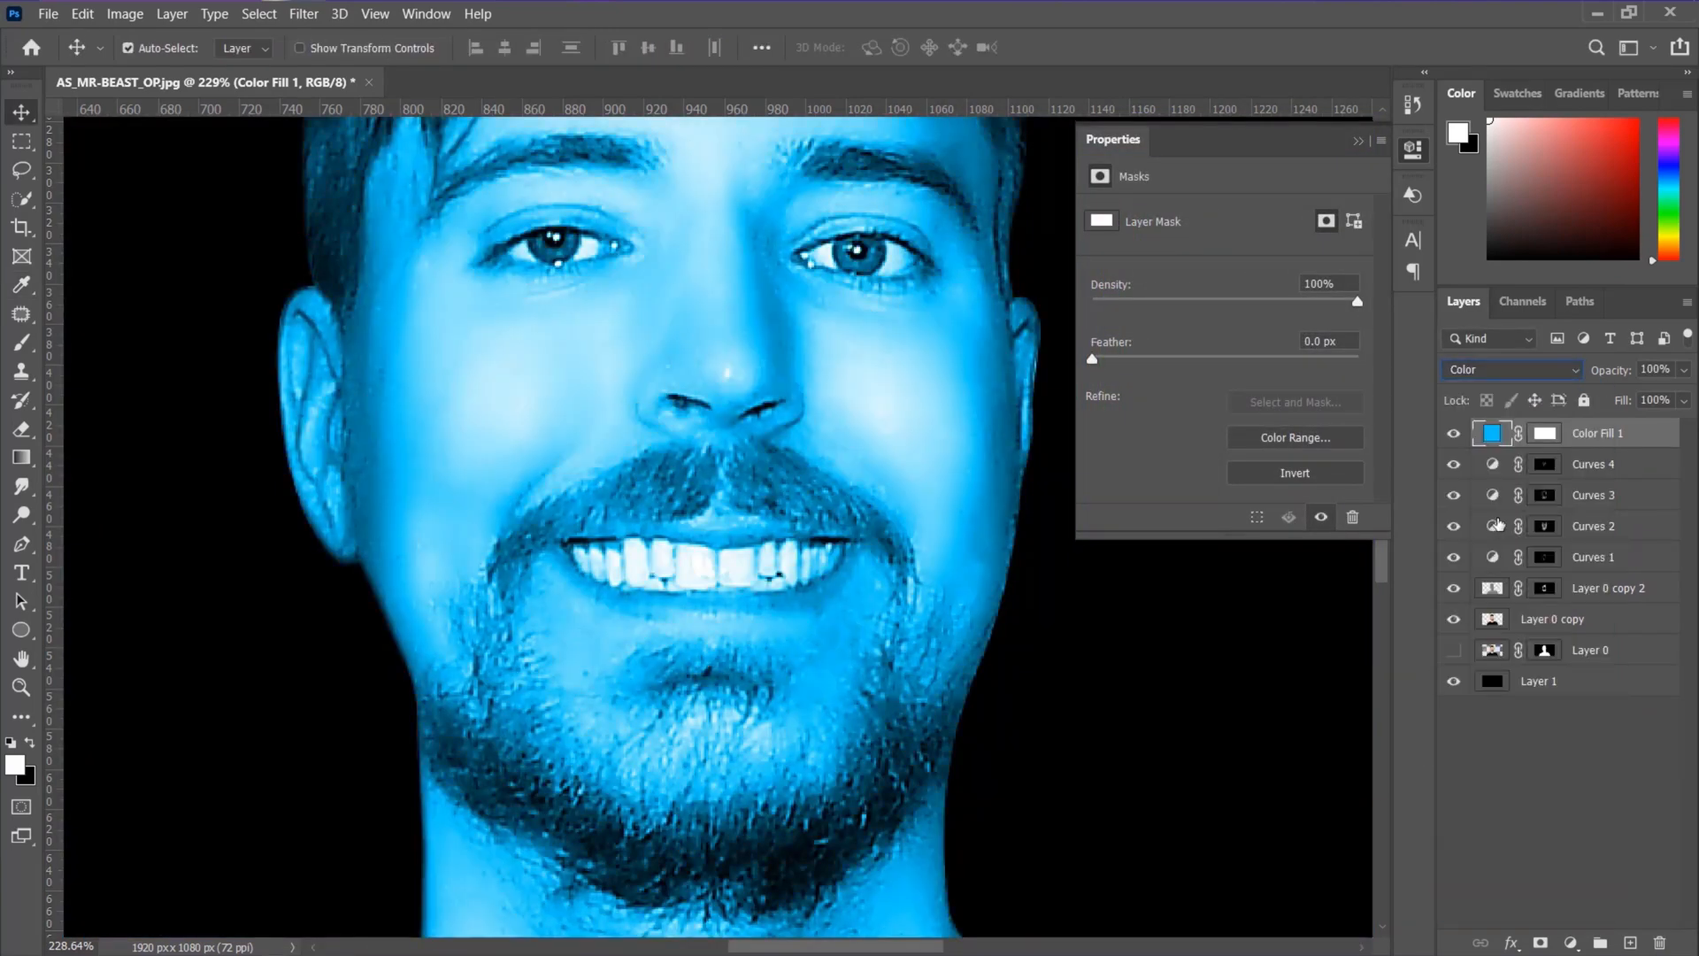
pyautogui.click(1294, 472)
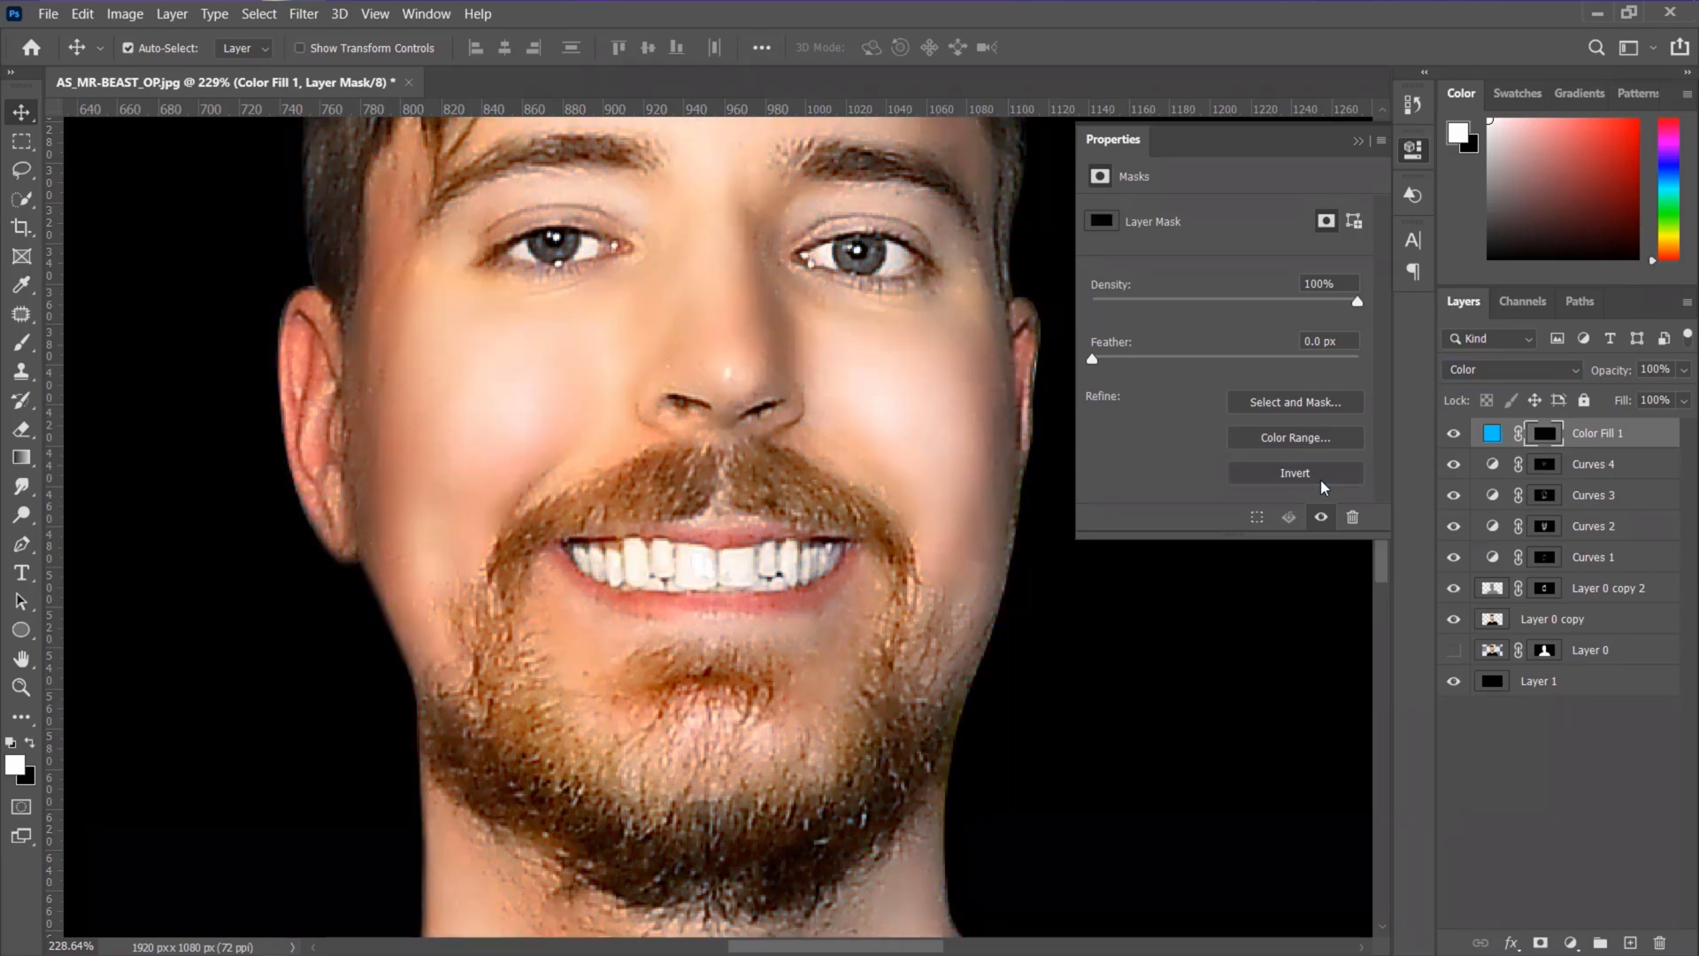